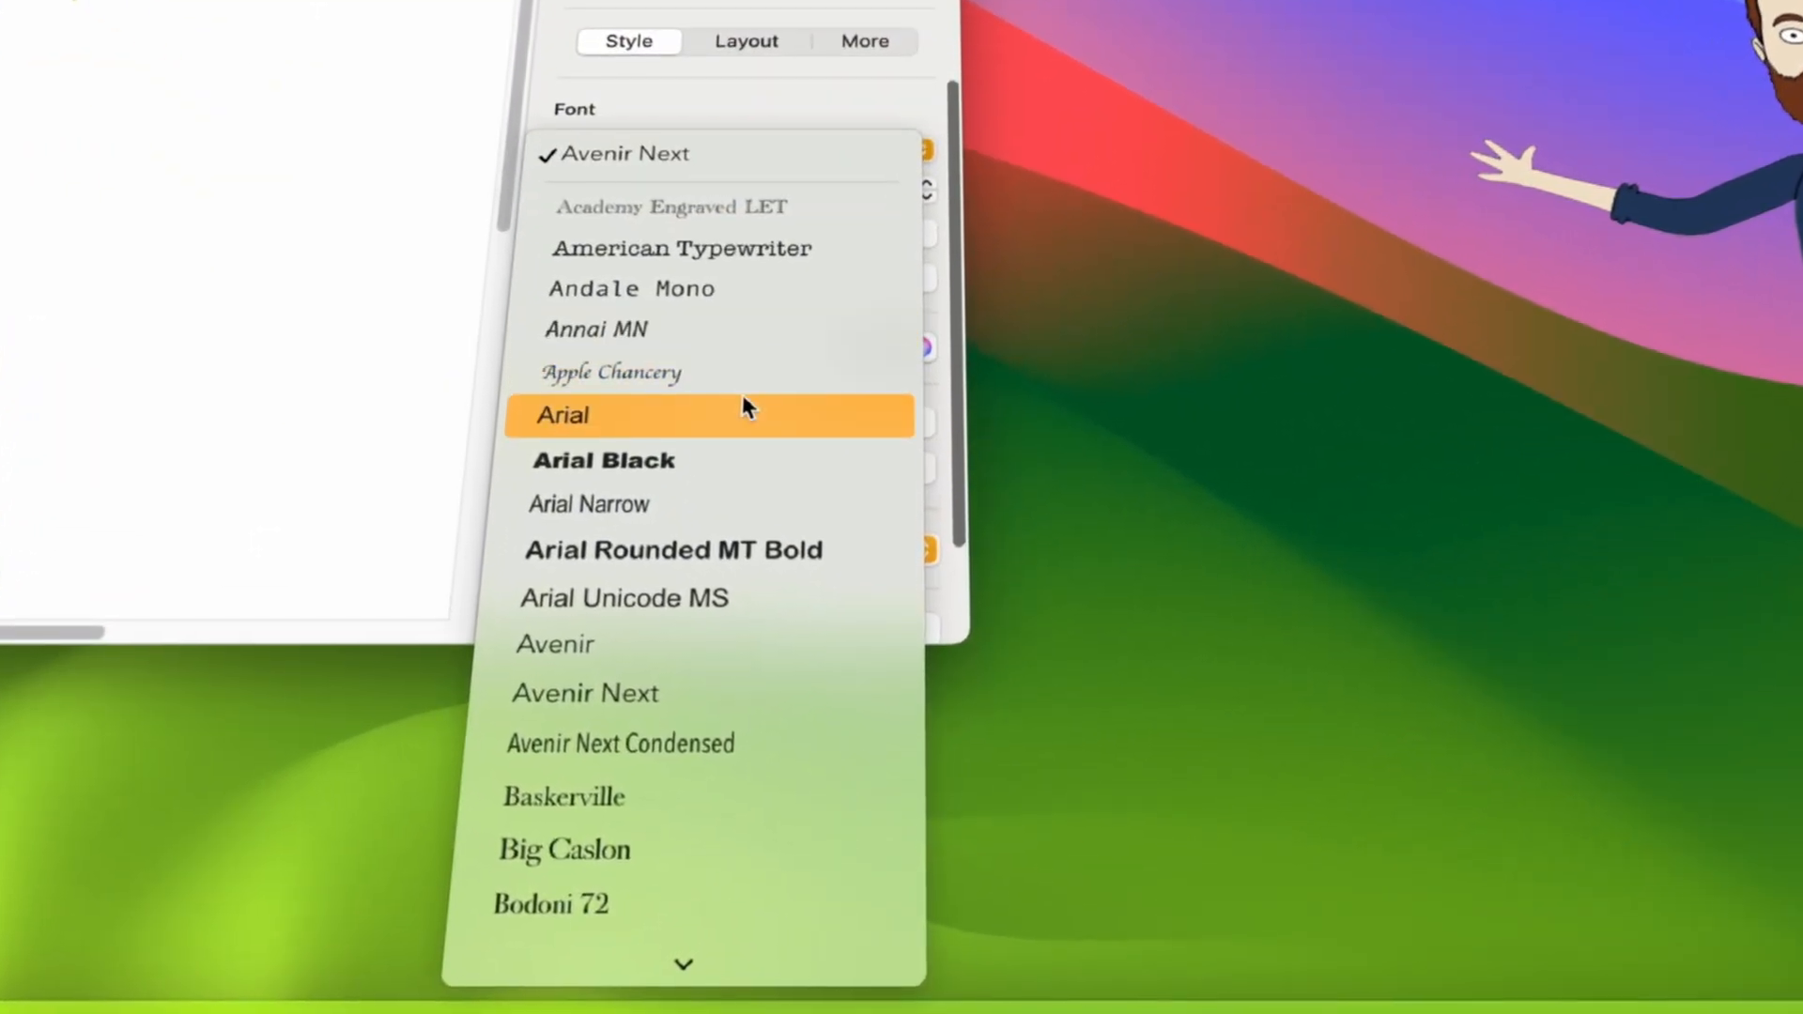
- Scroll through the Font pop-up list in the Pages Format sidebar
scroll("down", 3)
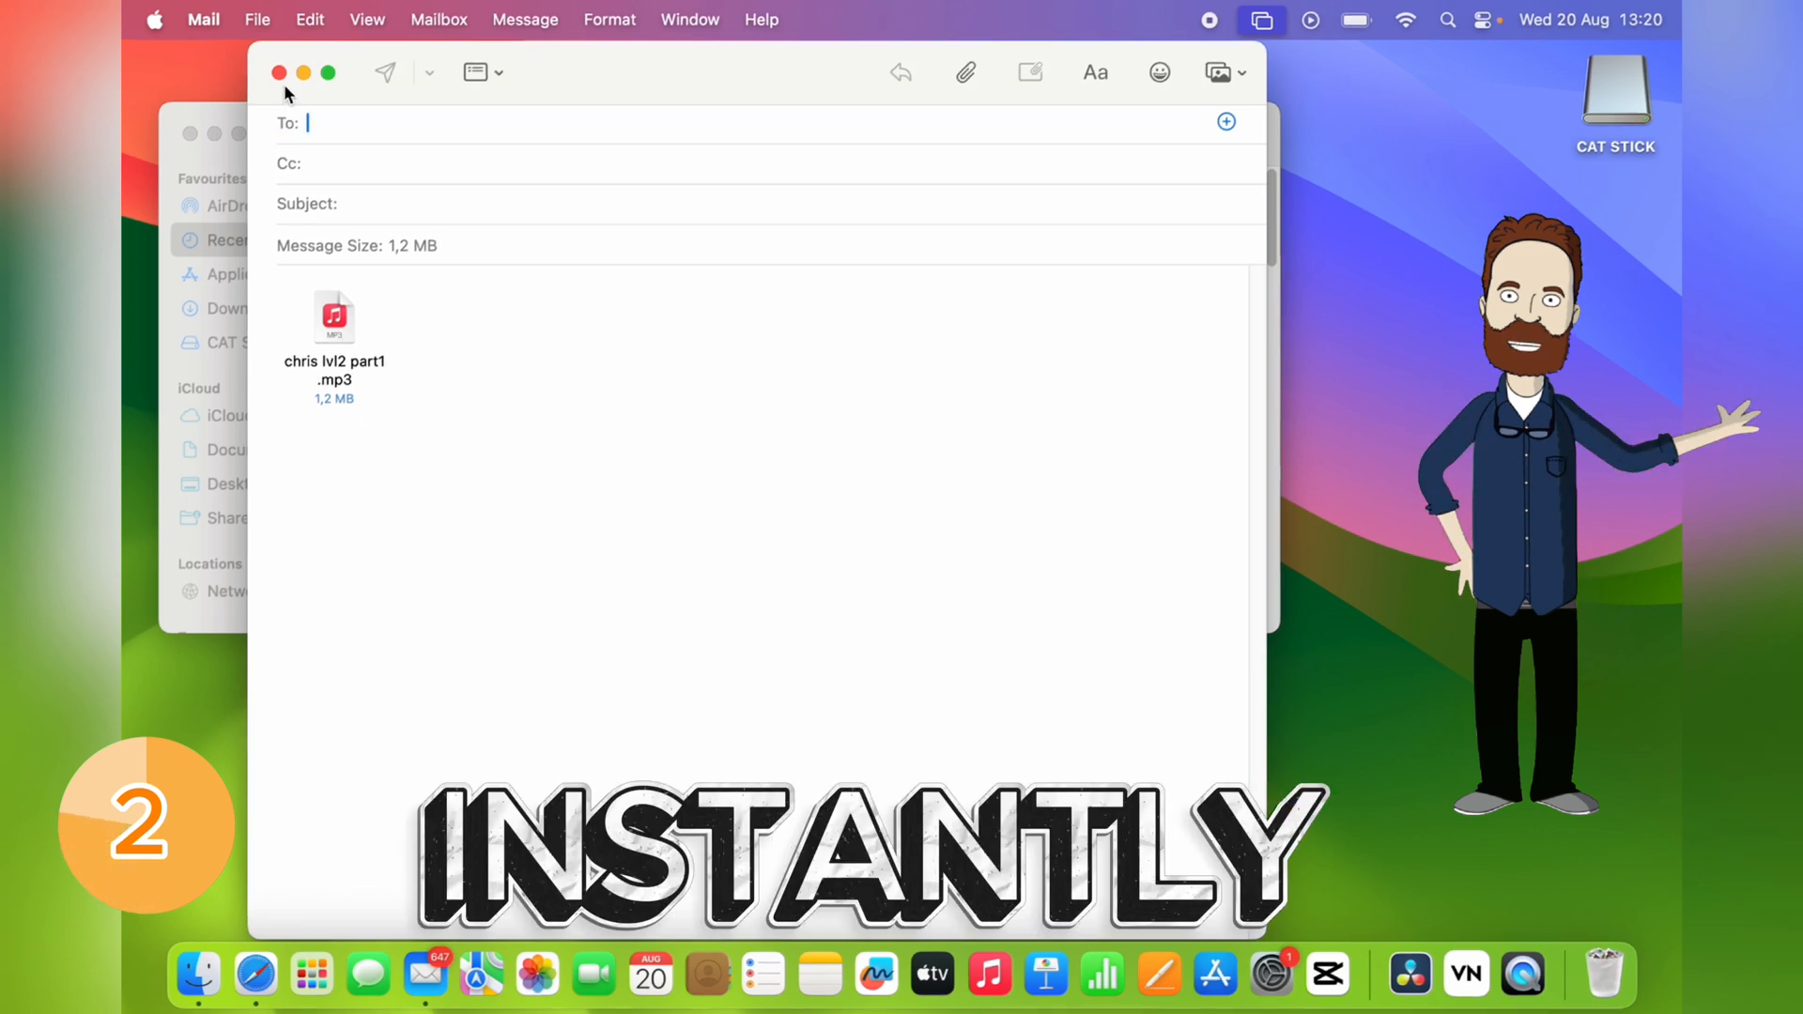
- Close the Mail draft, view Keyboard settings, and show the CAT STICK drive in Finder
left_click(278, 73)
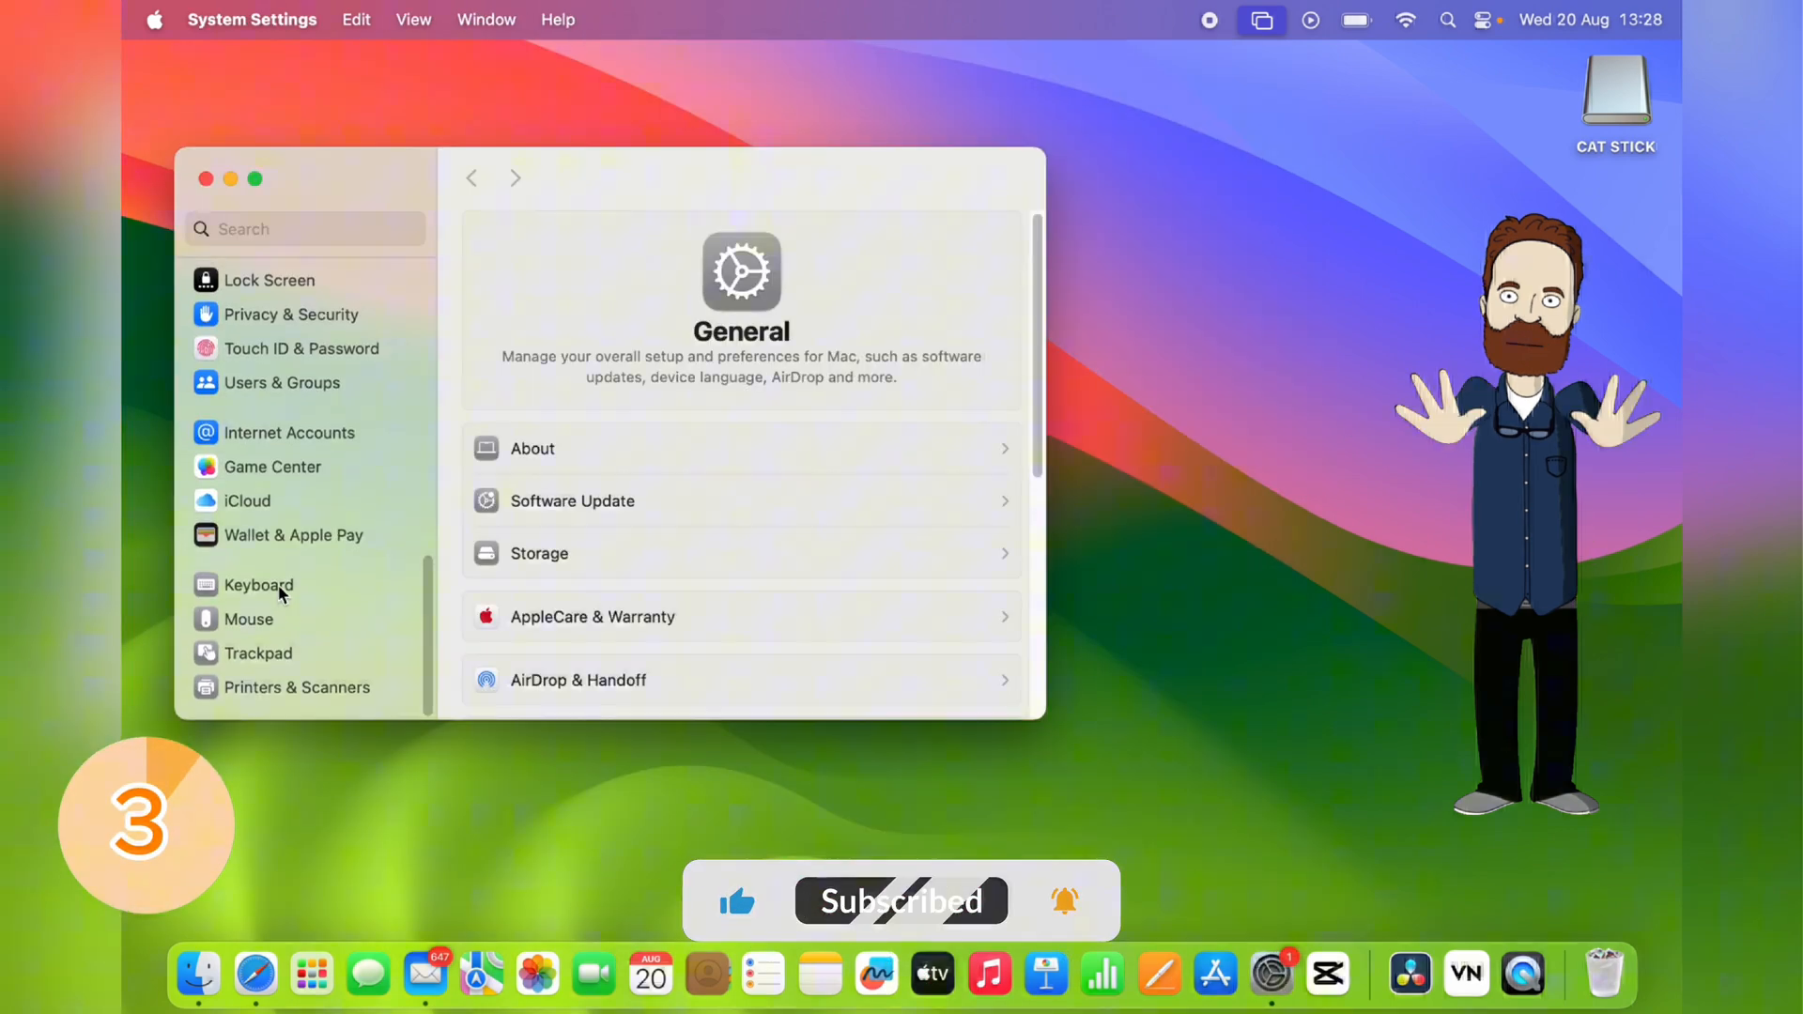
left_click(295, 688)
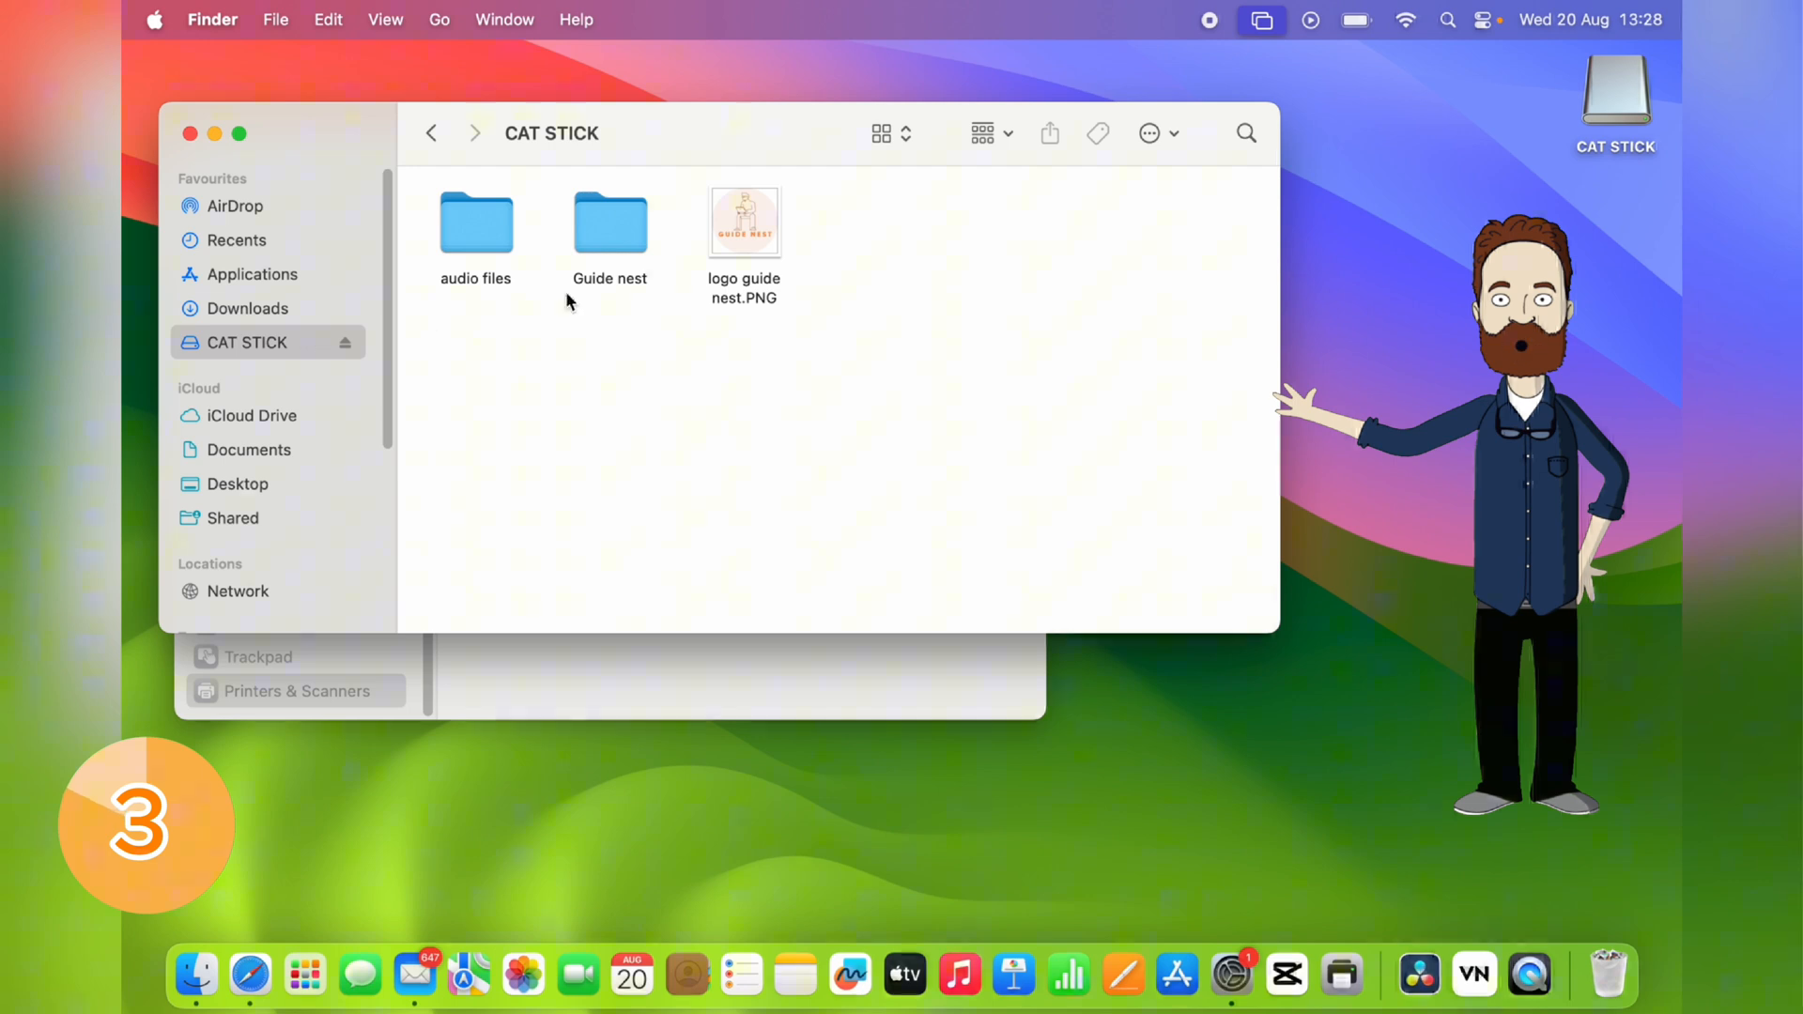
left_click(743, 222)
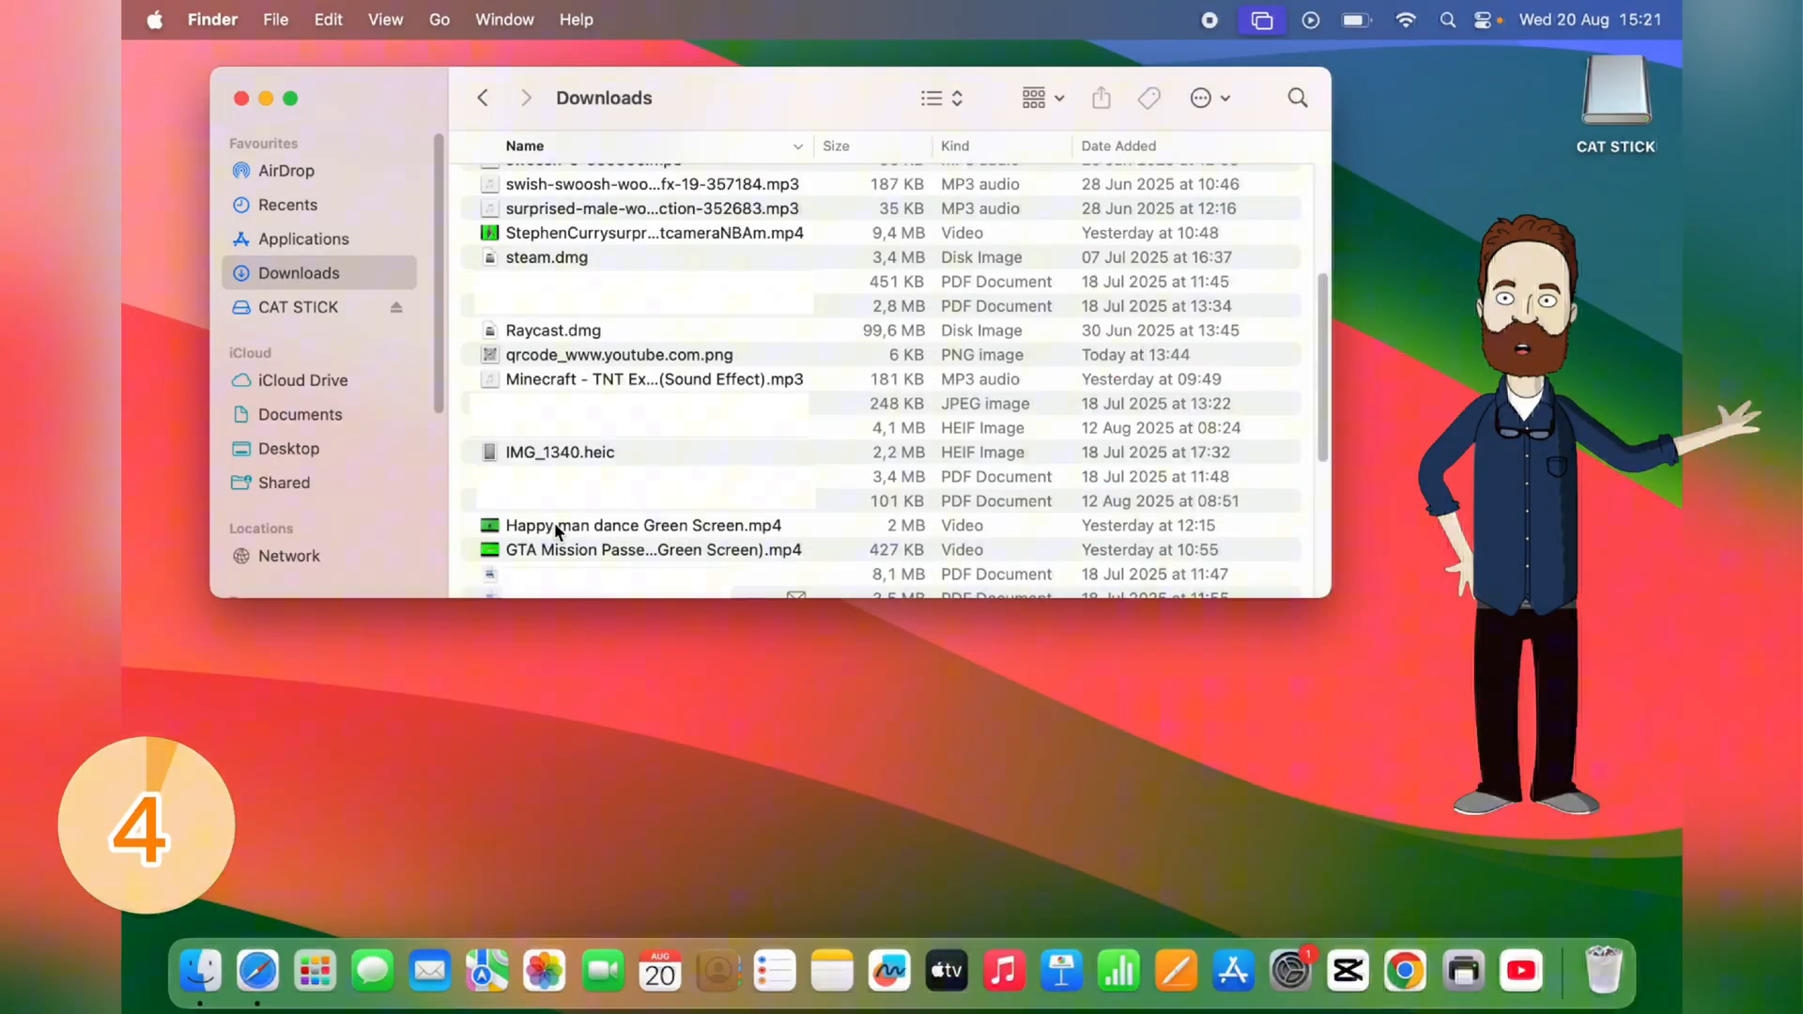
- Preview Happy man dance Green Screen.mp4, then close the preview and the Downloads window
double_click(642, 526)
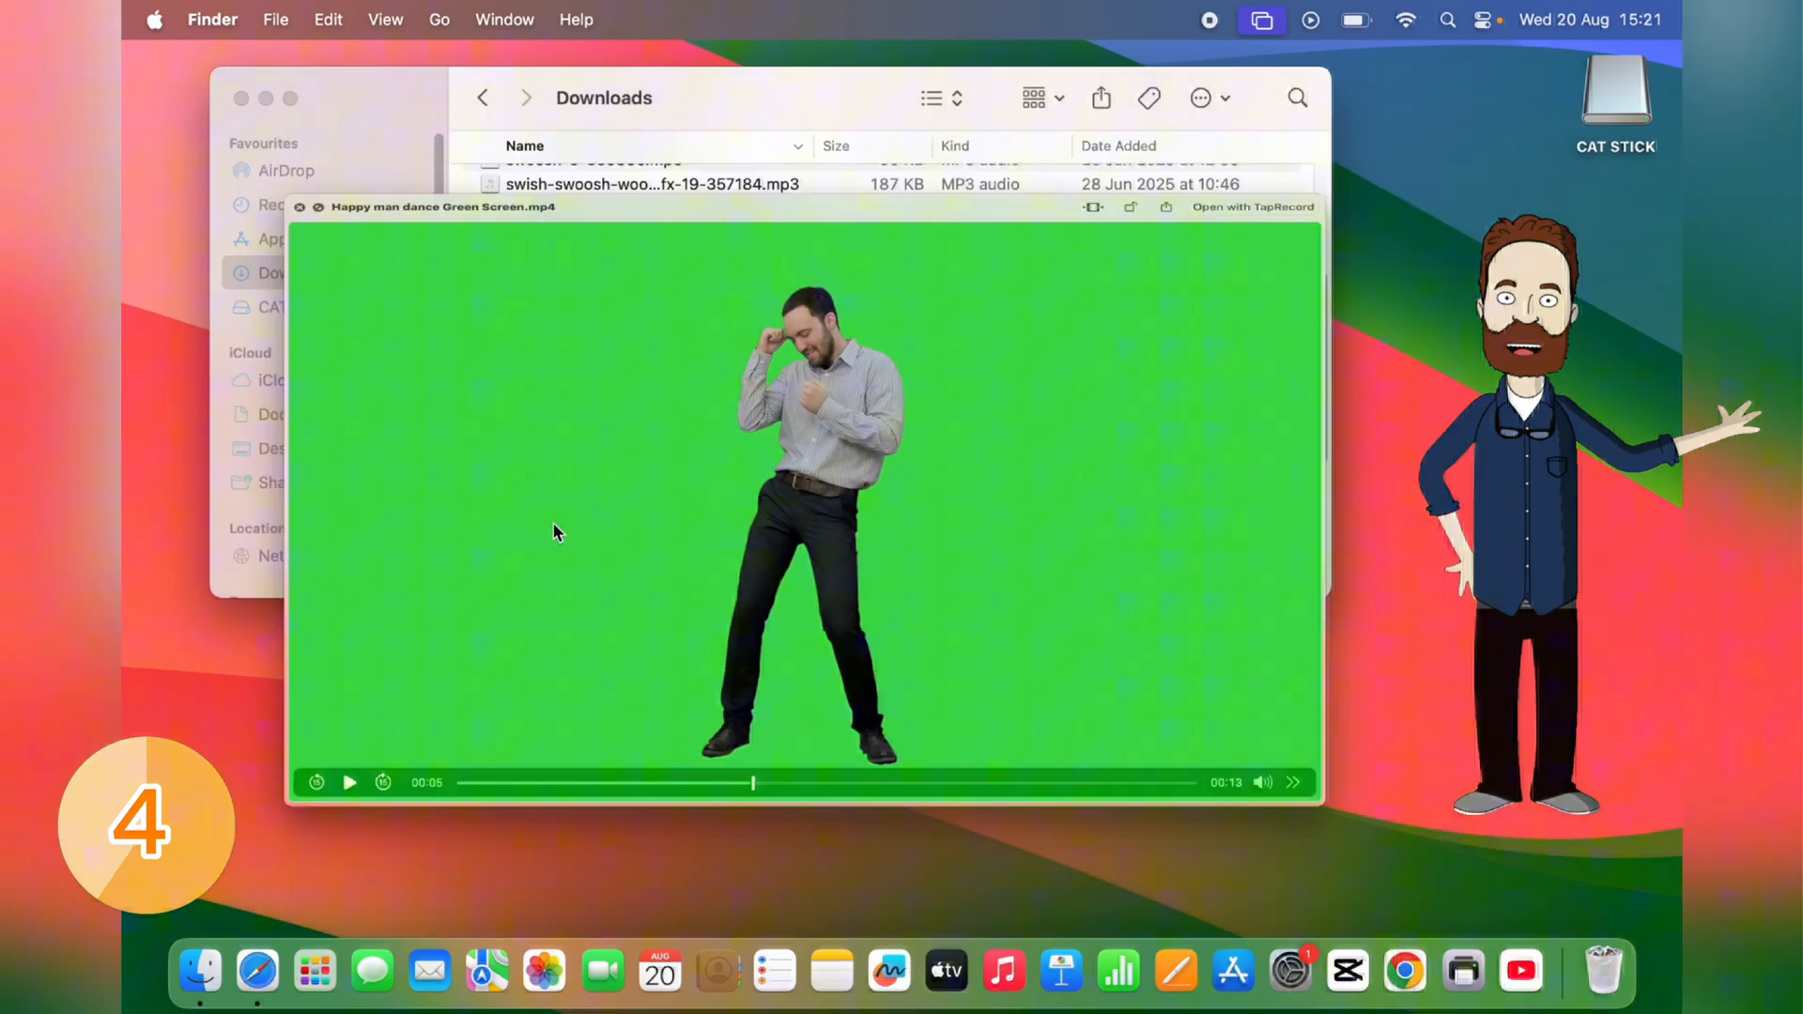
left_click(242, 98)
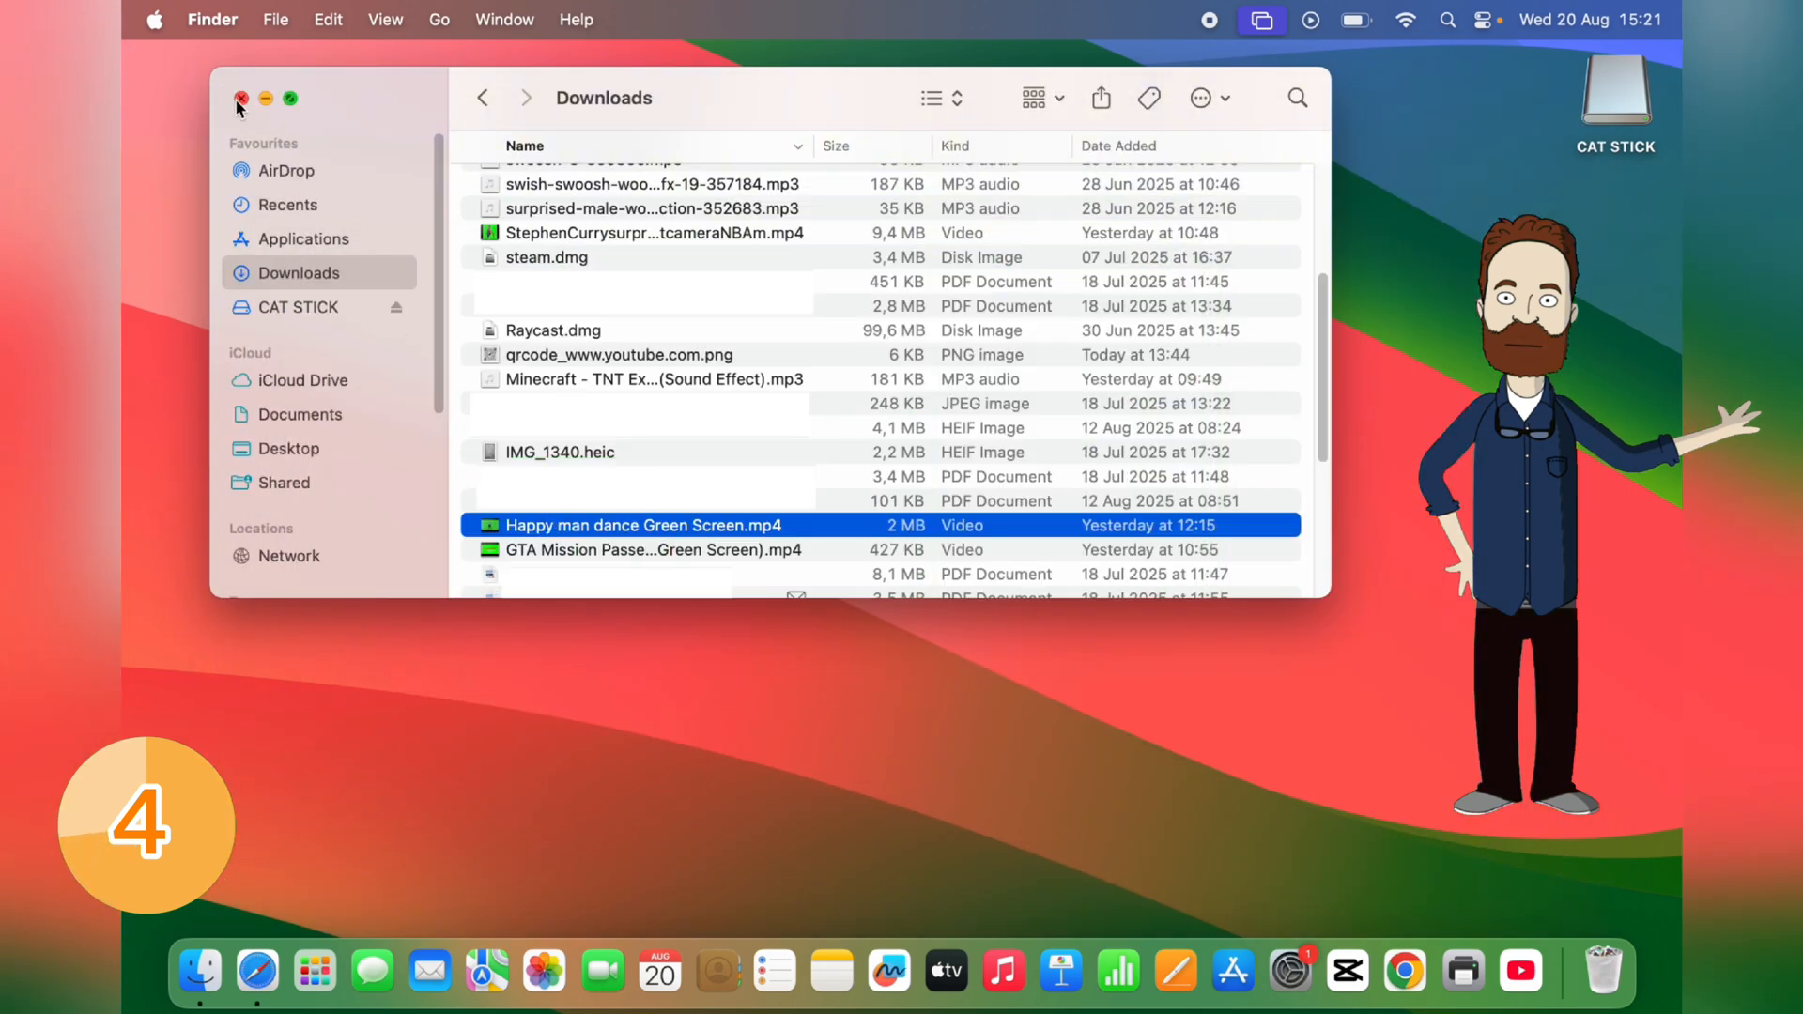
left_click(242, 98)
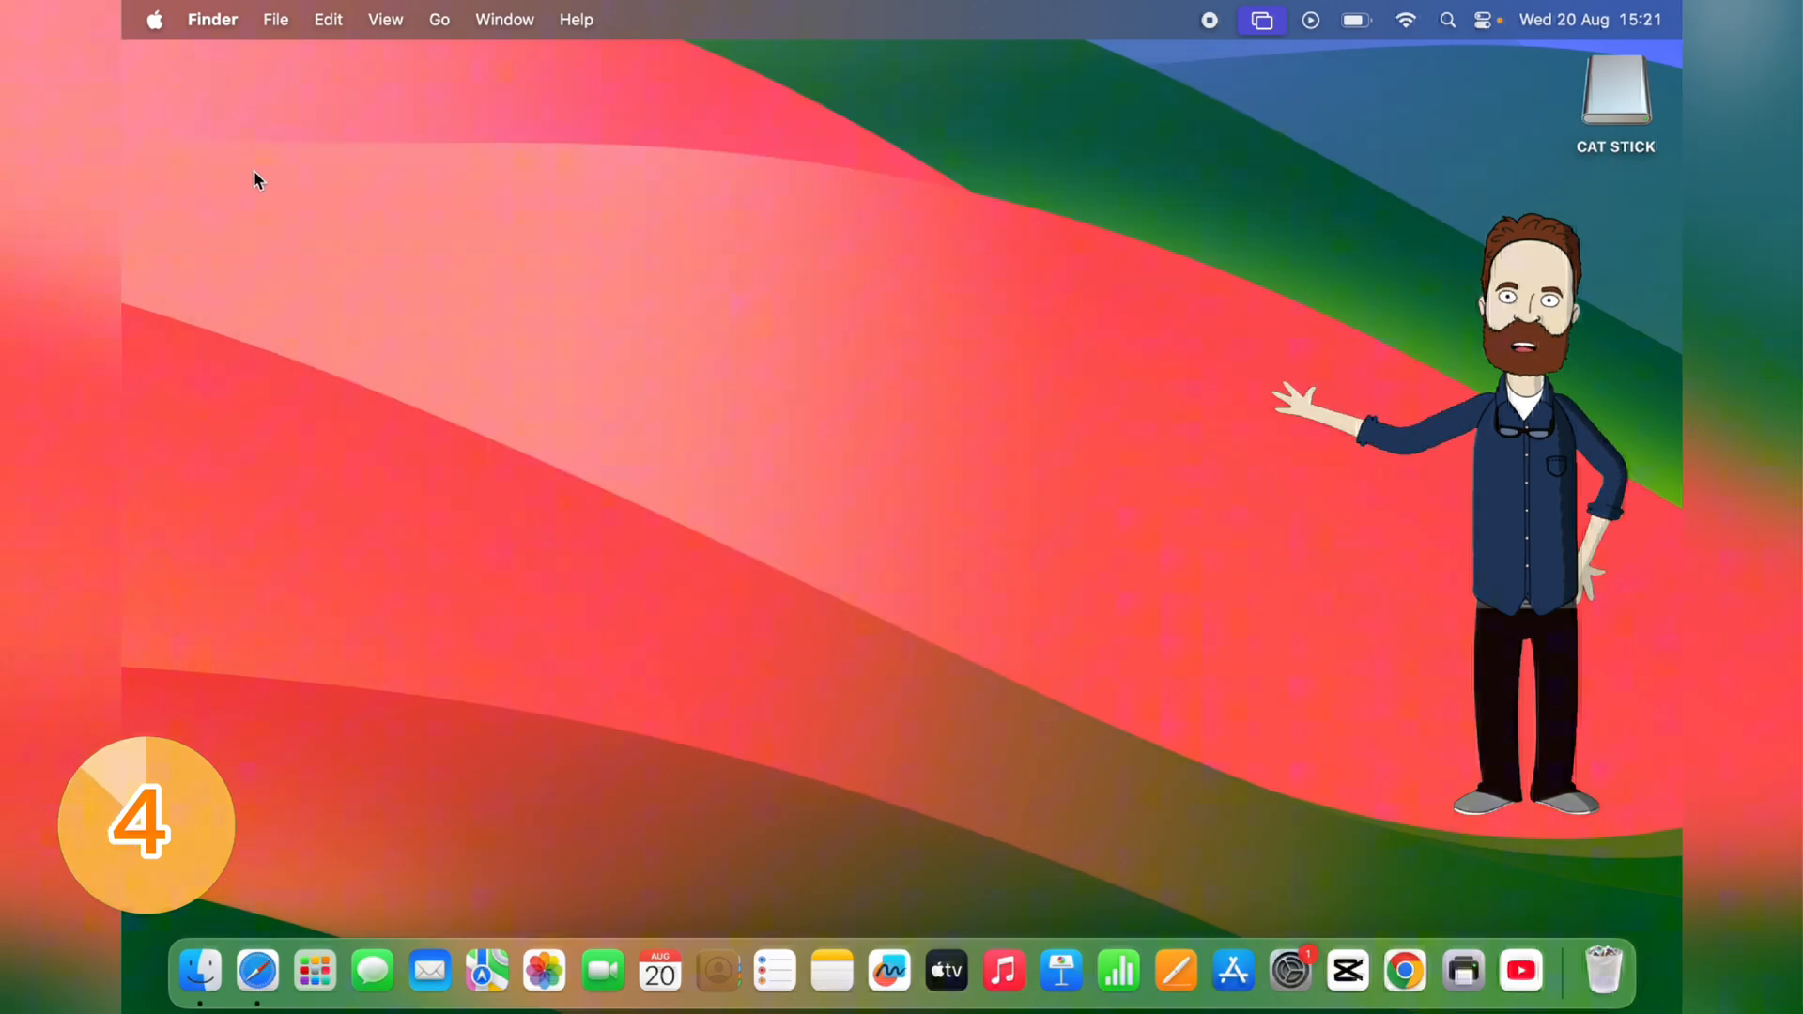
mouse_move(268, 265)
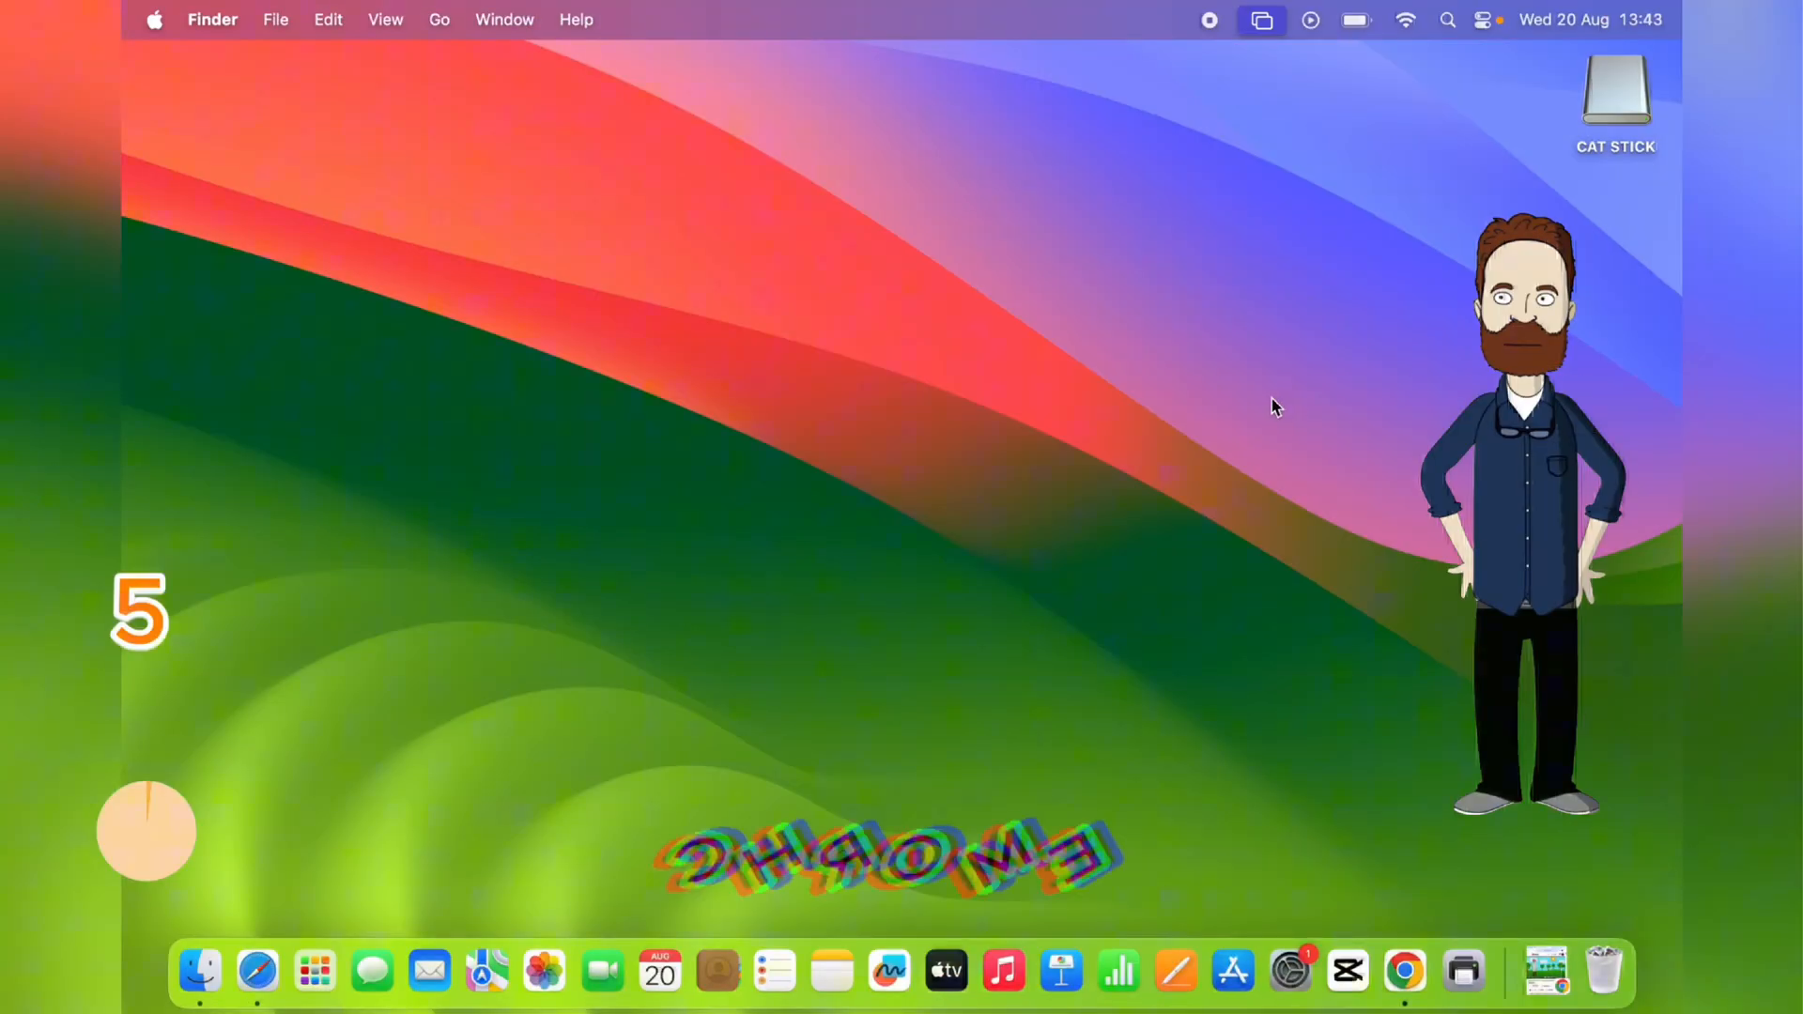
mouse_move(1405, 975)
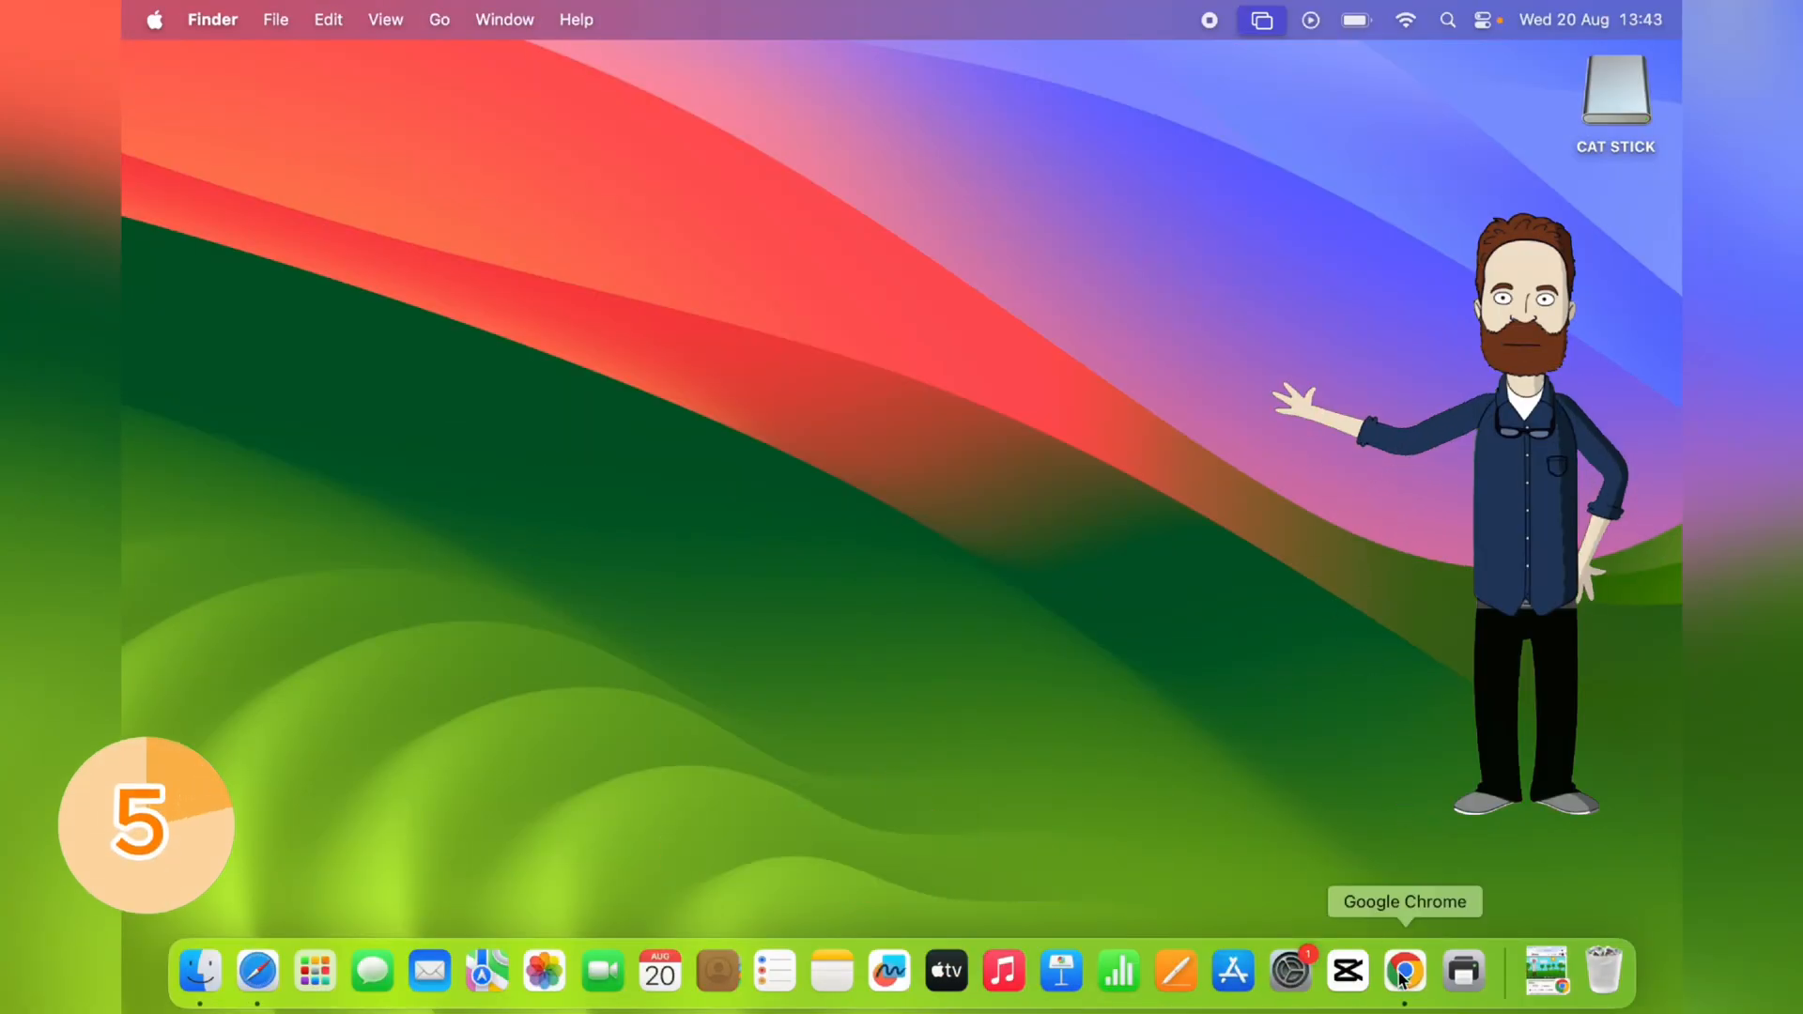
- Launch Chrome and share the YouTube CapCut tutorial page via Cast, save and share
left_click(876, 193)
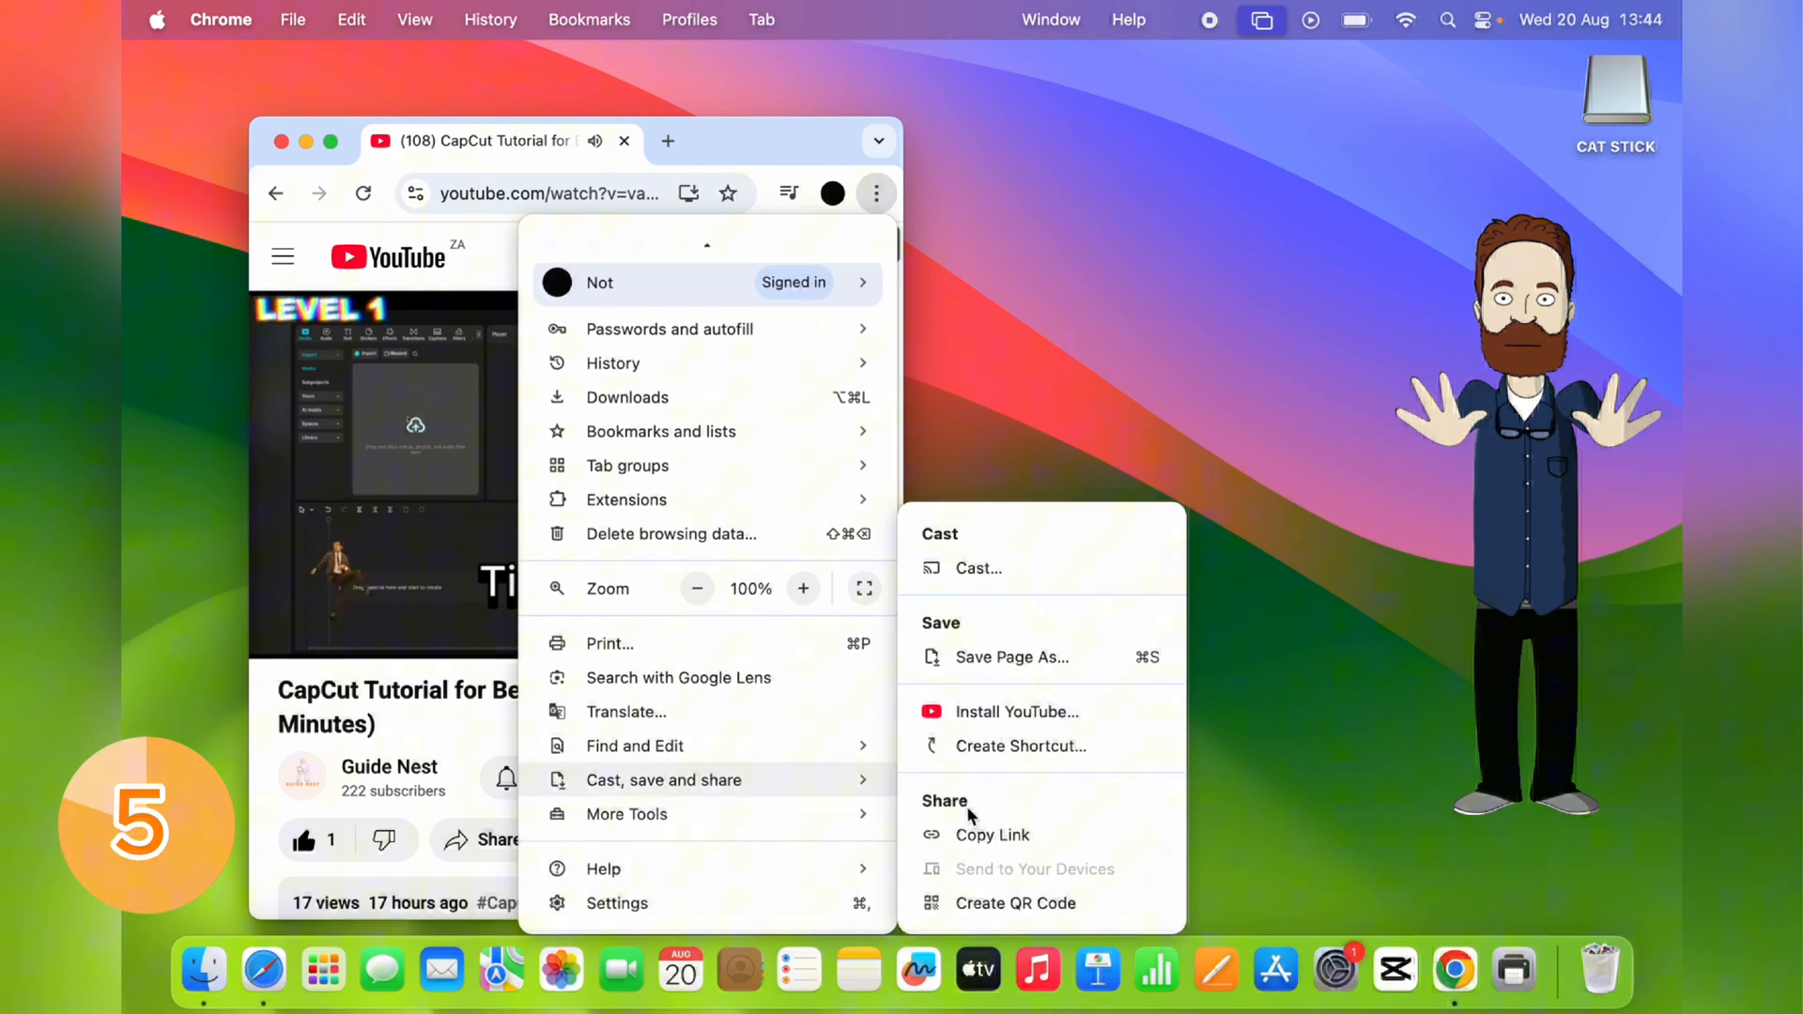
left_click(1014, 903)
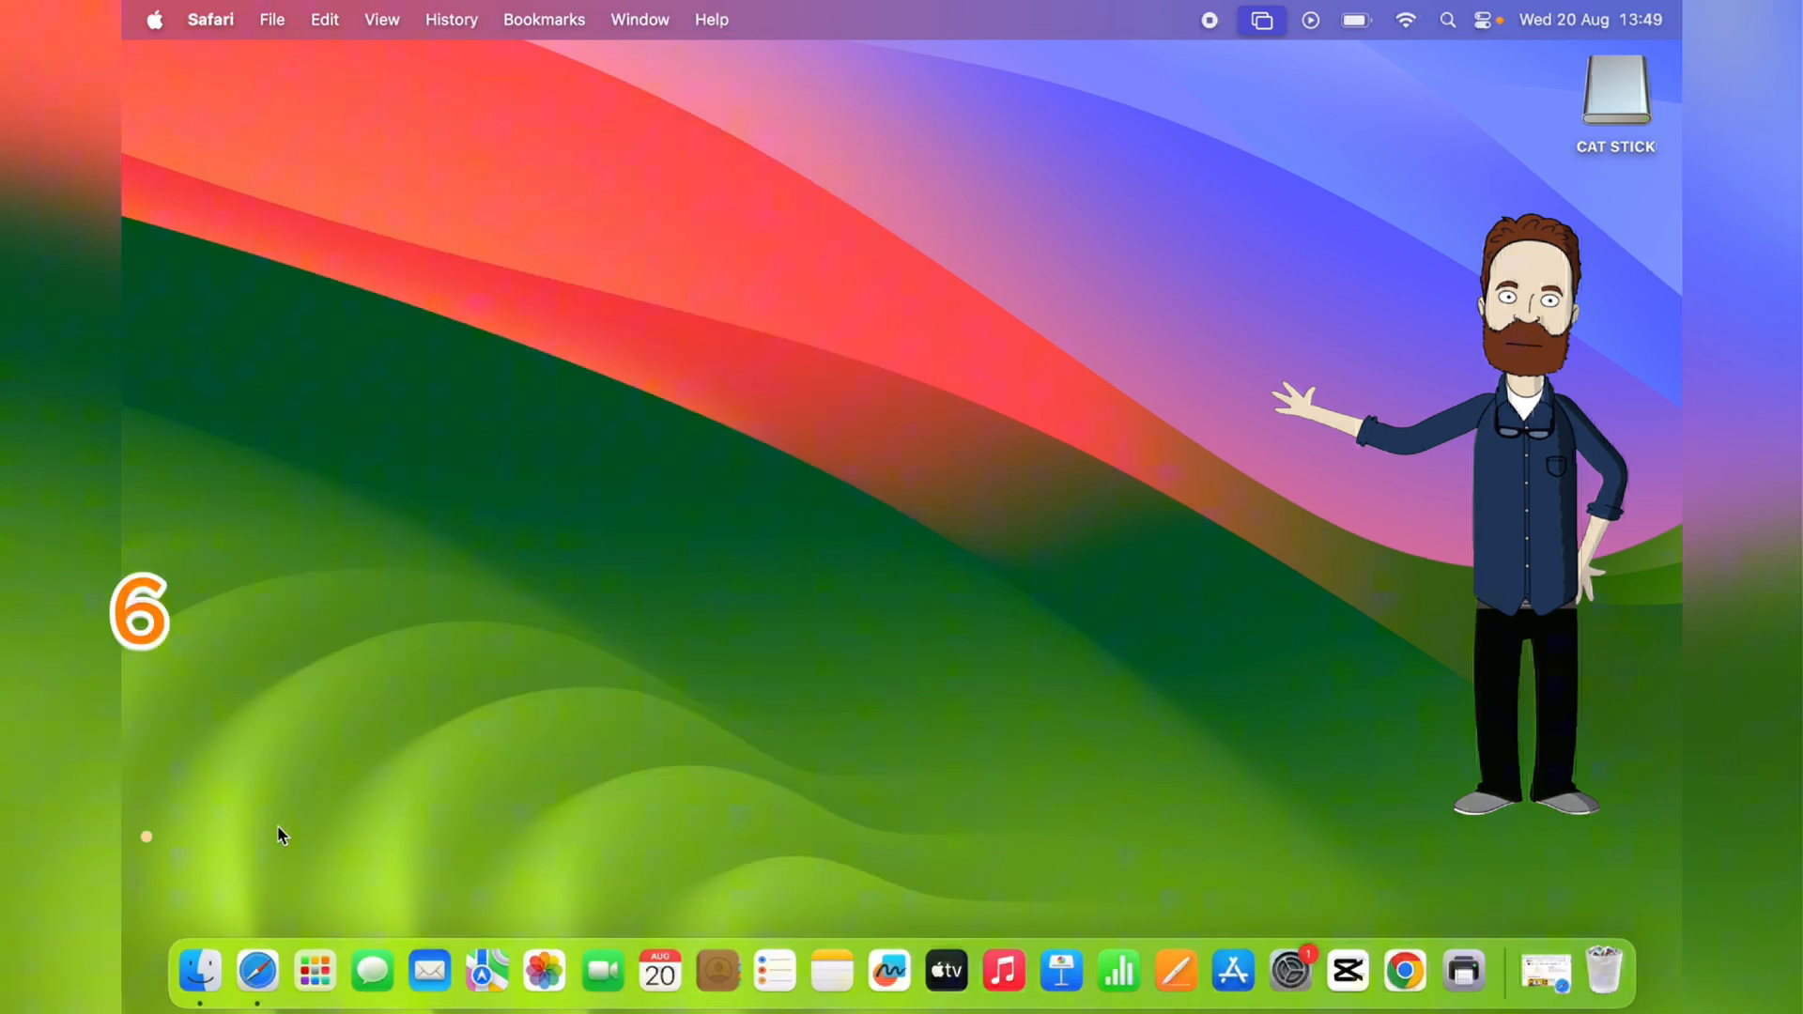
- Close the Safari window and reopen it with Cmd+Shift+T
left_click(255, 971)
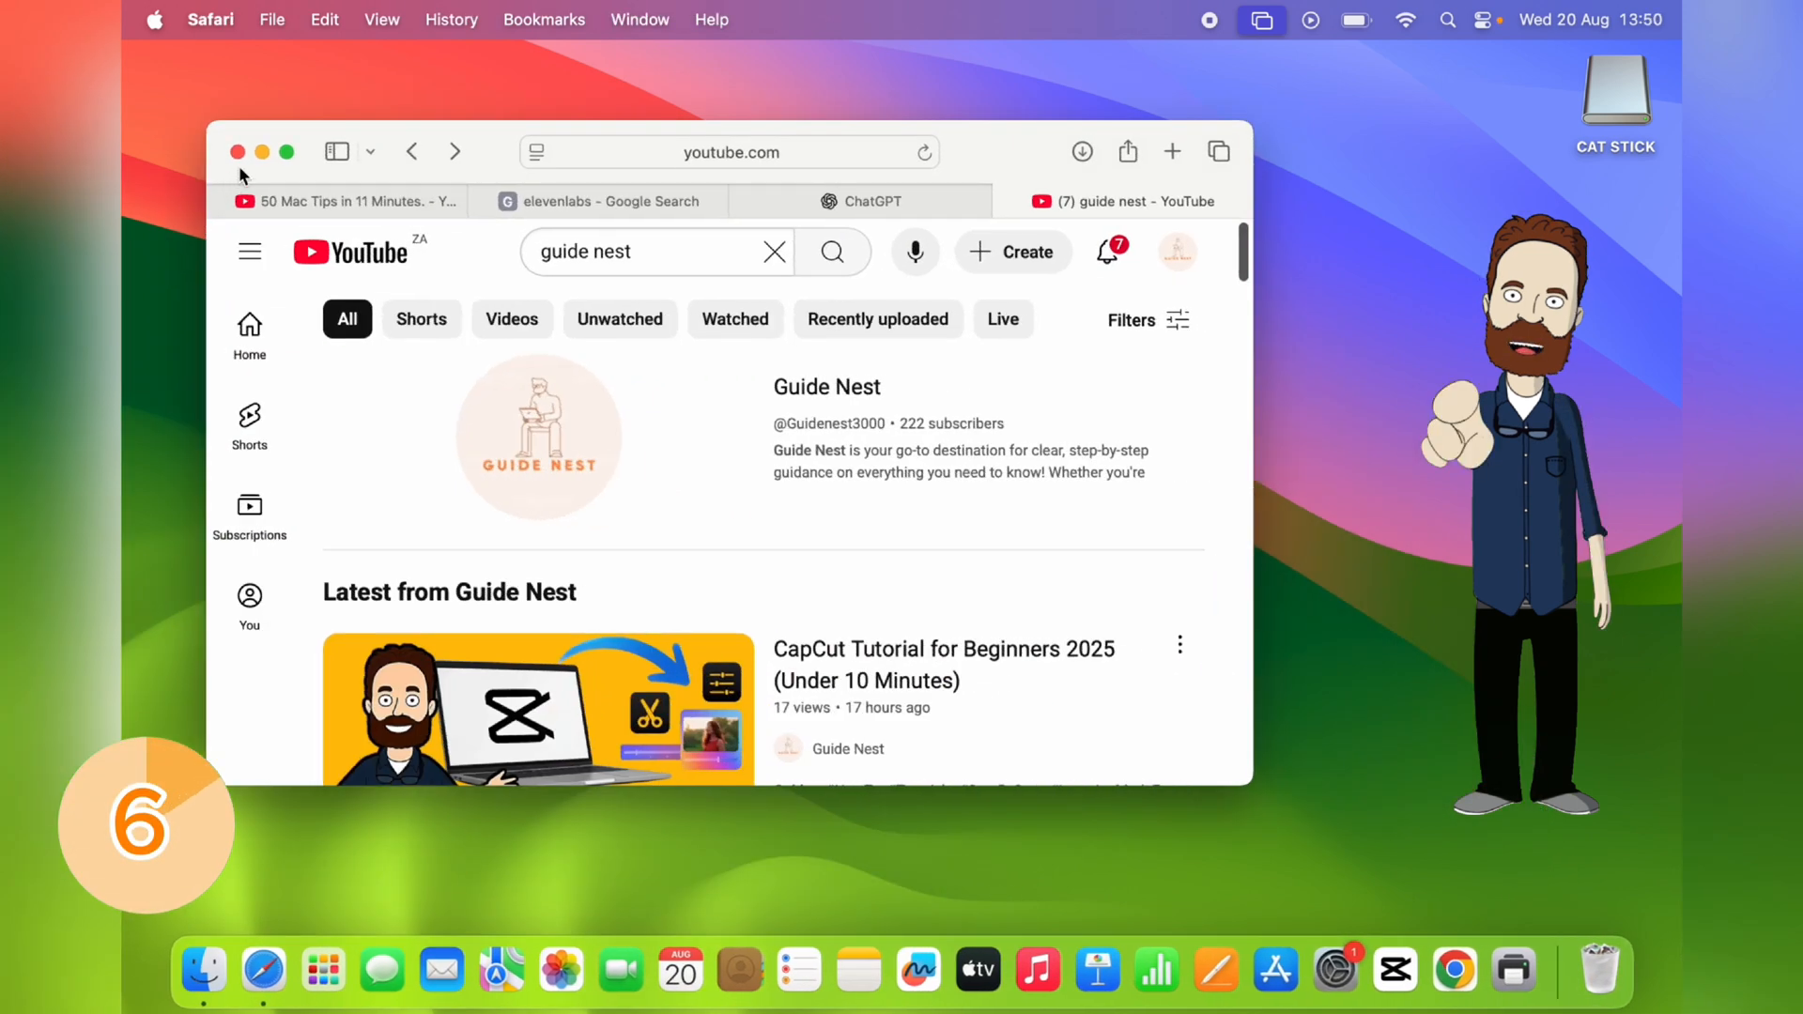
left_click(236, 153)
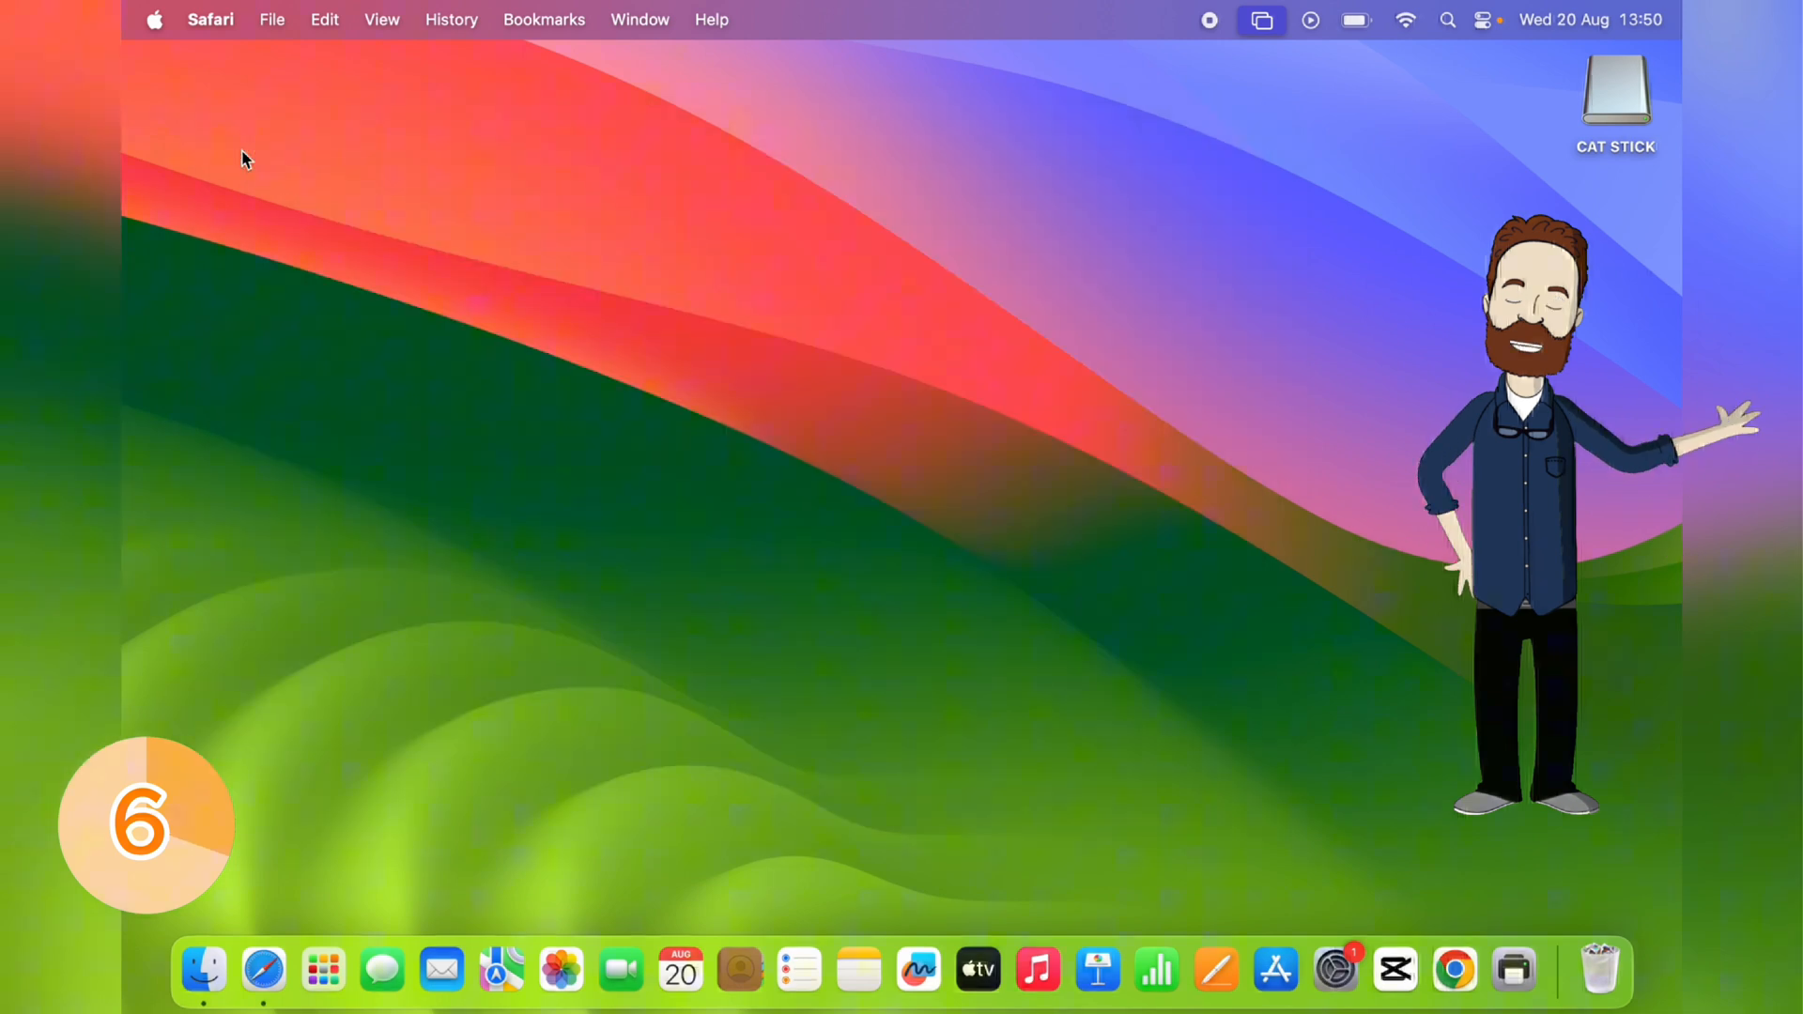
mouse_move(263, 971)
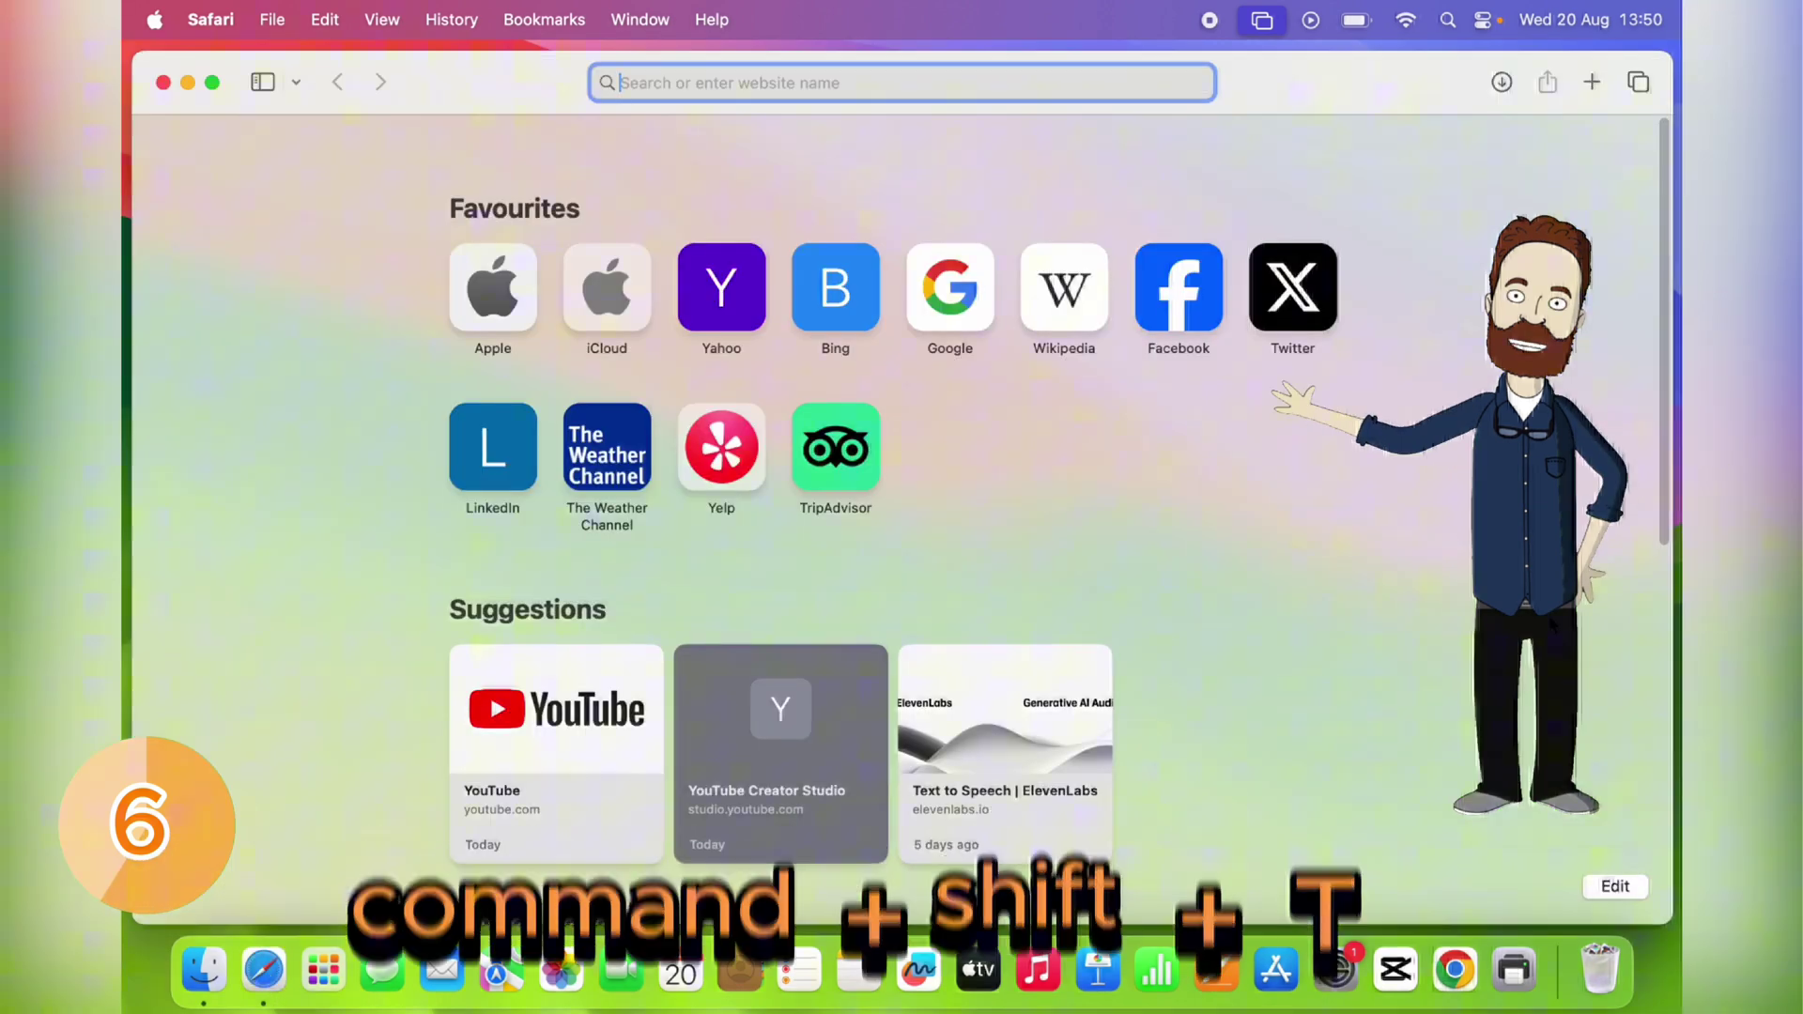
key("cmd+shift+t")
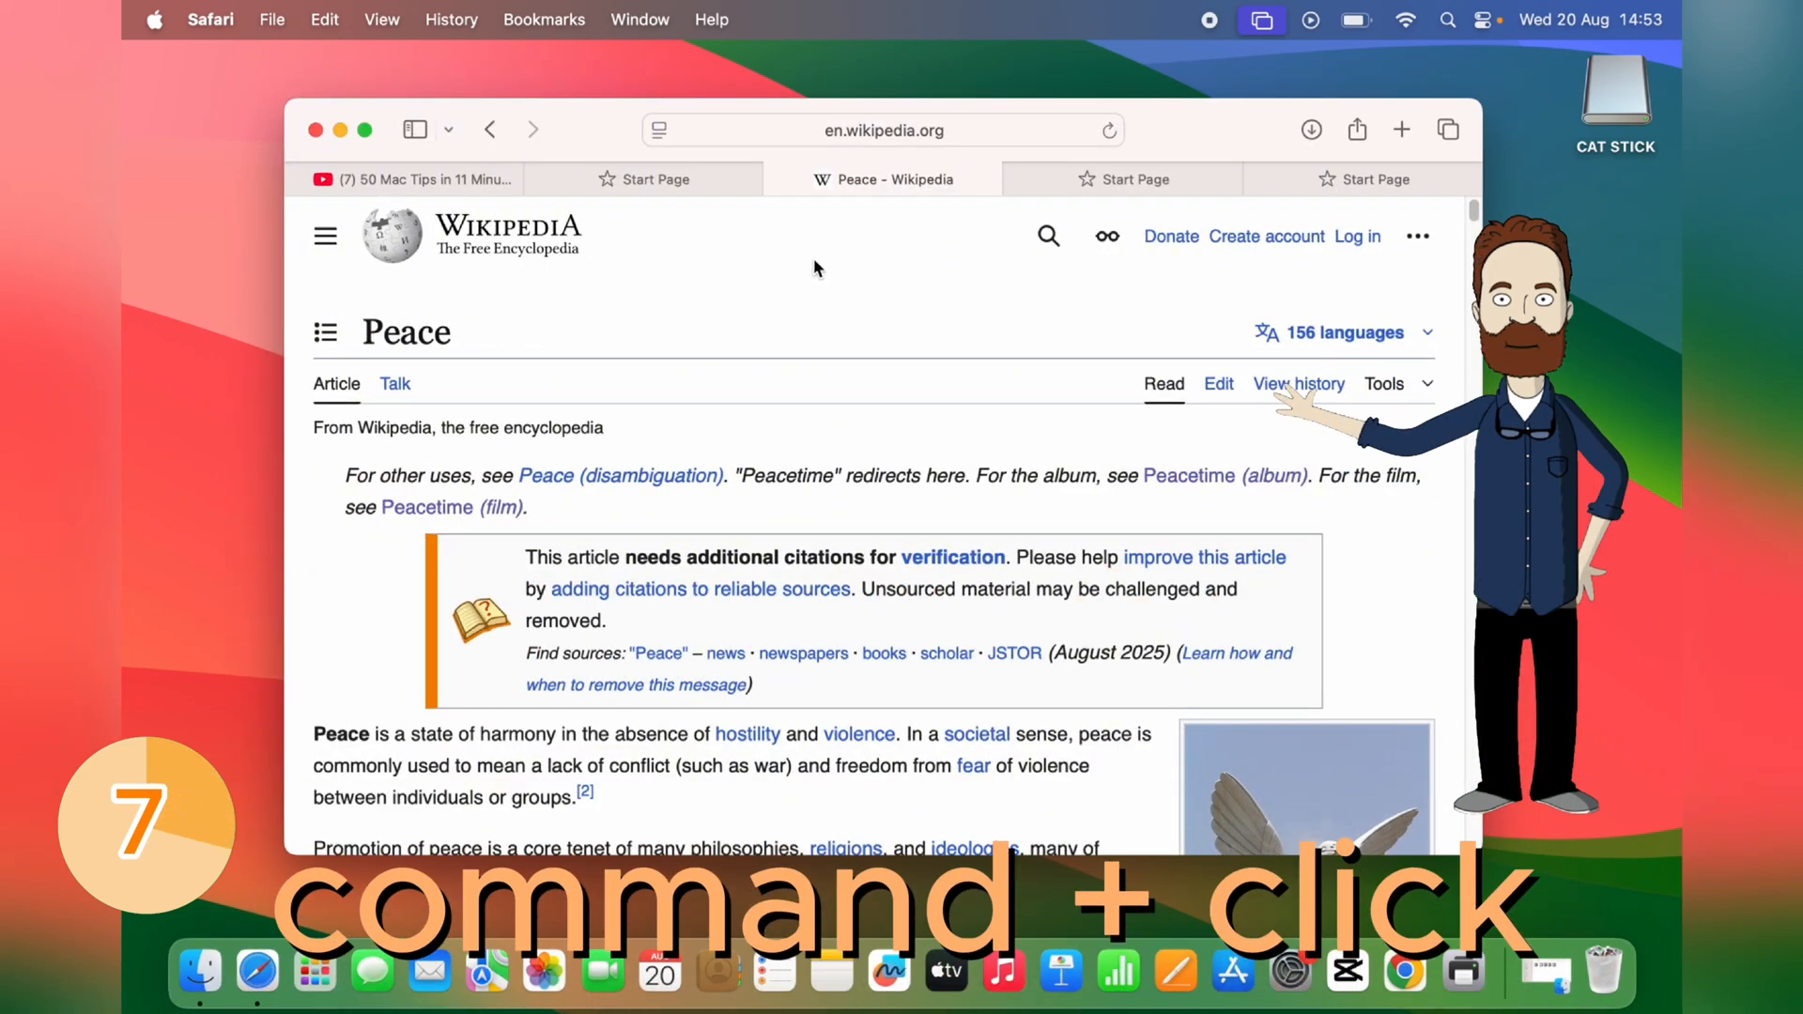
- Open the Peacetime (album) article in a new tab and switch between it and the Peace article
left_click(1189, 475)
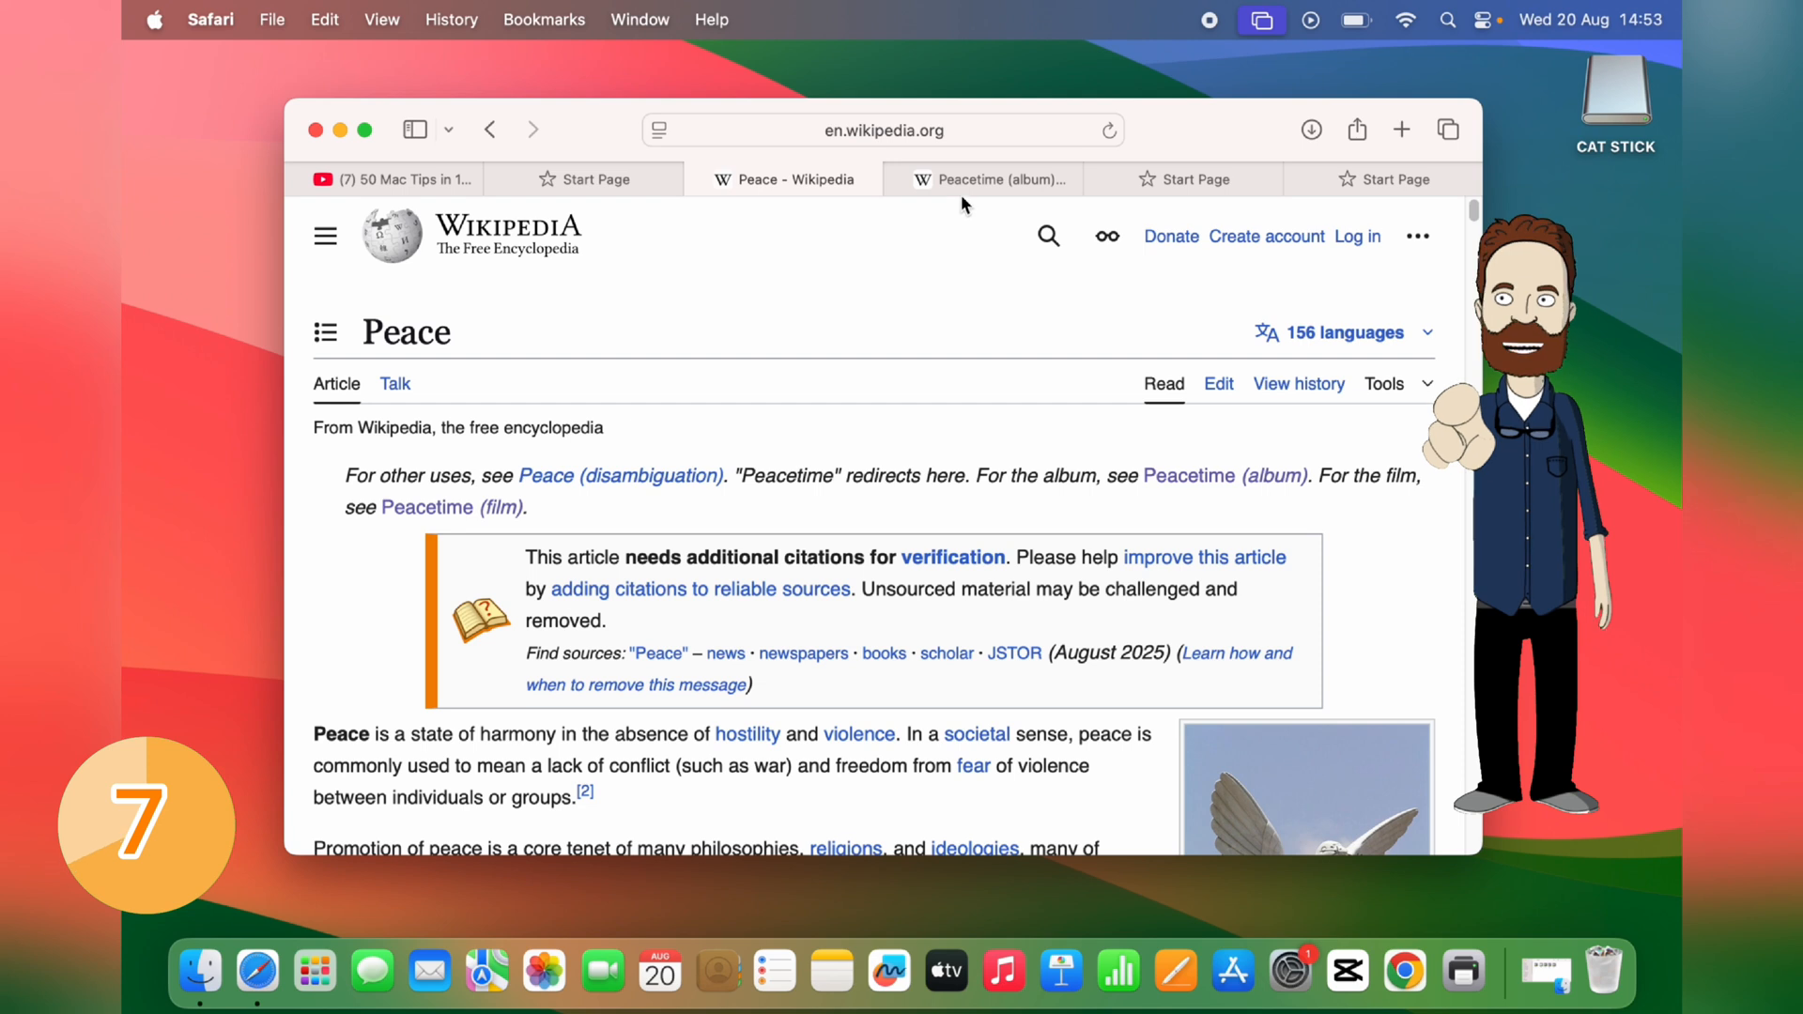
left_click(992, 179)
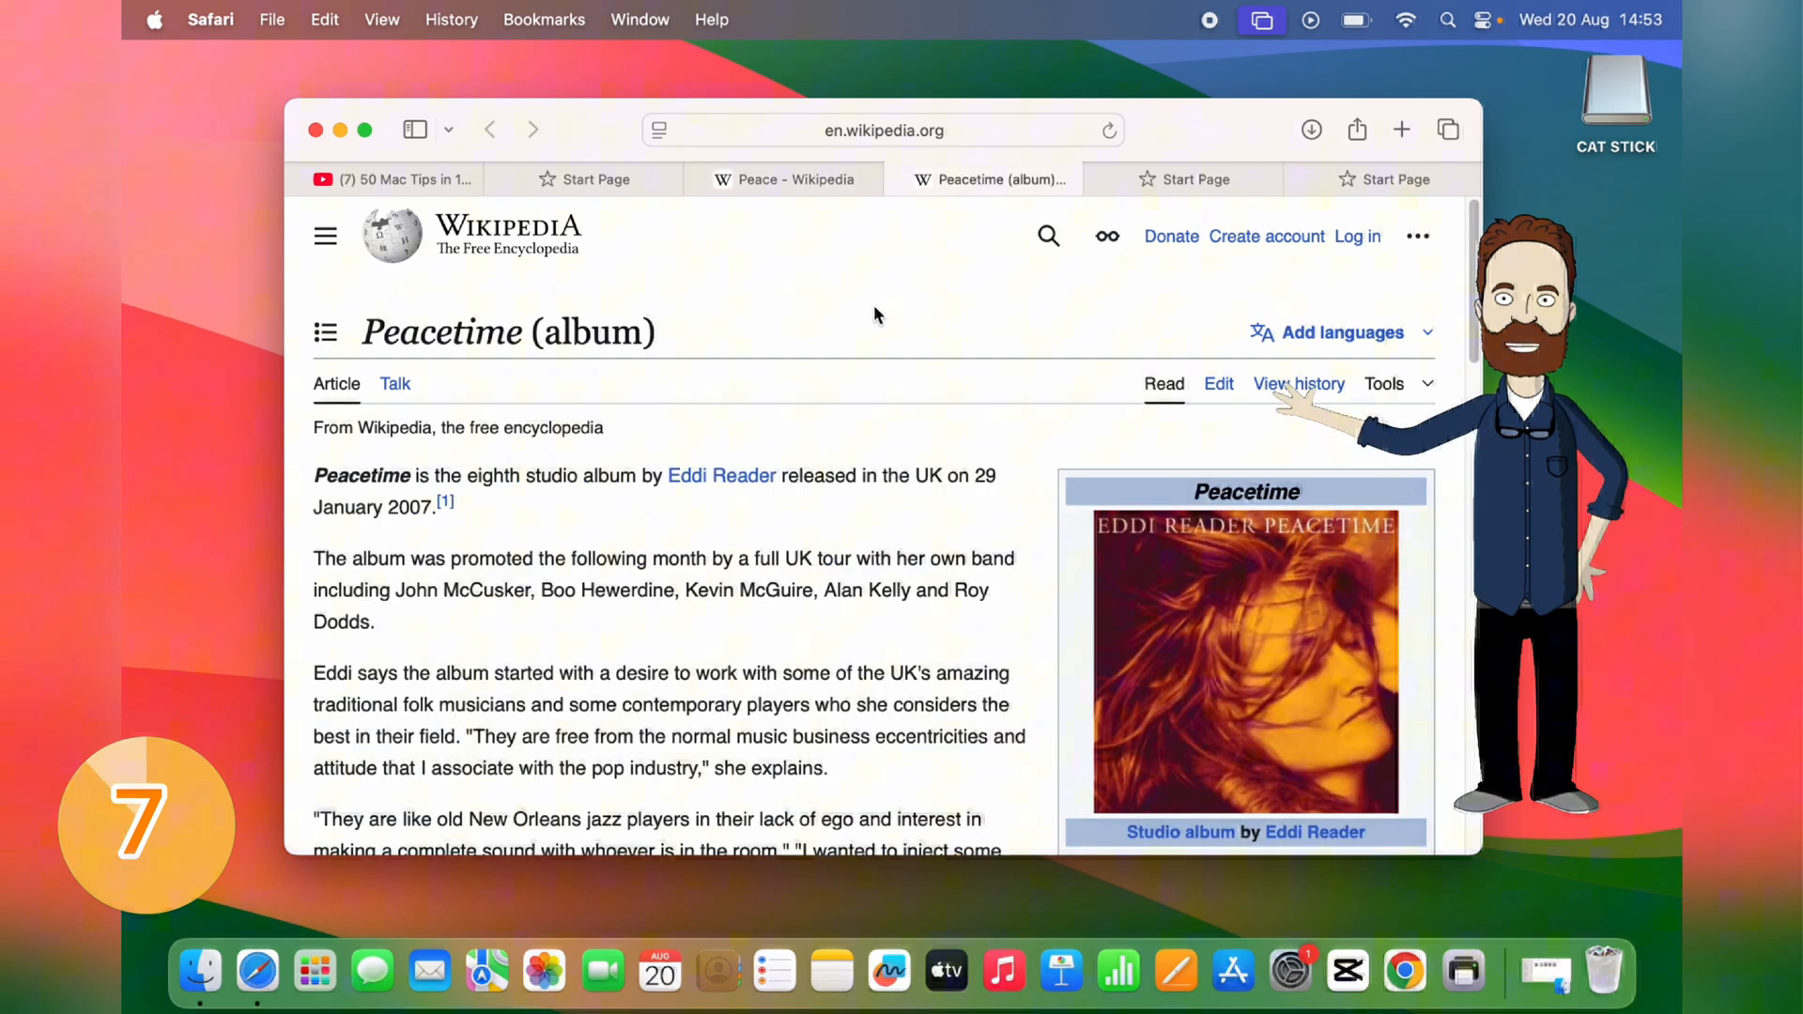
left_click(793, 180)
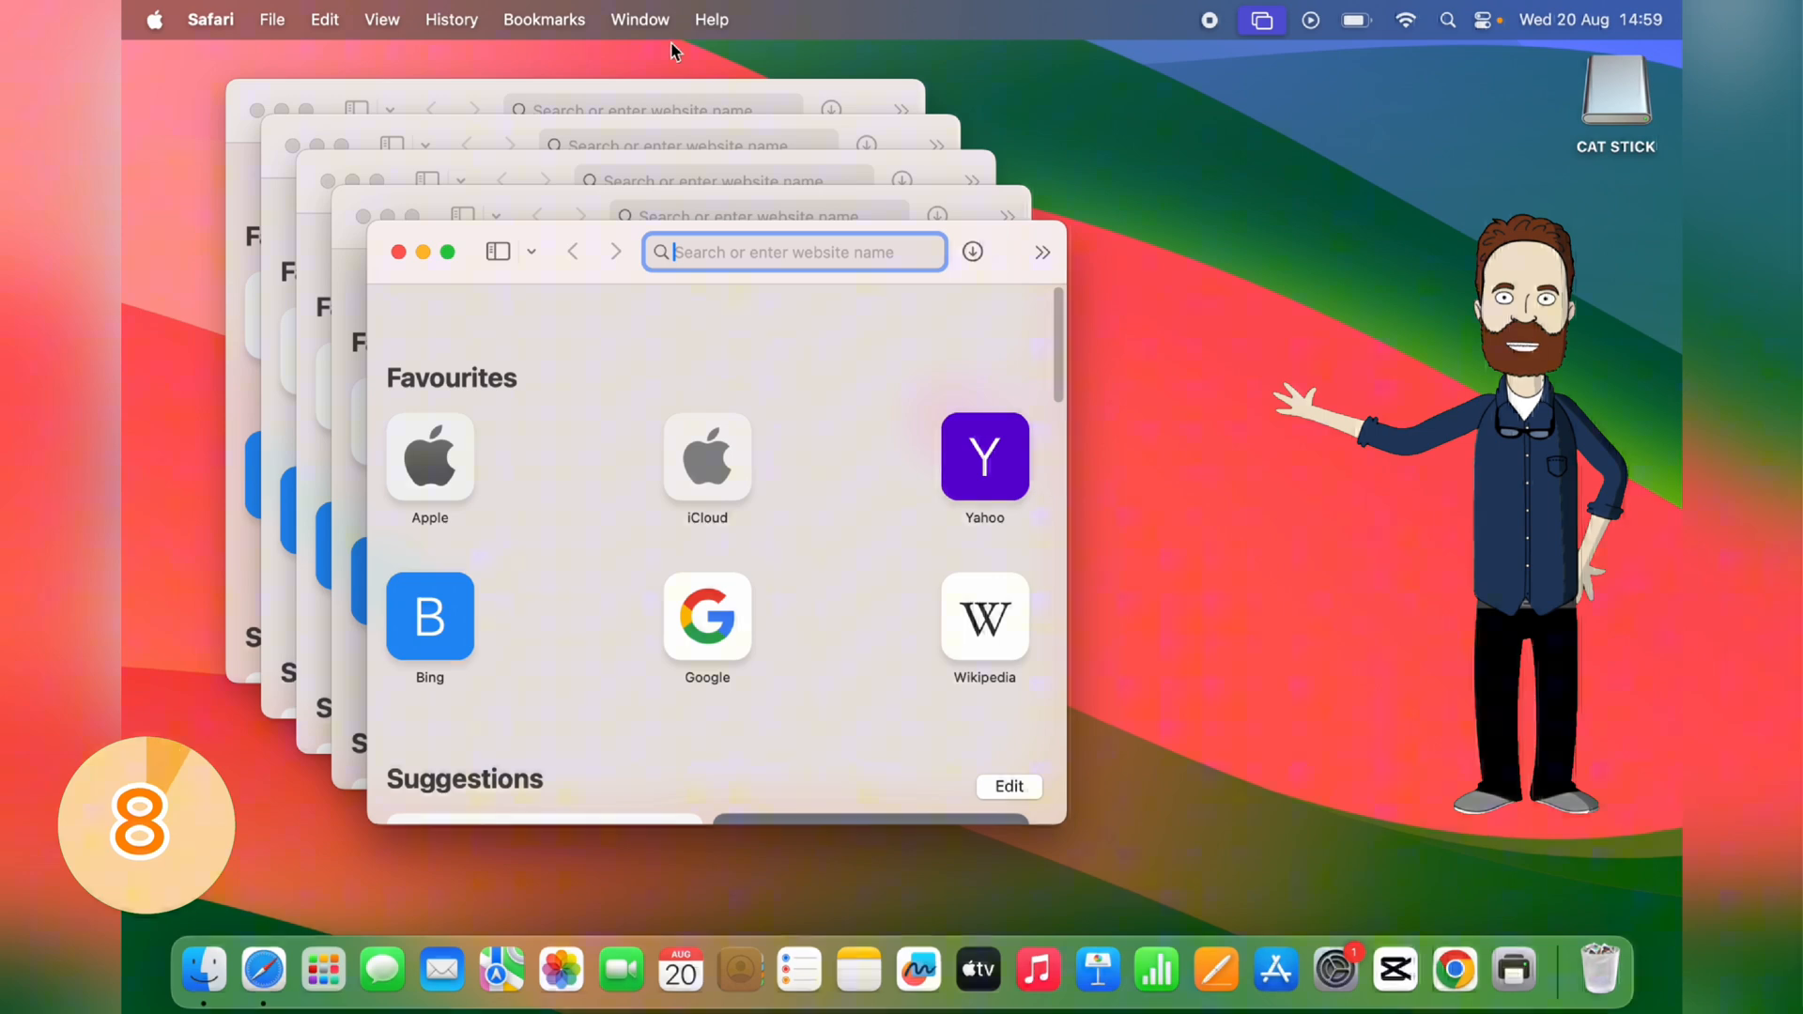
- Merge all Safari Start Page windows into one window via Window > Merge All Windows
left_click(639, 19)
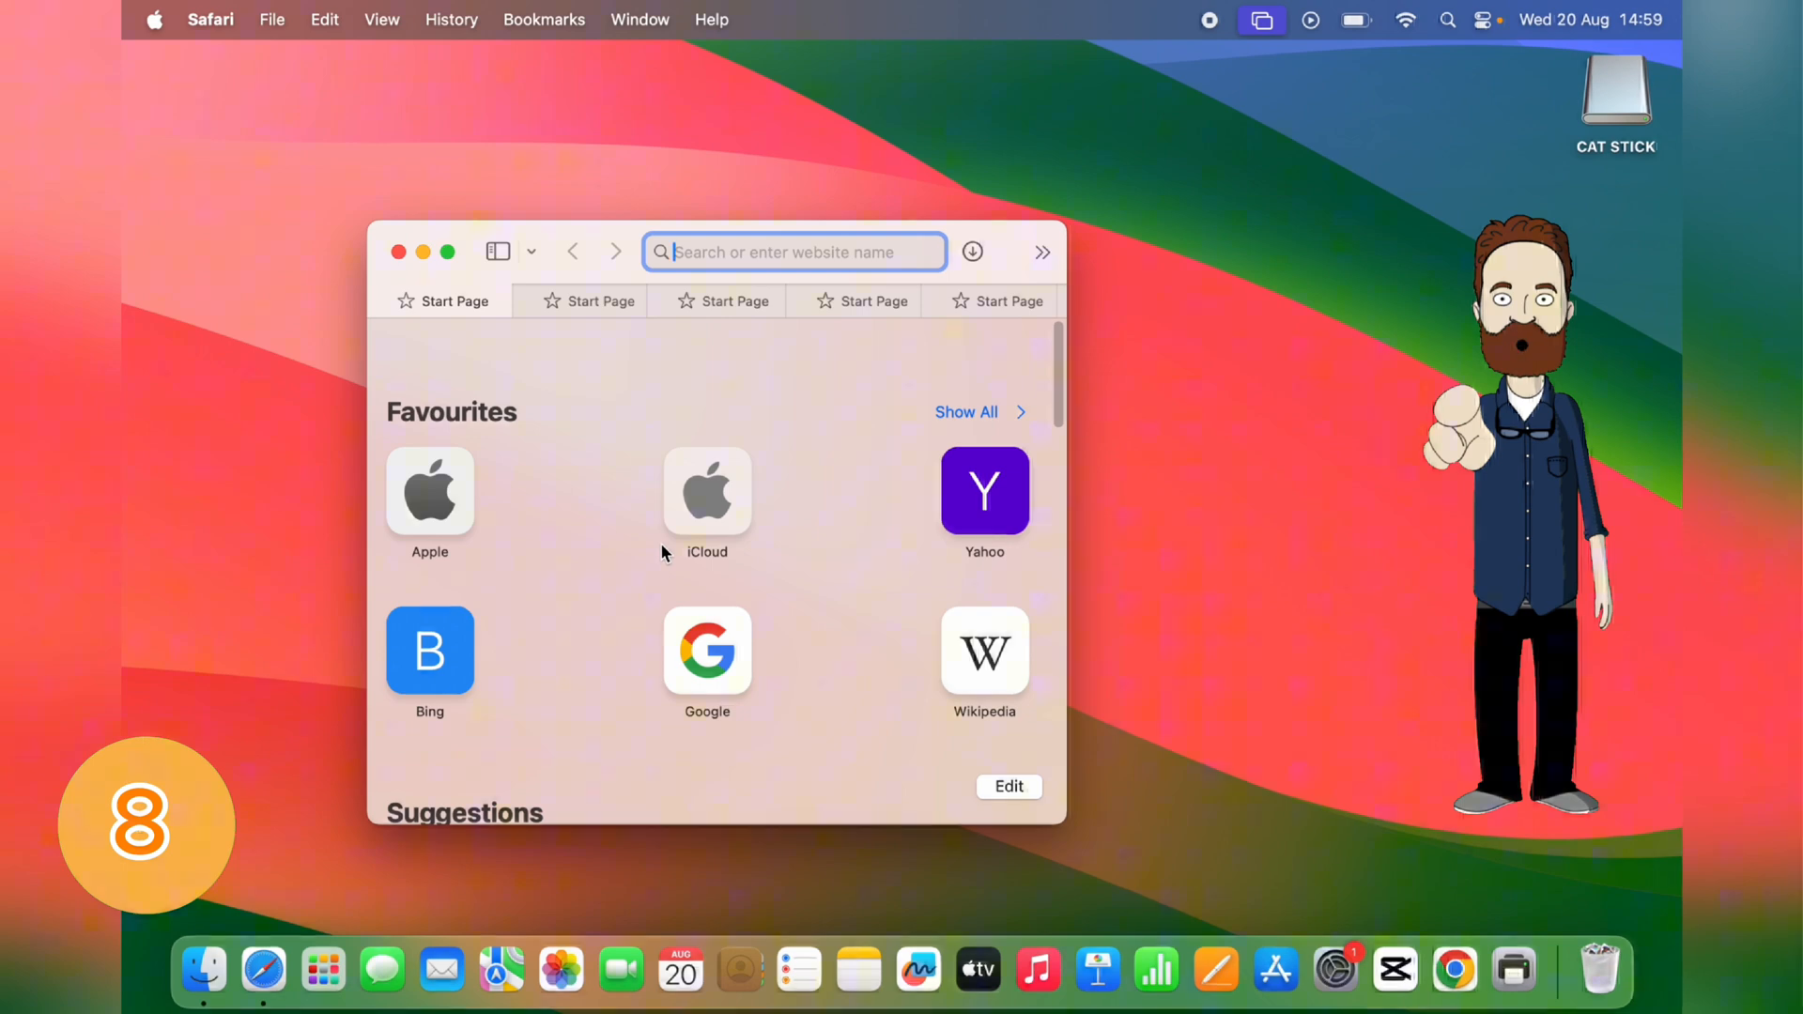
left_click(398, 252)
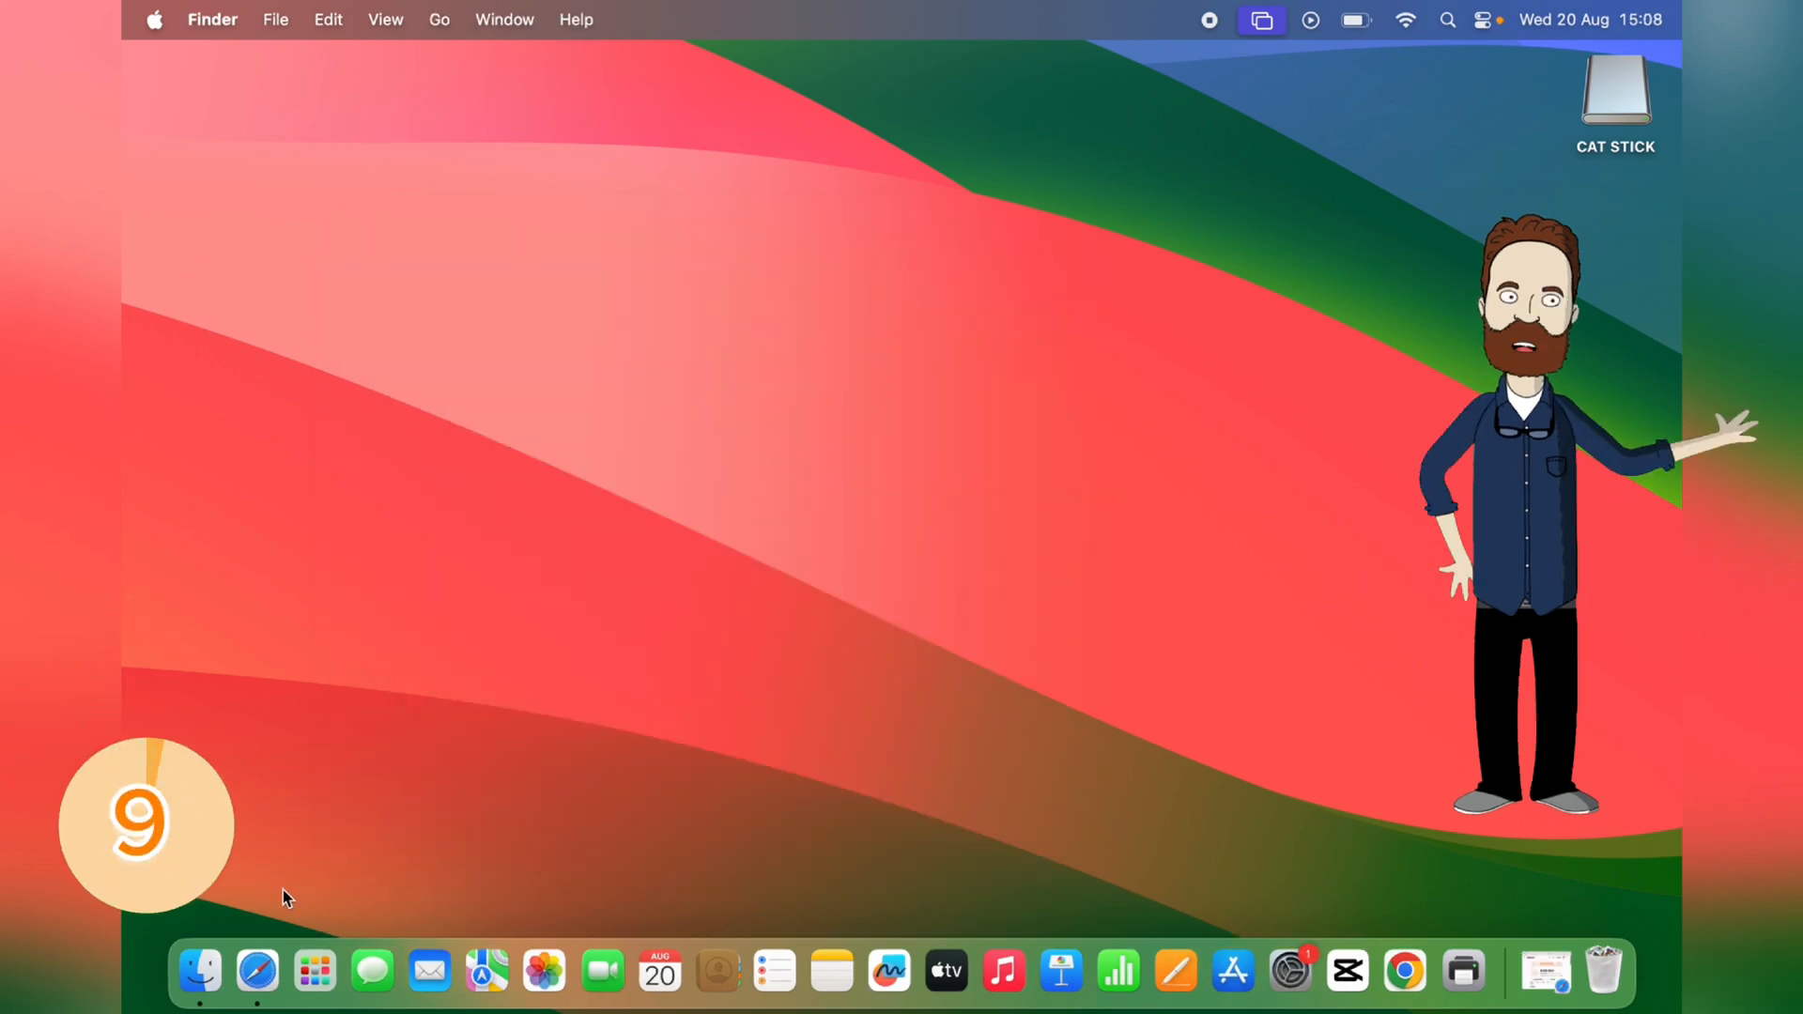
mouse_move(256, 971)
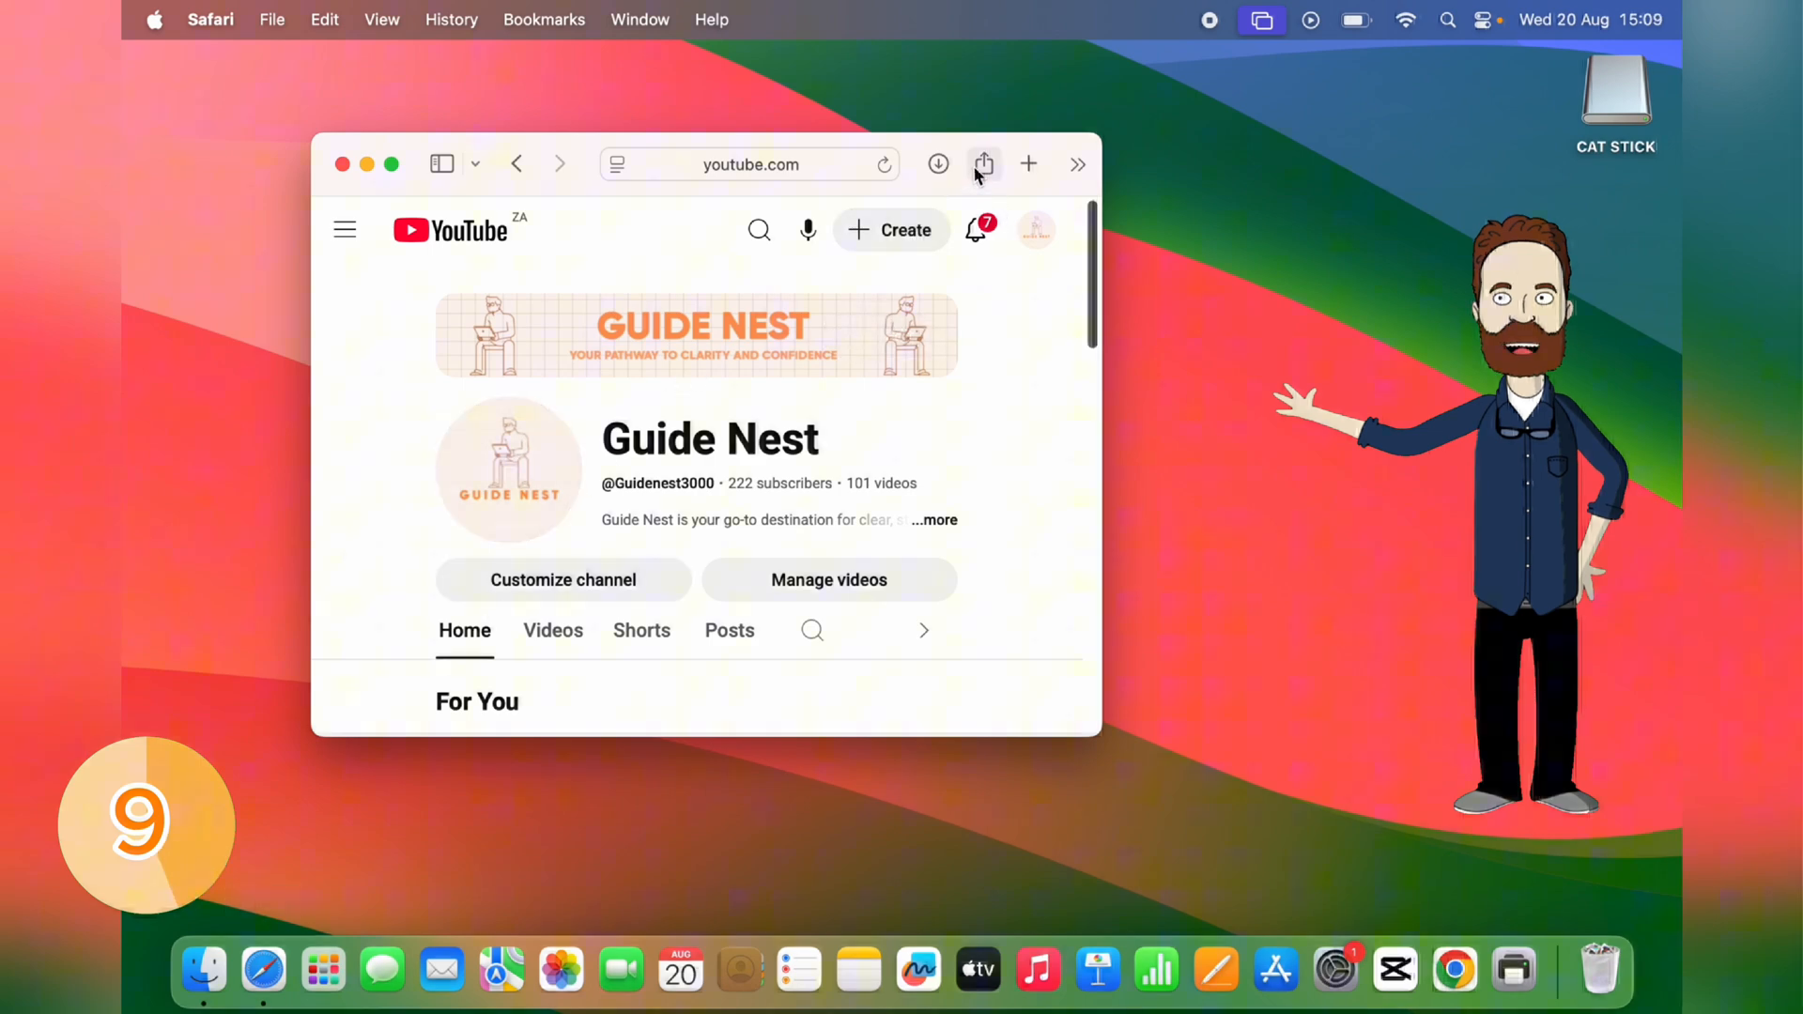
- Add YouTube to the Dock as a web app from Safari's Share menu, keeping the name YouTube
left_click(982, 164)
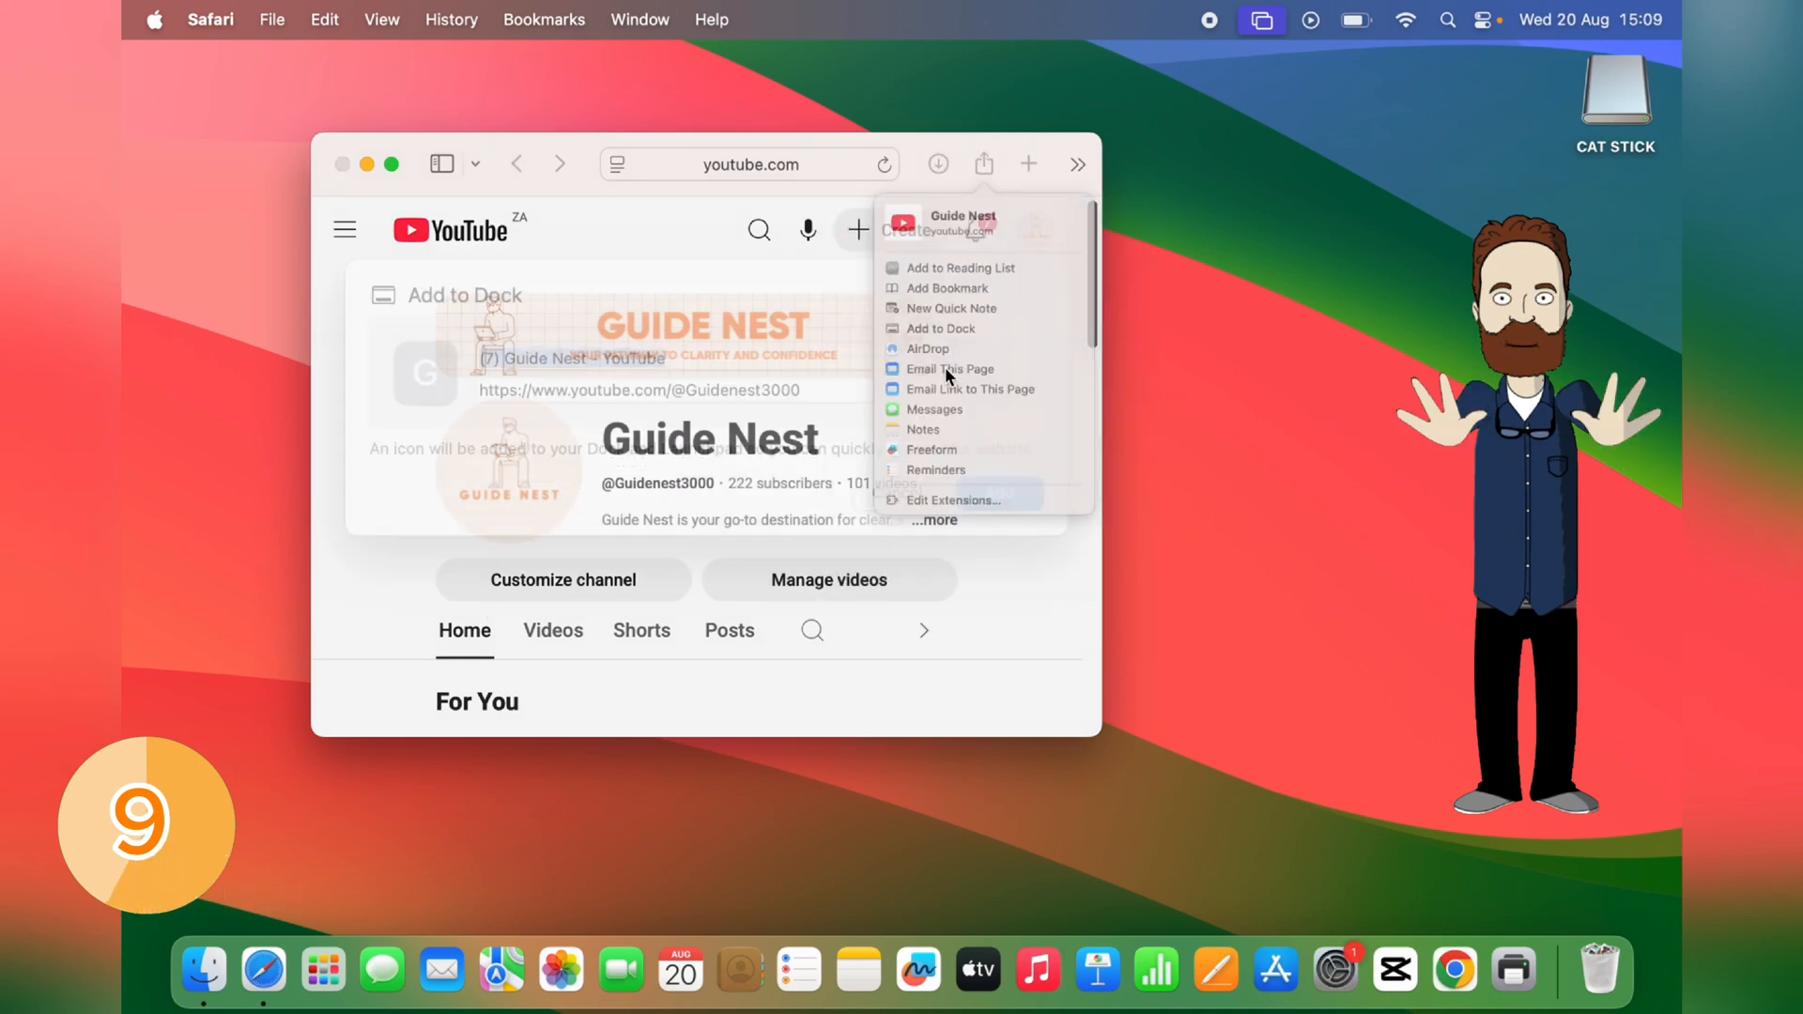
left_click(941, 328)
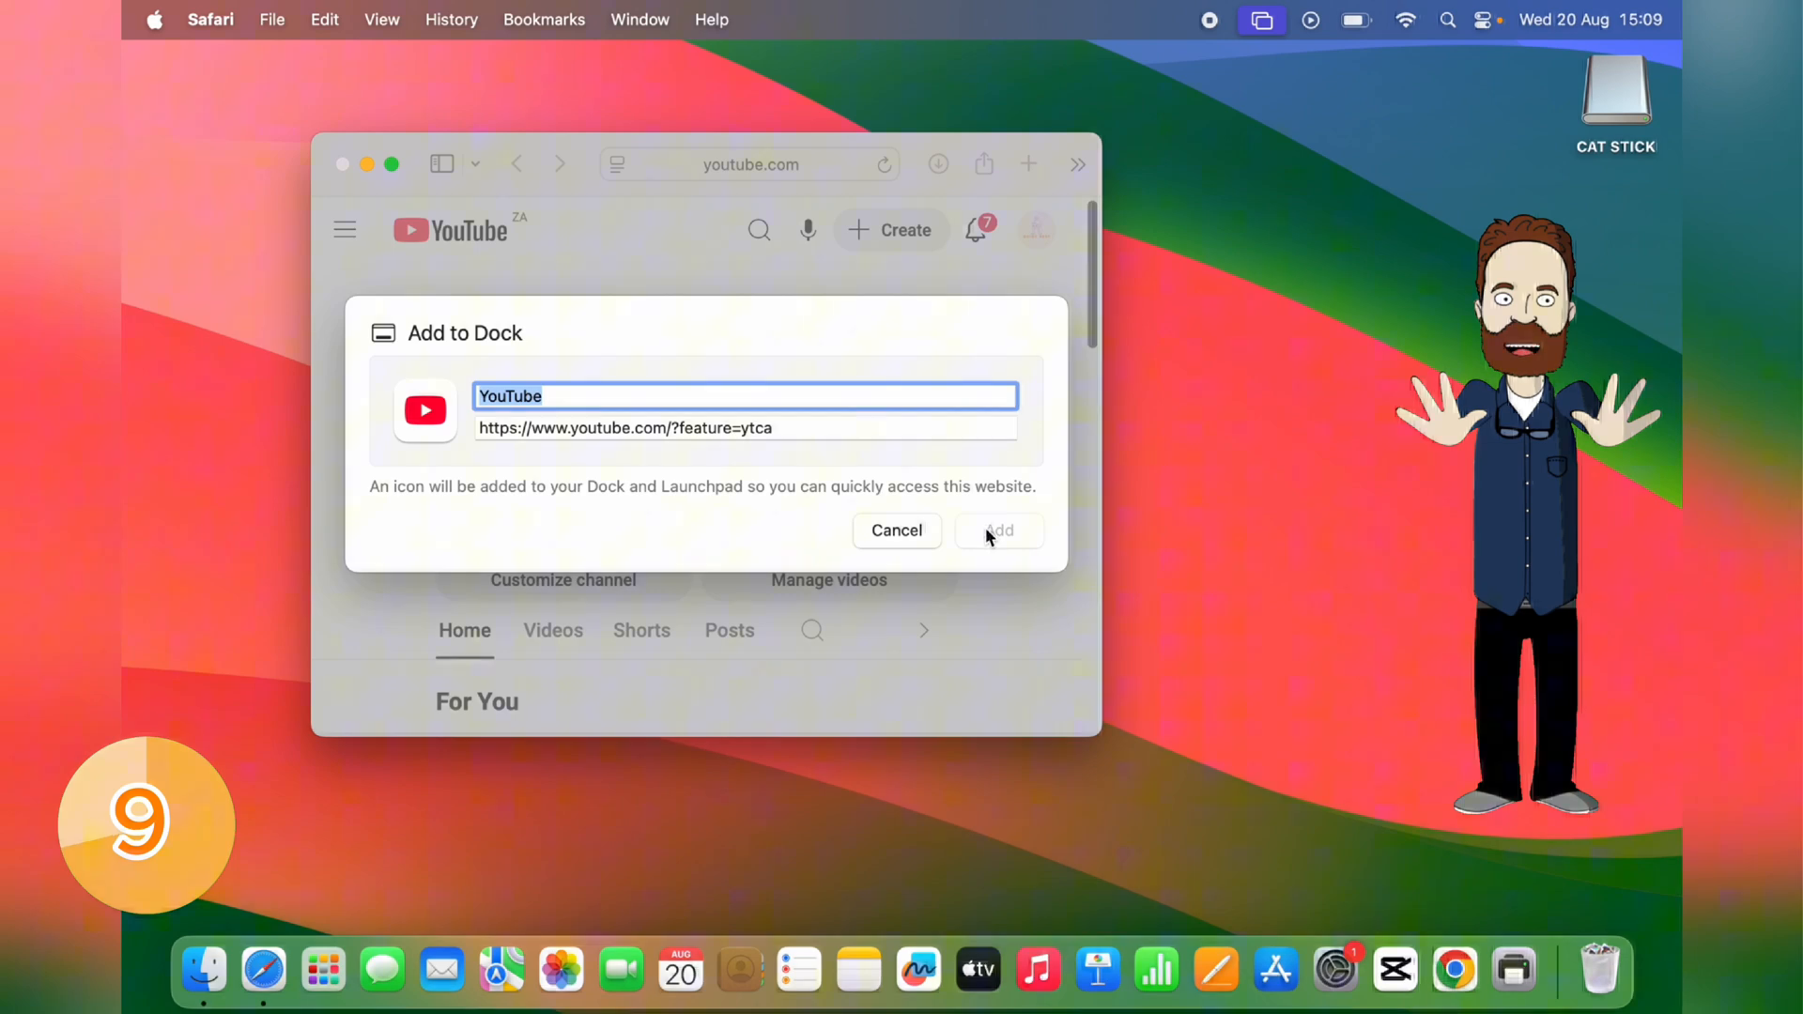
left_click(996, 529)
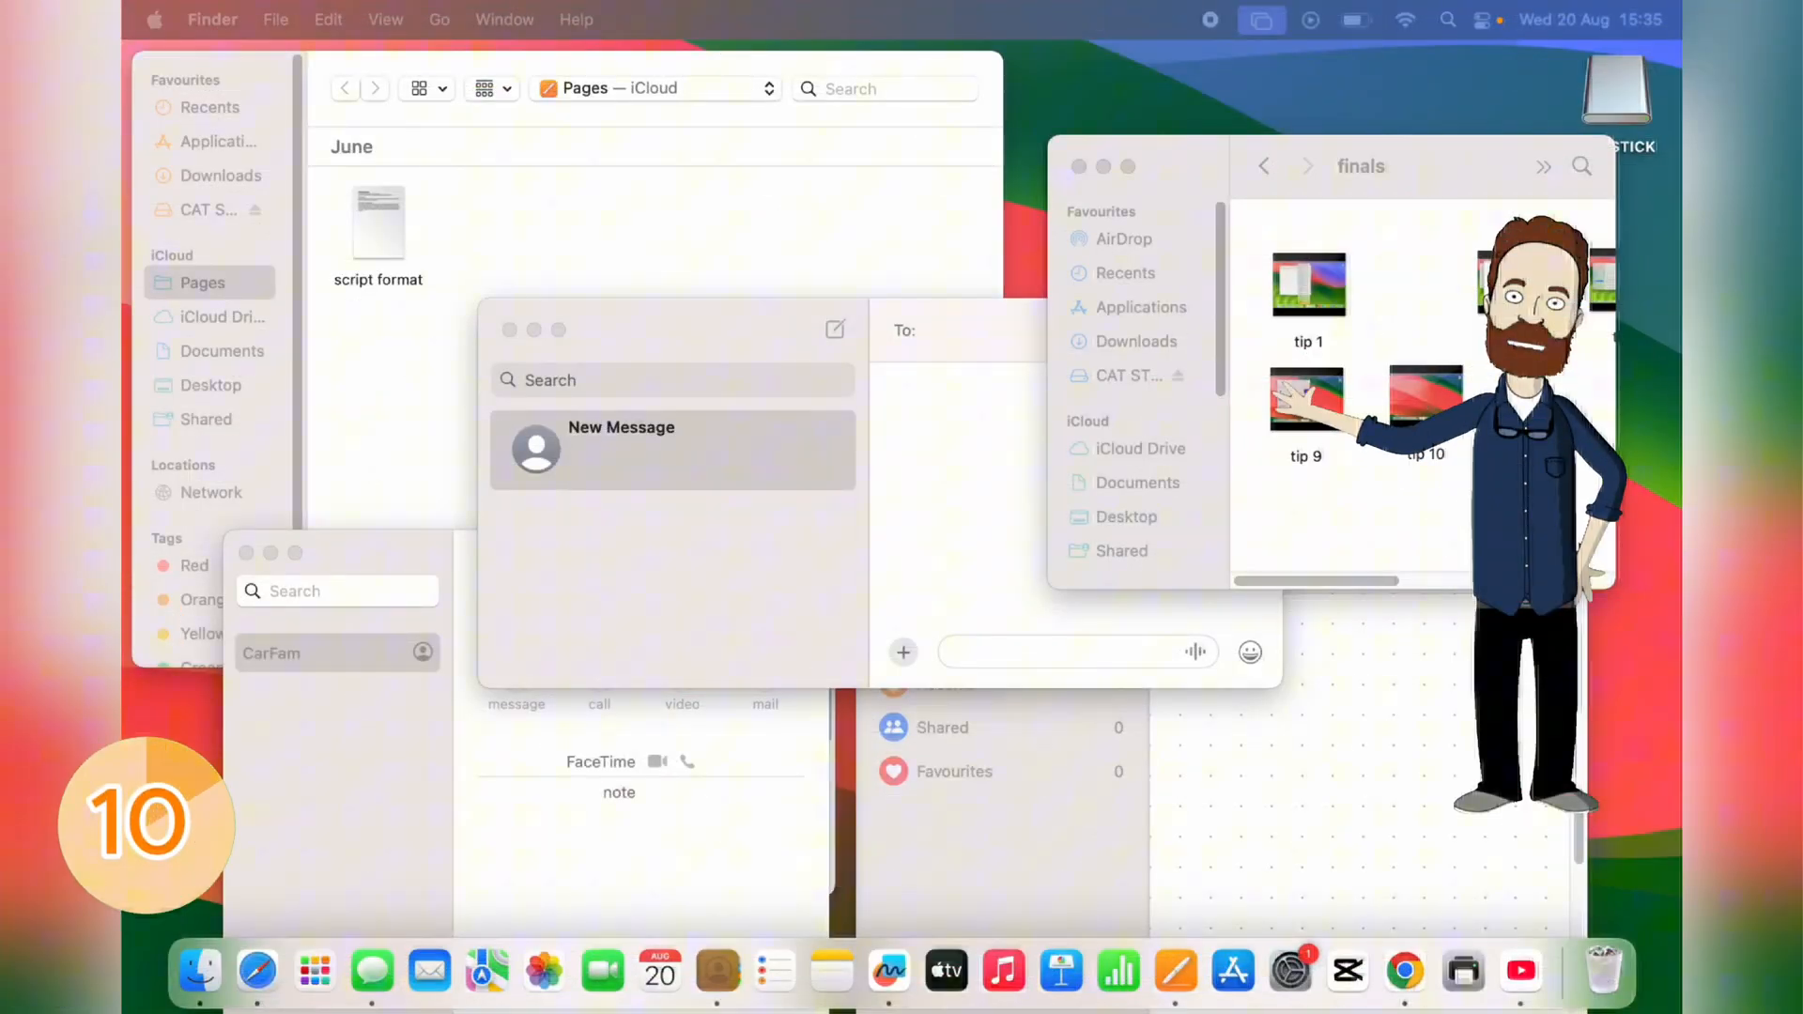
- Hide the front app with Cmd+H and all other apps with Cmd+Option+H, leaving a bare desktop
key("cmd+h")
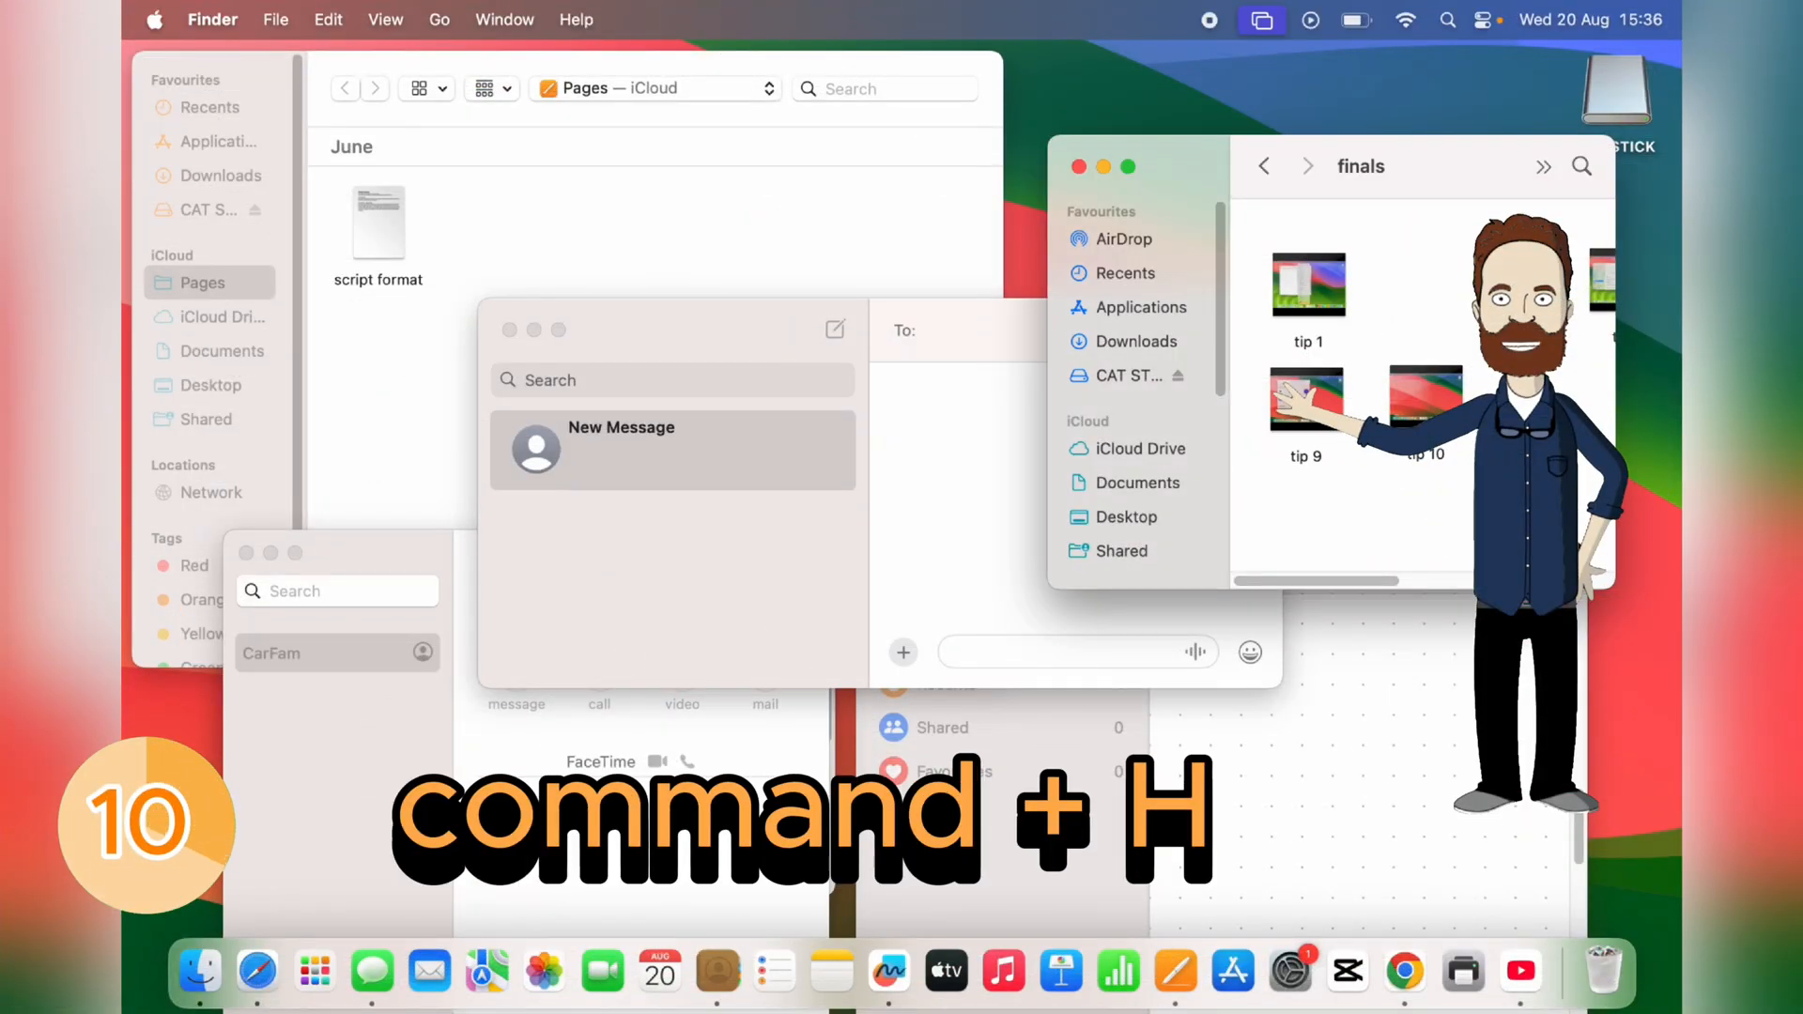
key("cmd+h")
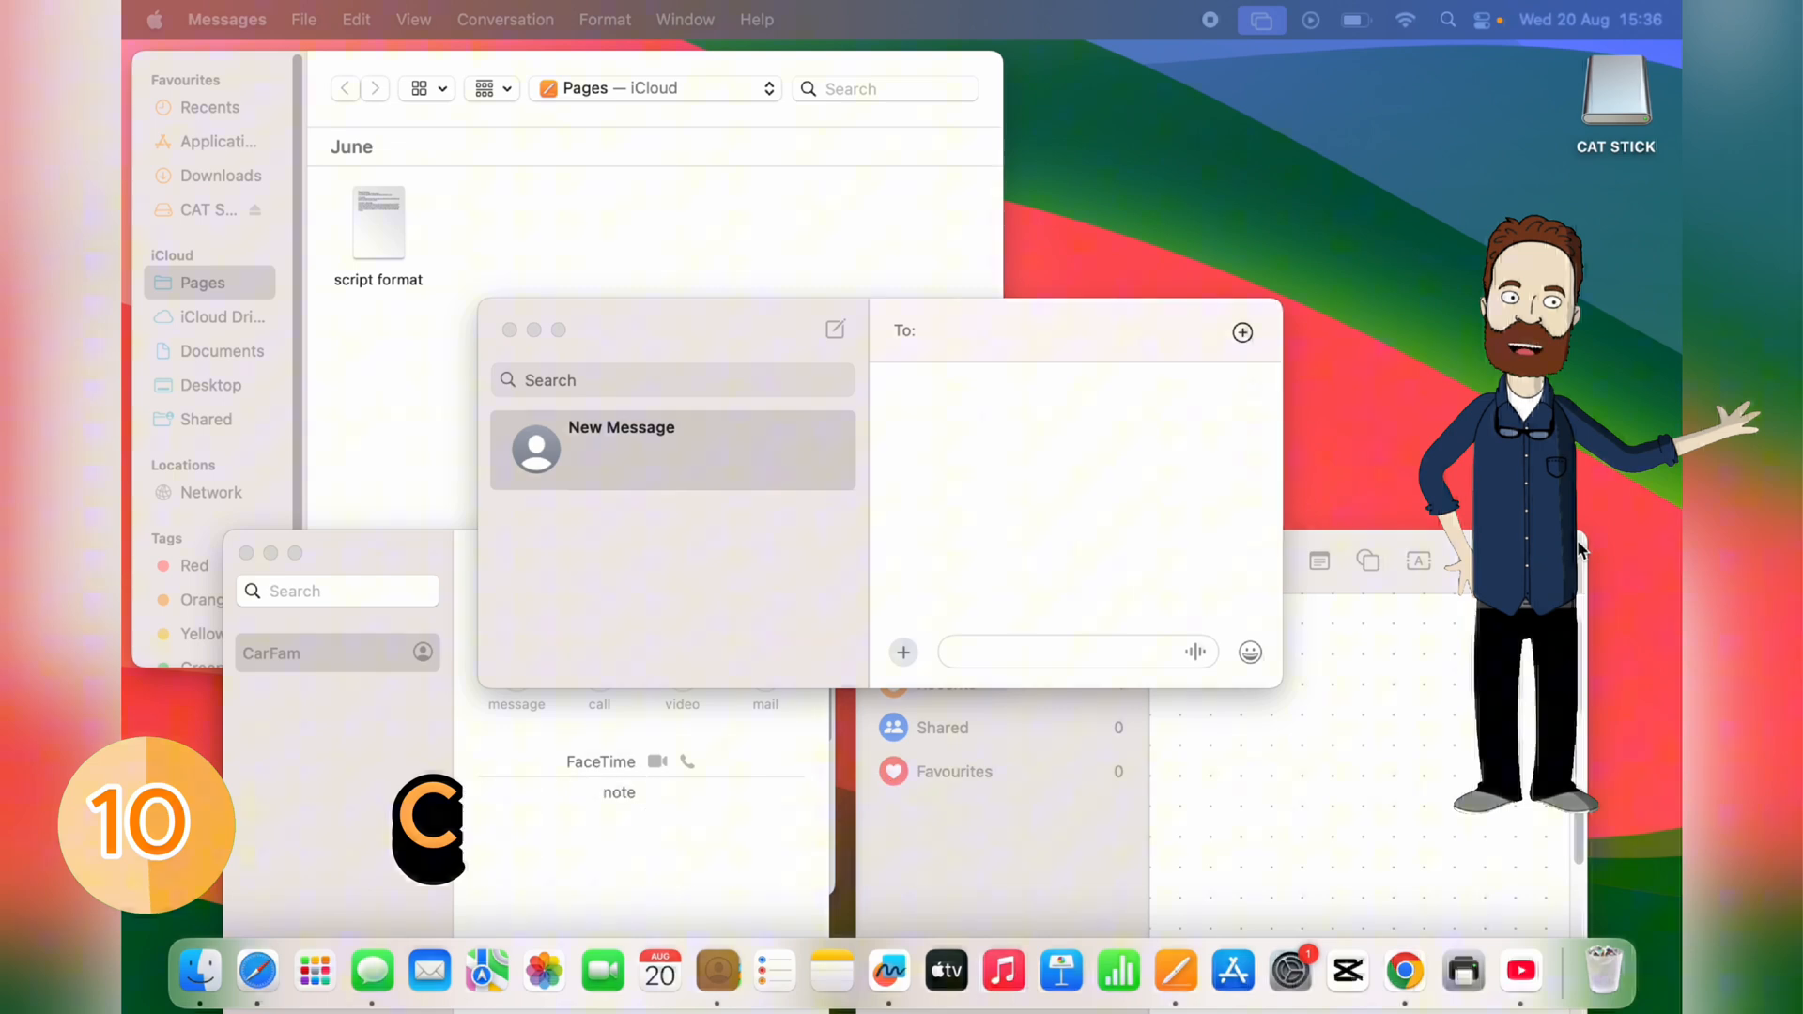
key("cmd+option+h")
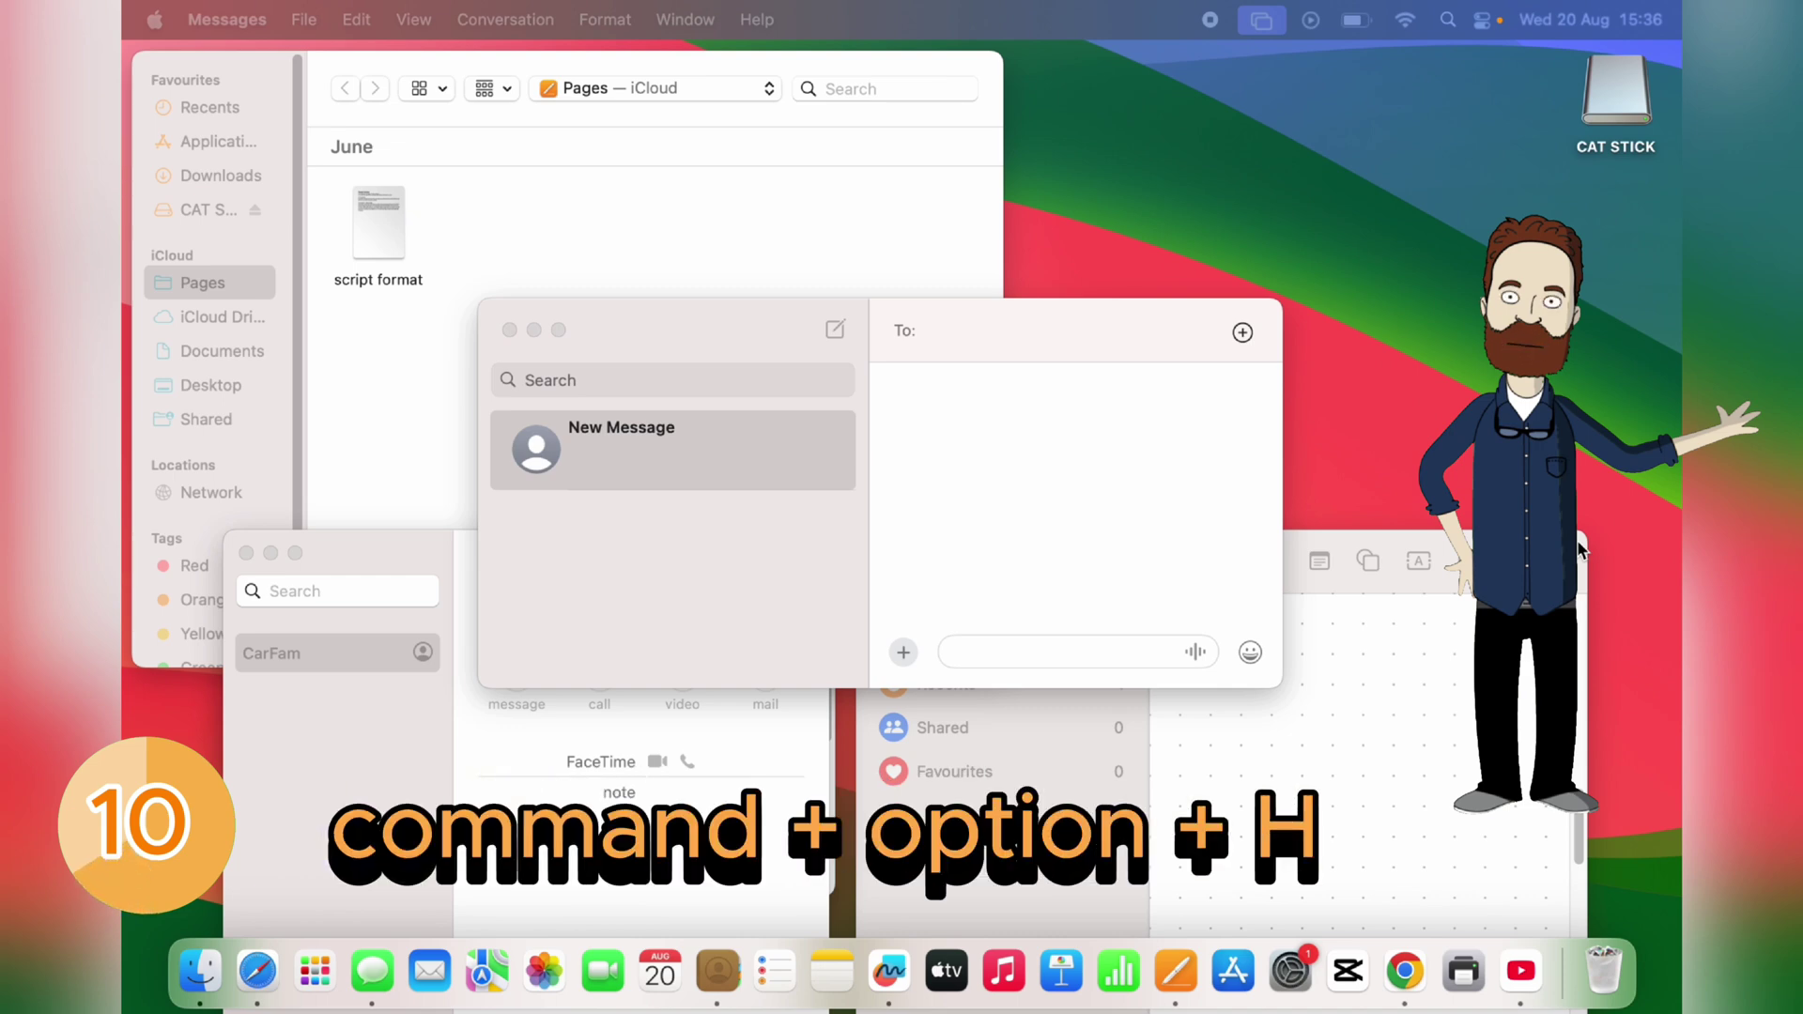
key("cmd+option+h")
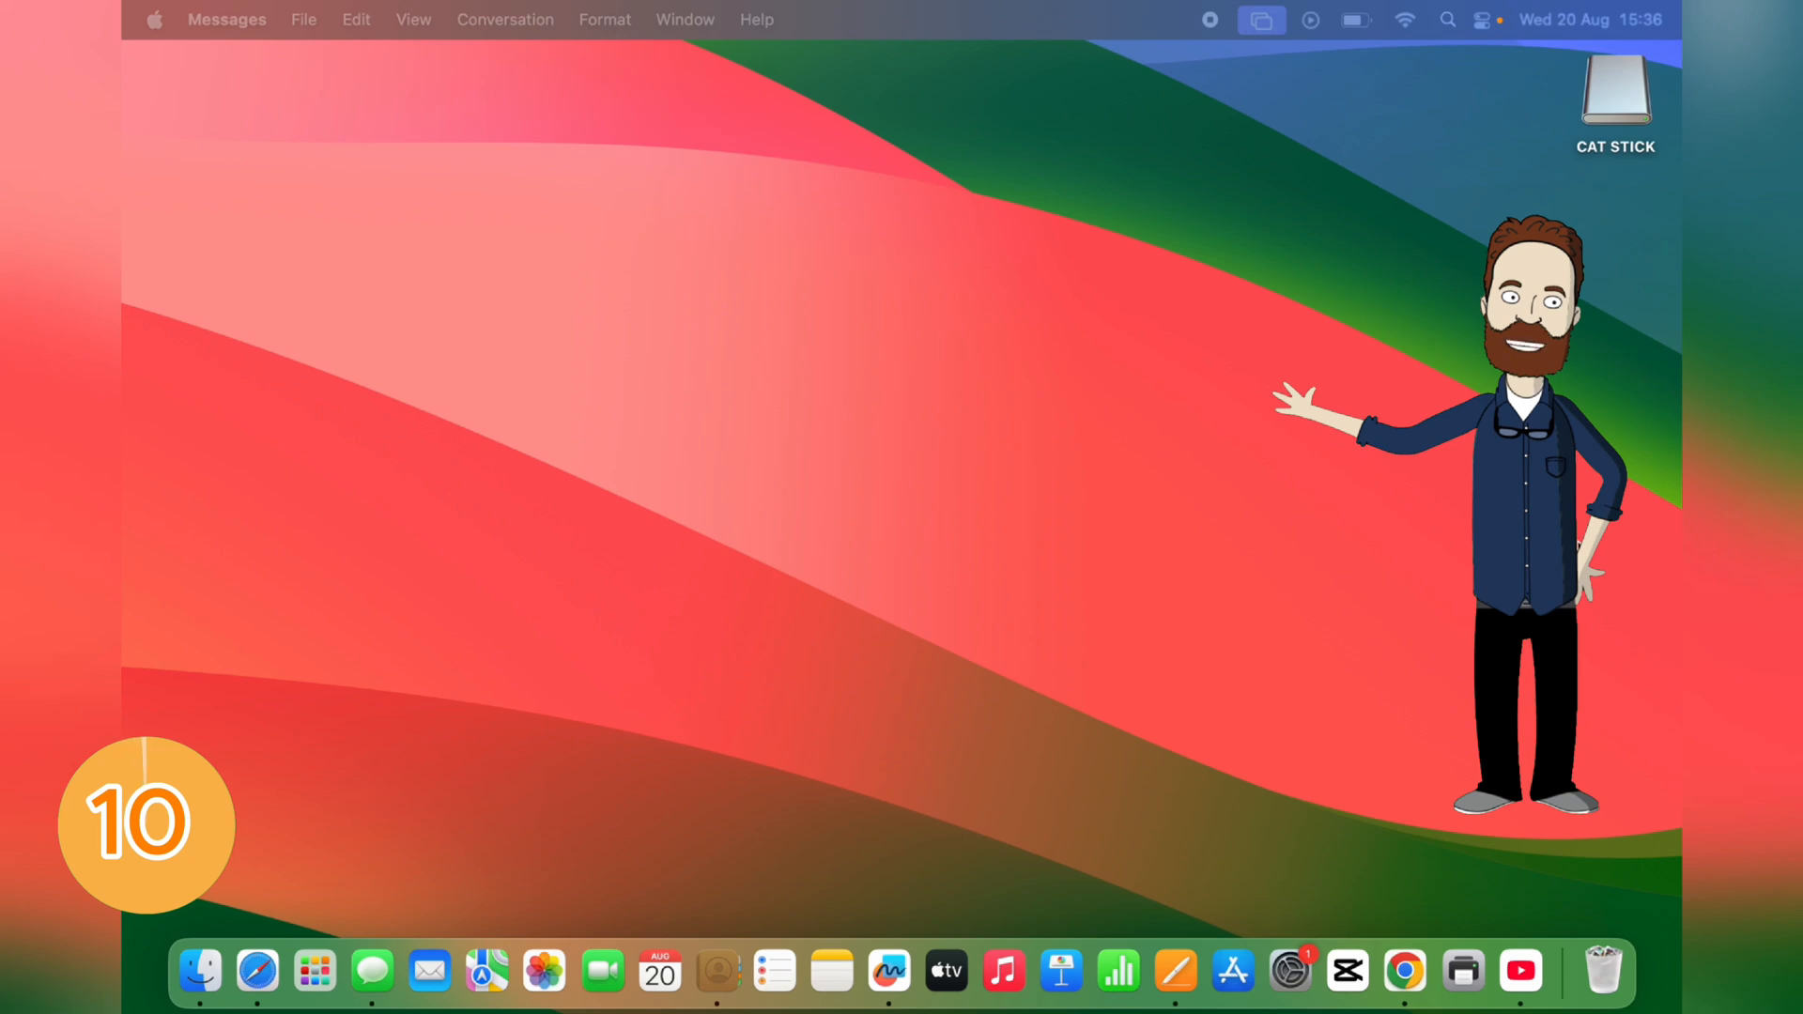
- Launch the YouTube web app from the Dock and zoom its window to fill the screen
left_click(1471, 975)
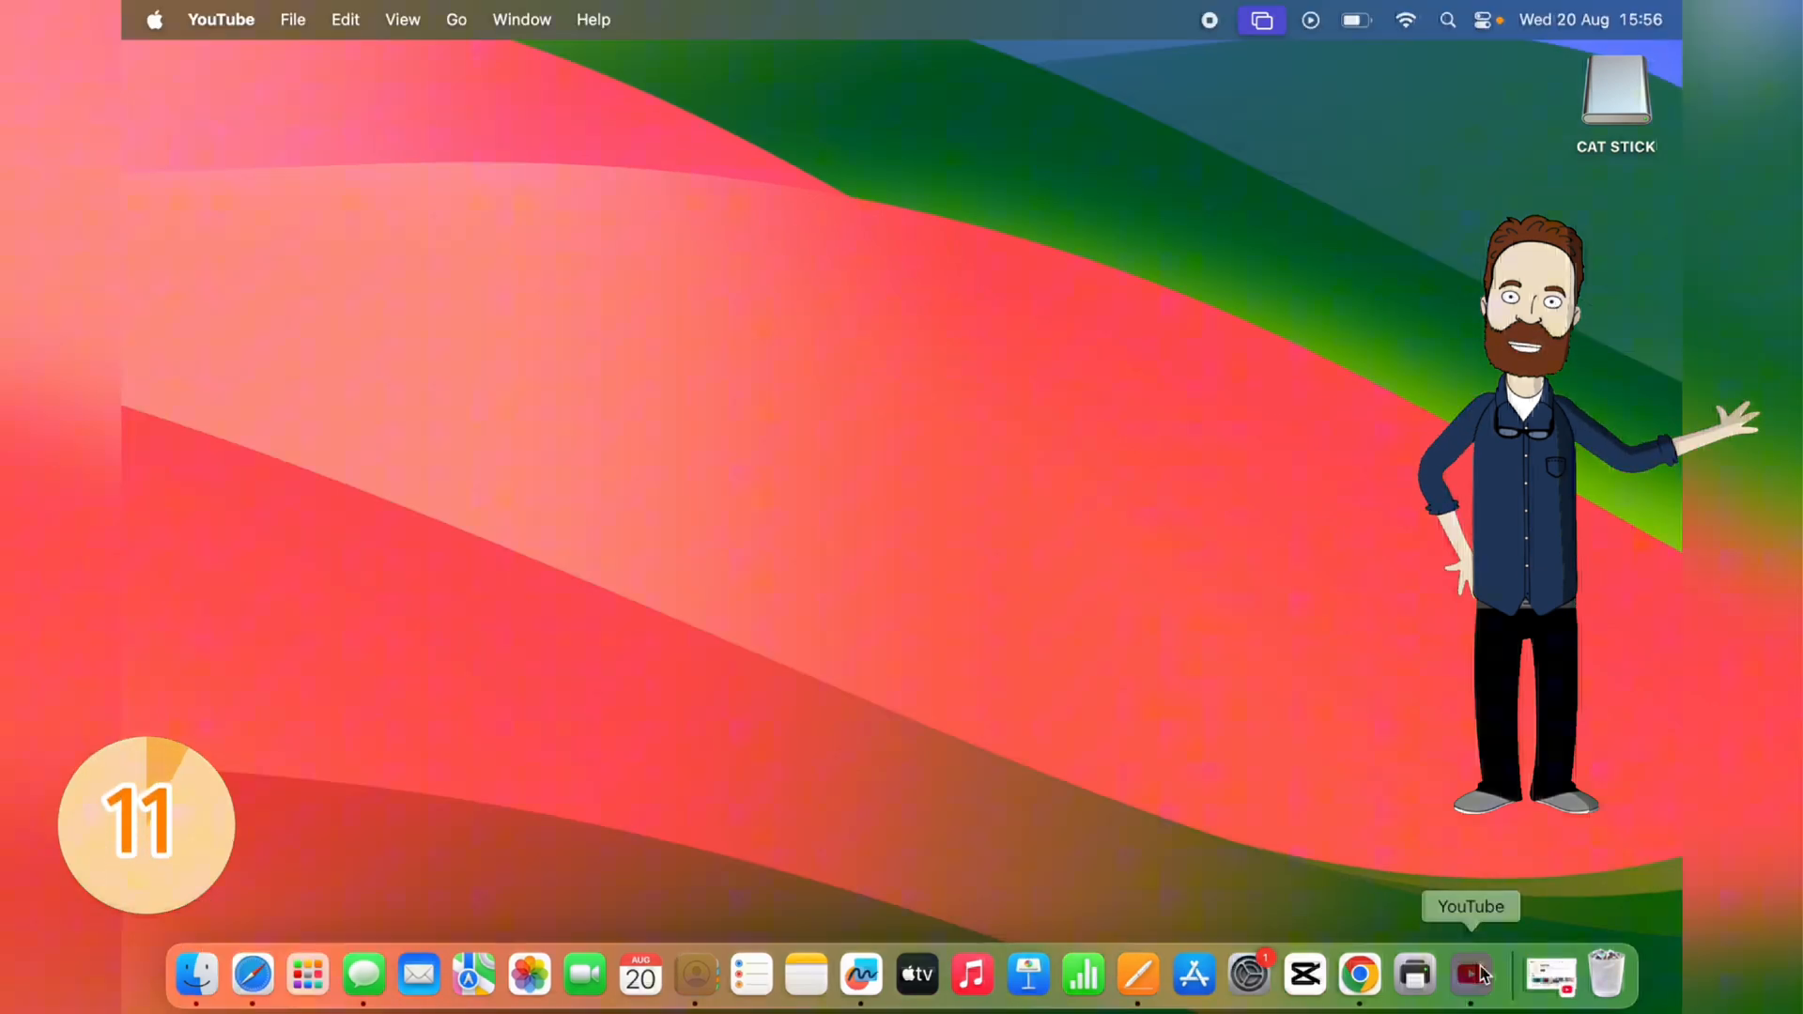
left_click(1469, 974)
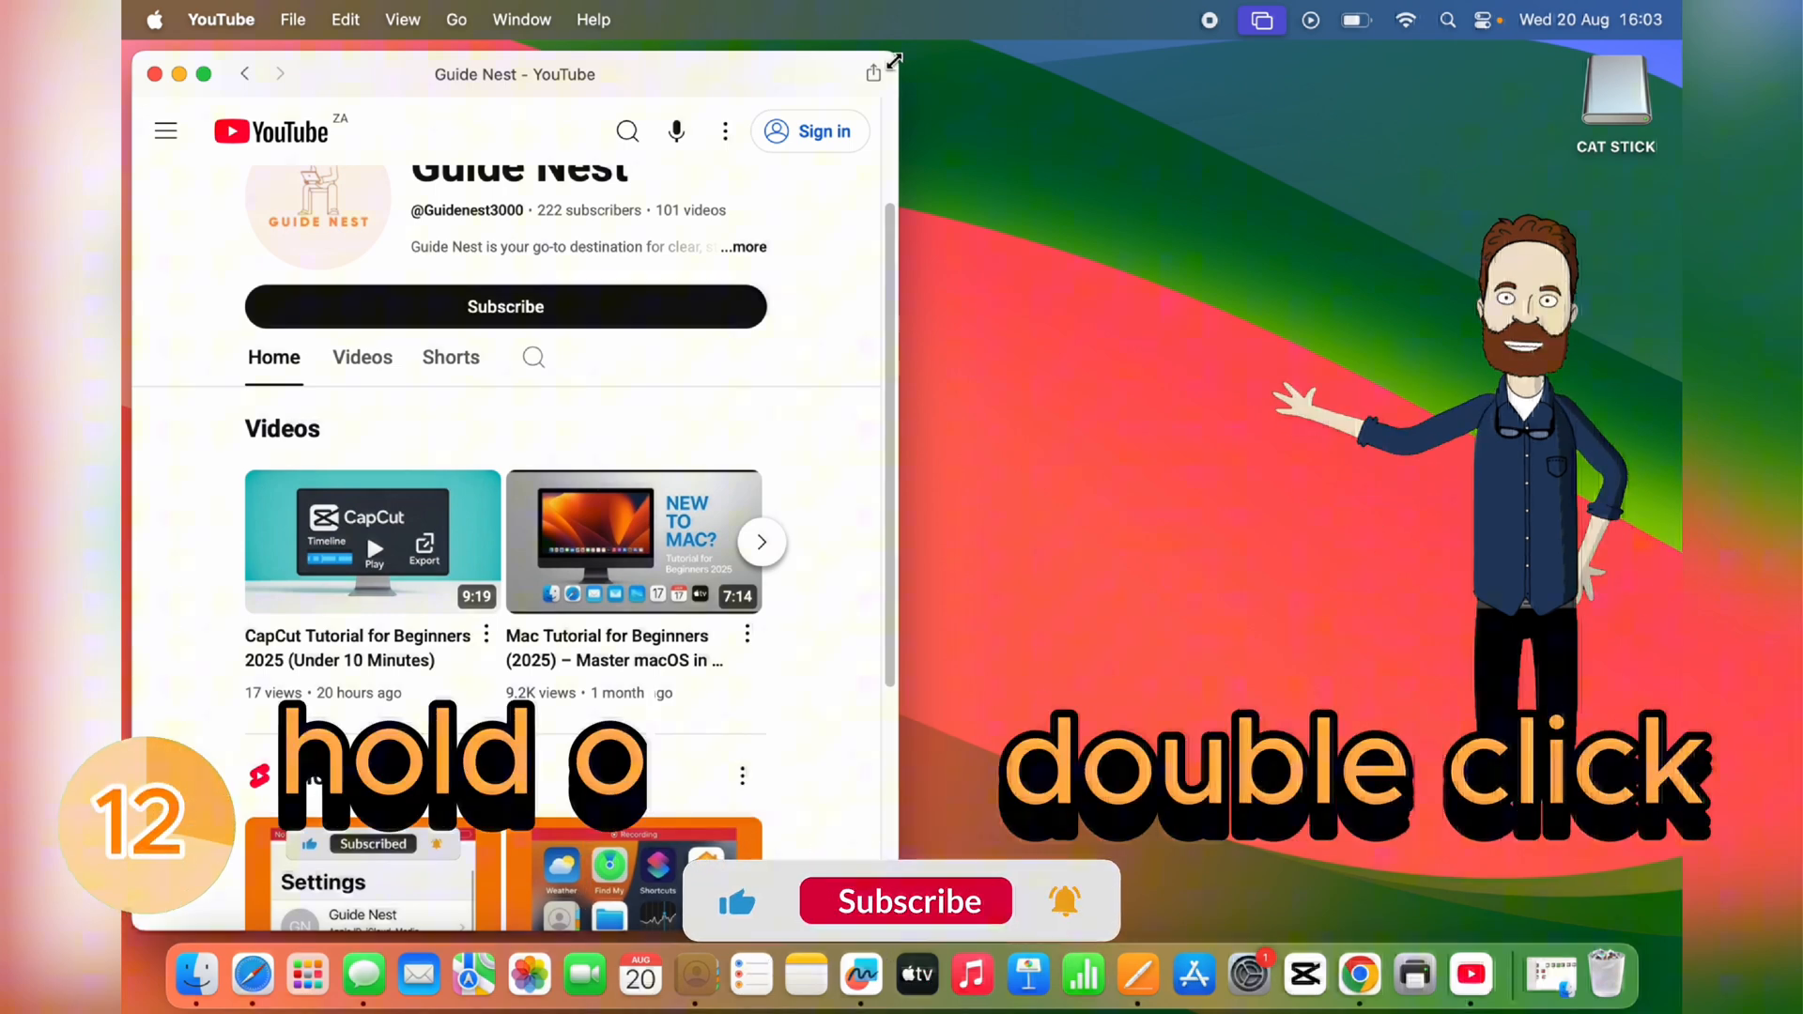
double_click(906, 74)
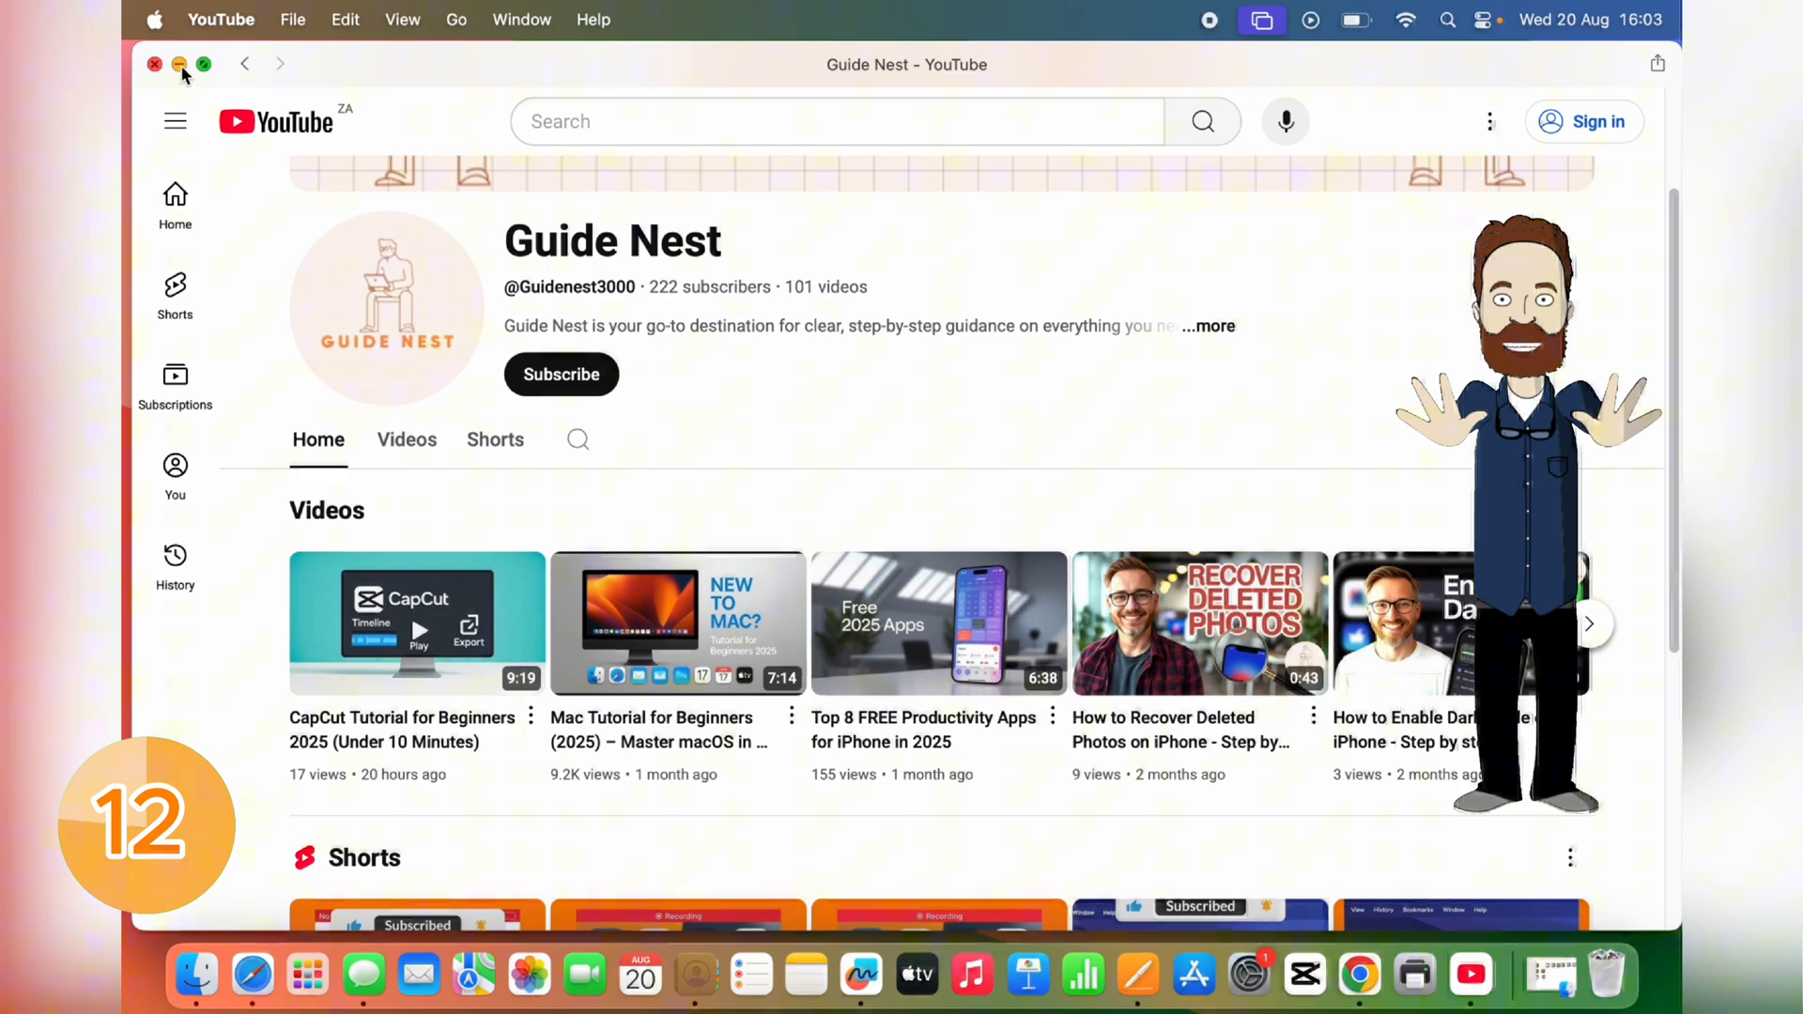
left_click(178, 64)
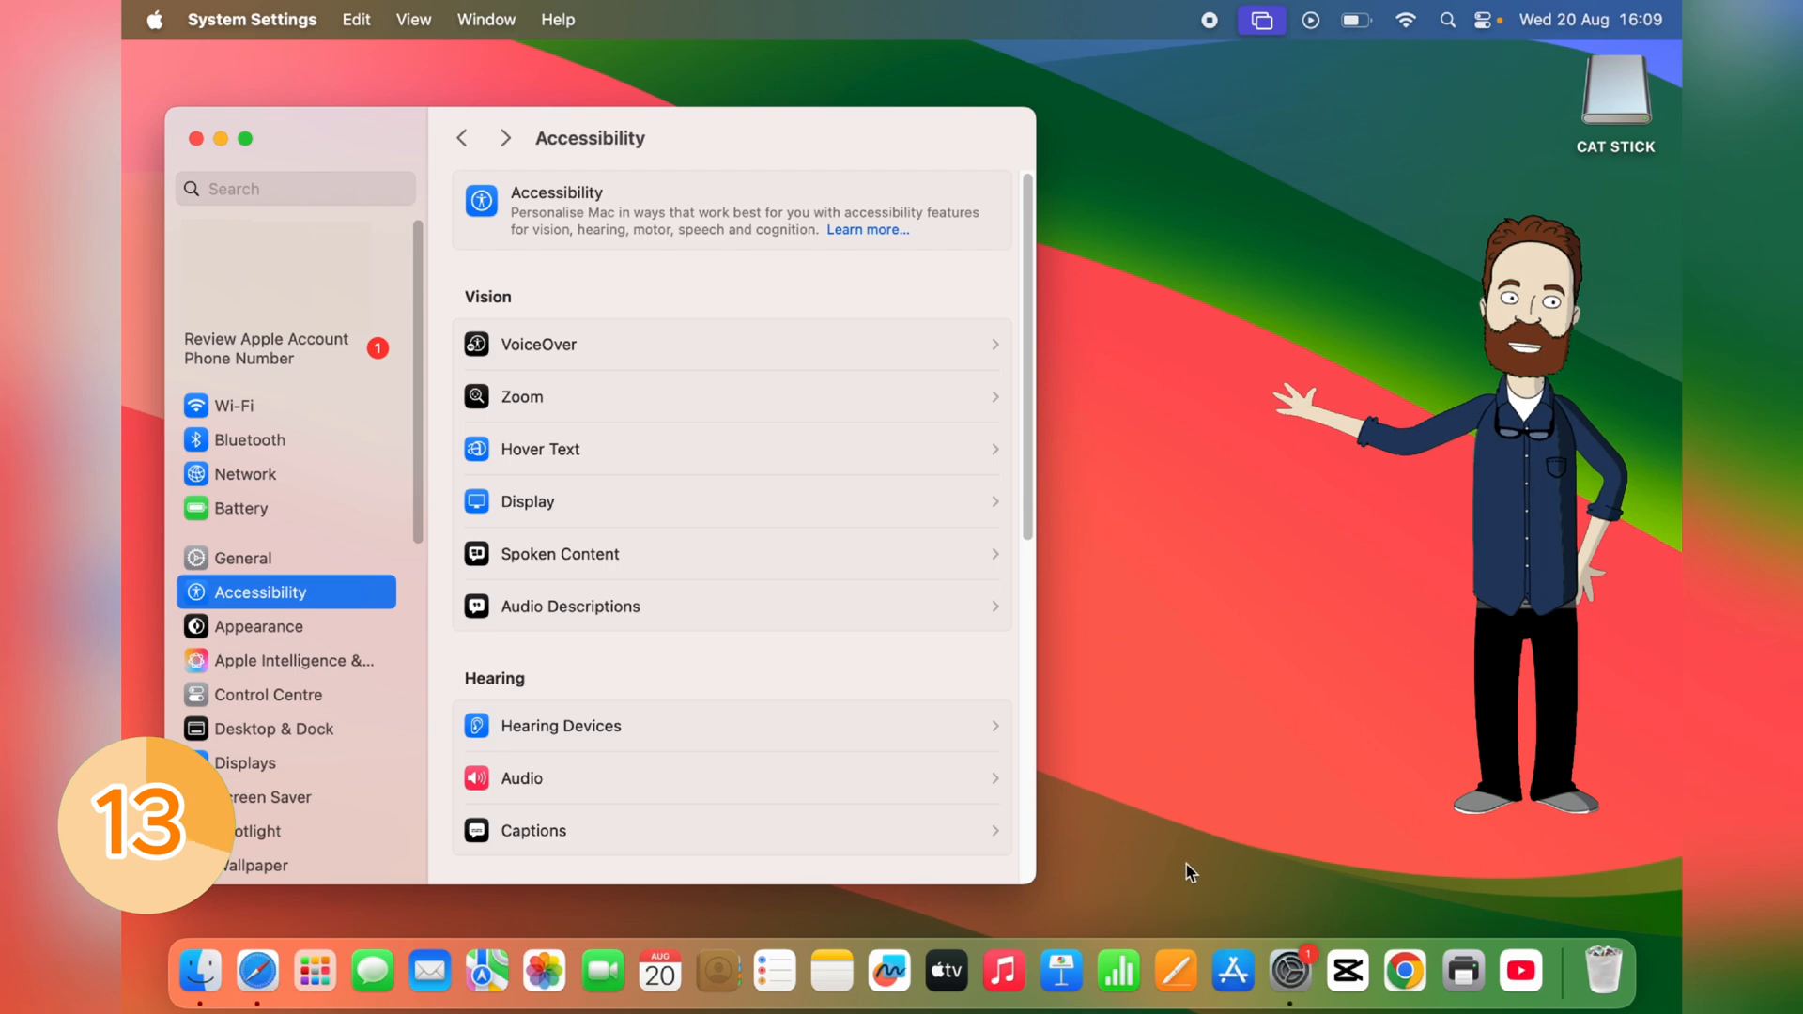
mouse_move(1101, 718)
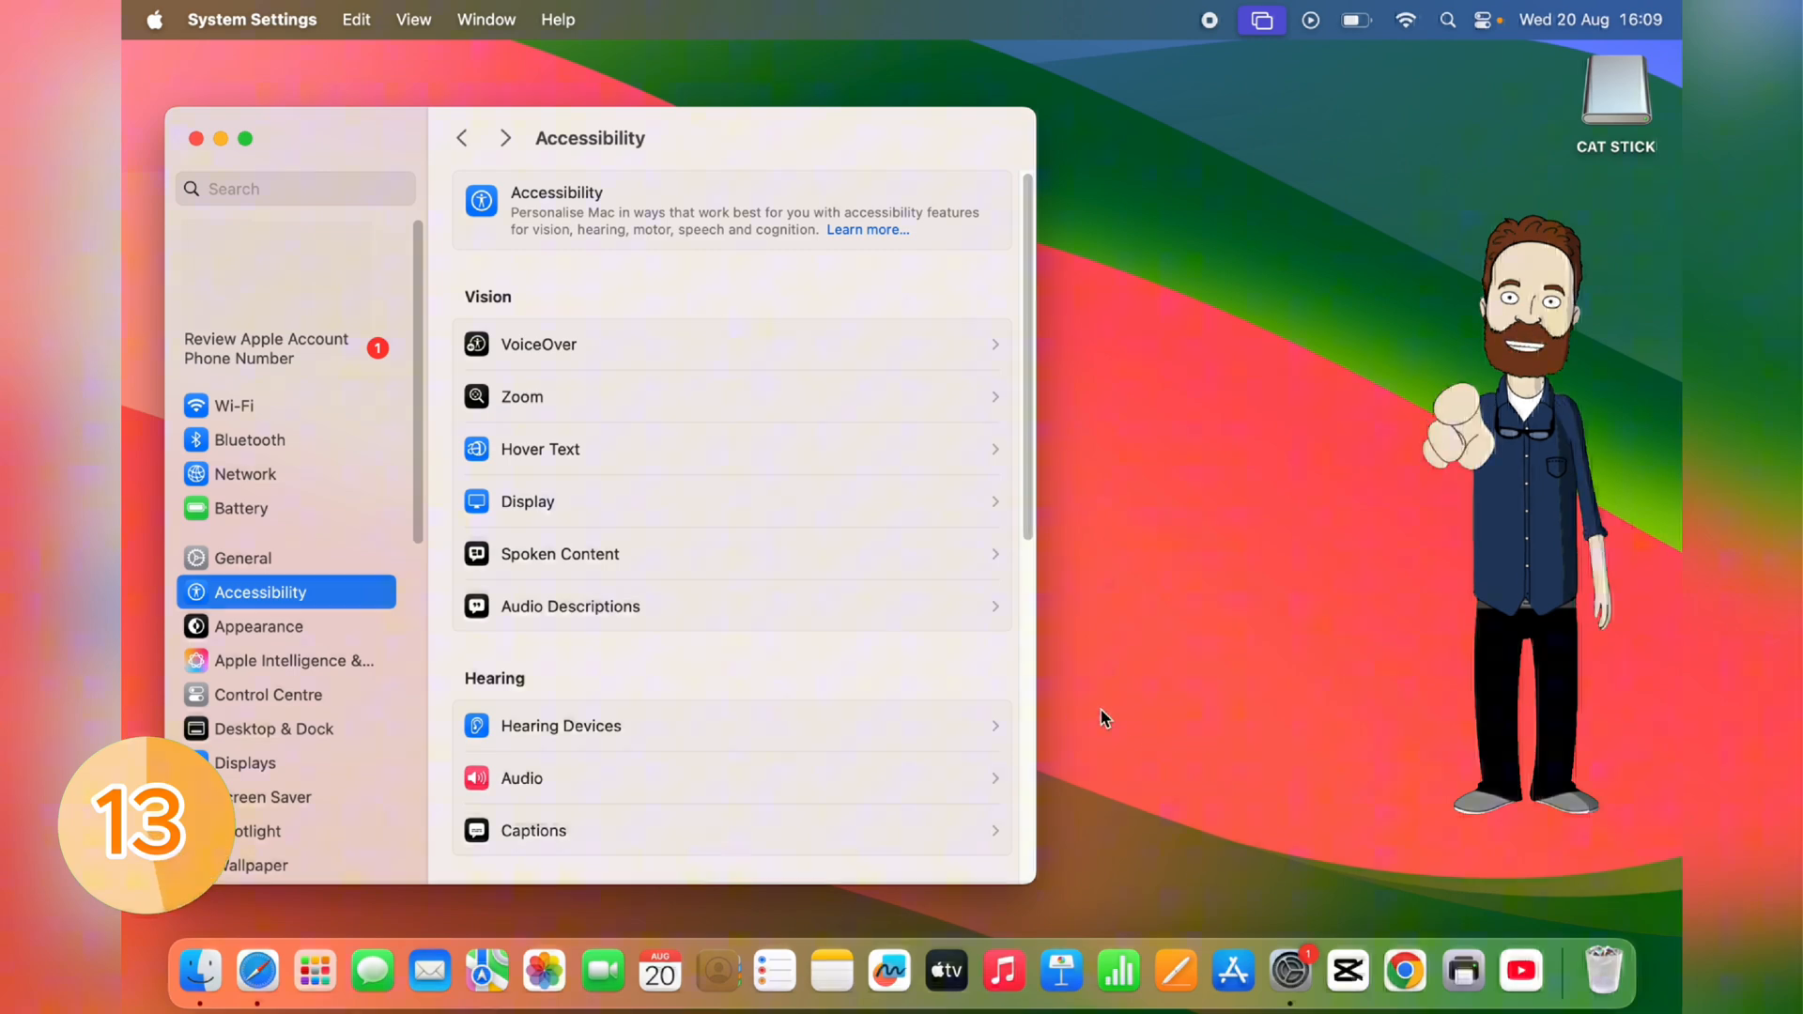
mouse_move(427, 622)
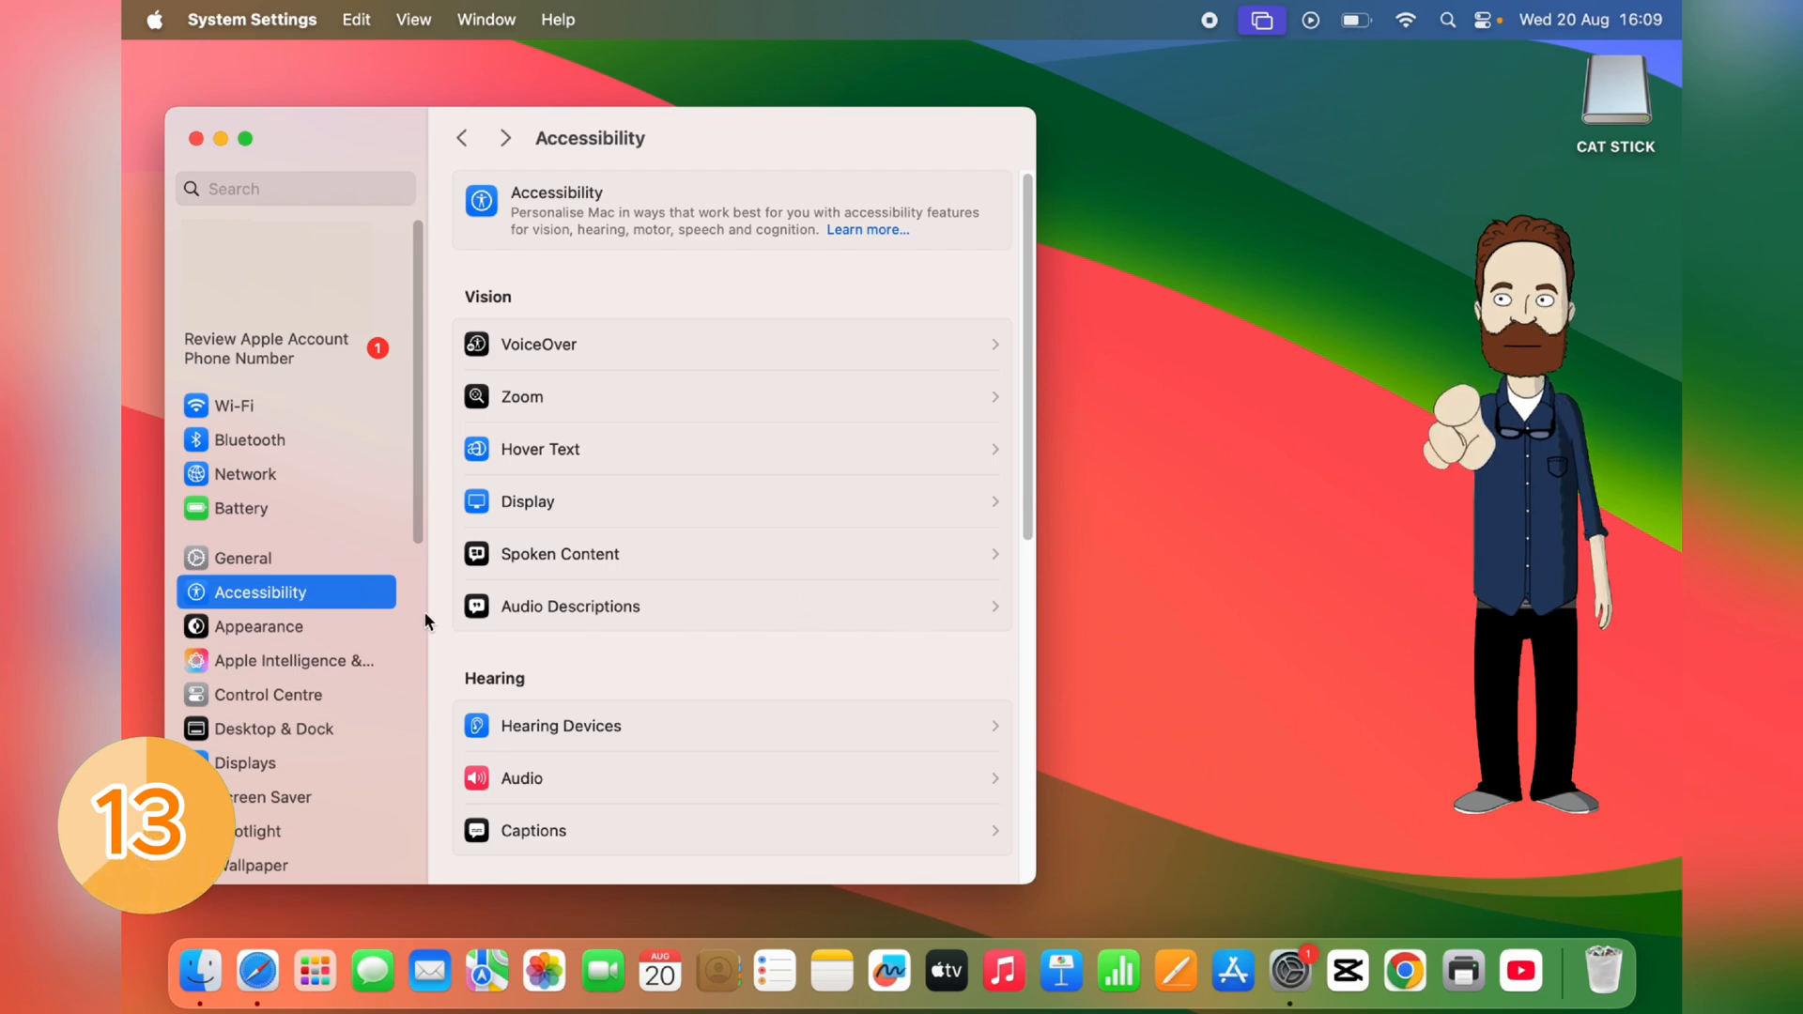
- Select Audio Descriptions under Vision in Accessibility settings
left_click(570, 607)
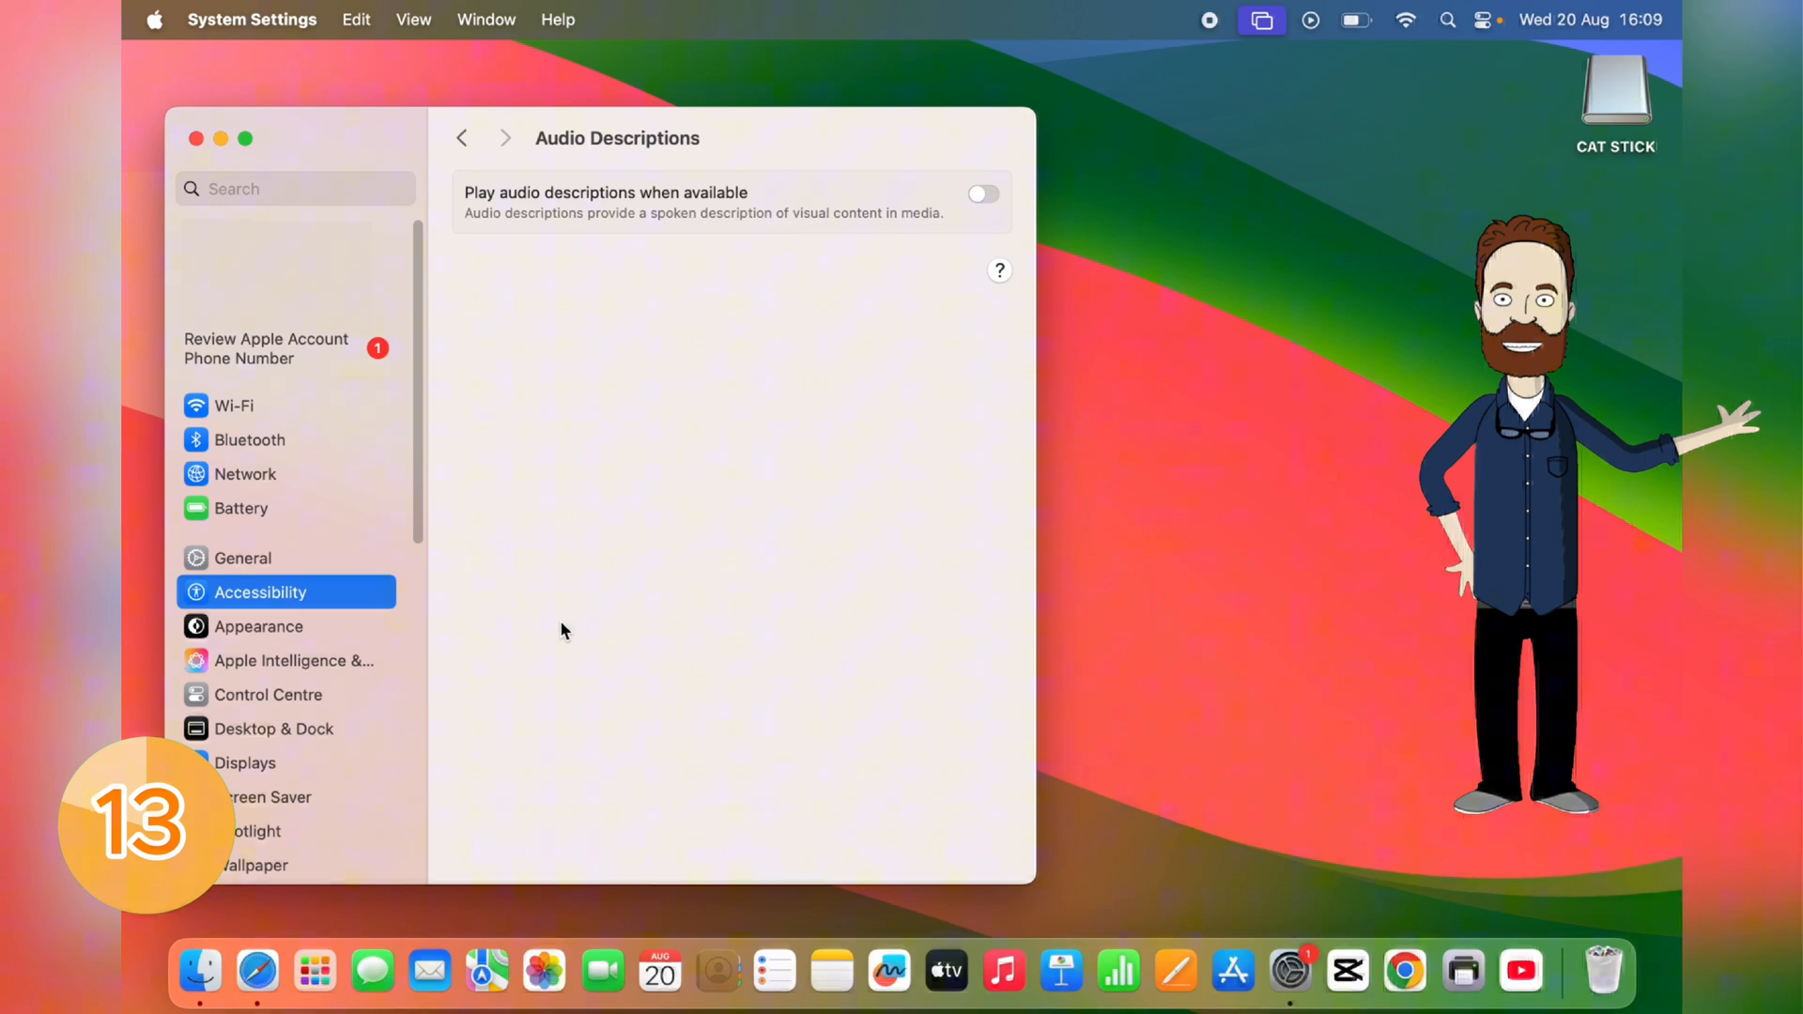
left_click(983, 194)
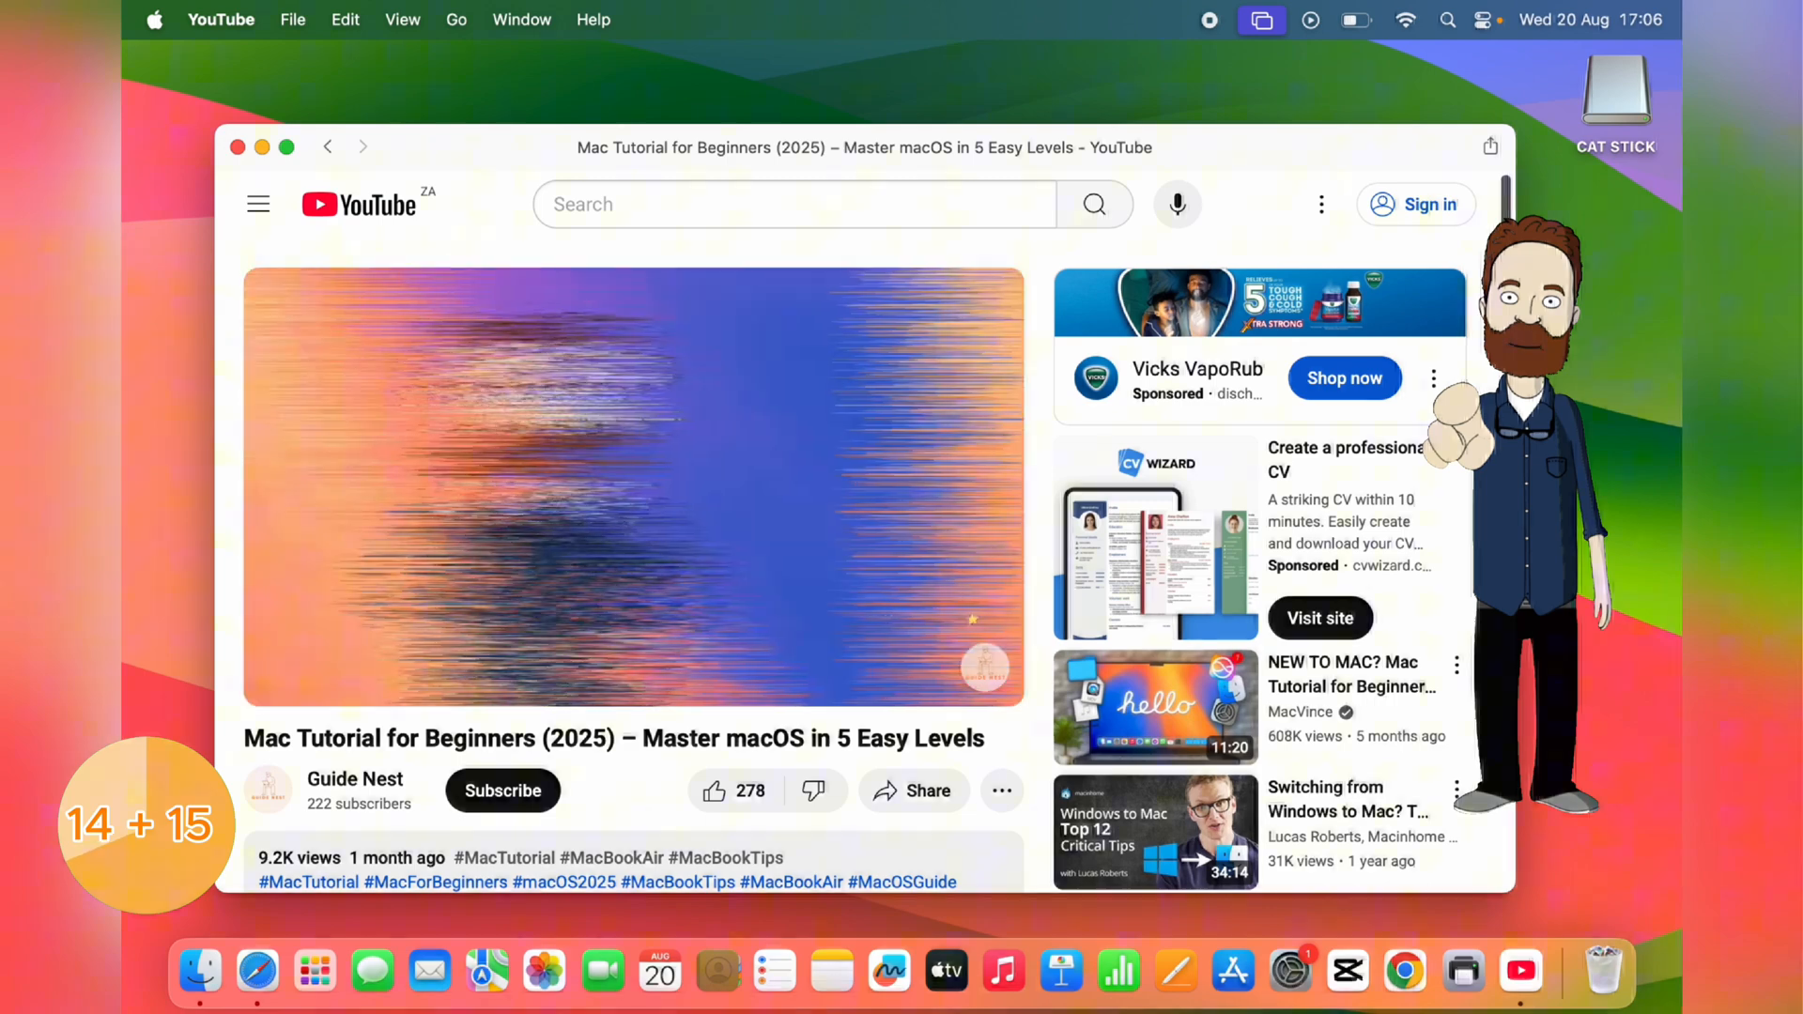
- Start playing the Mac Tutorial for Beginners video and reveal its playback options
left_click(633, 483)
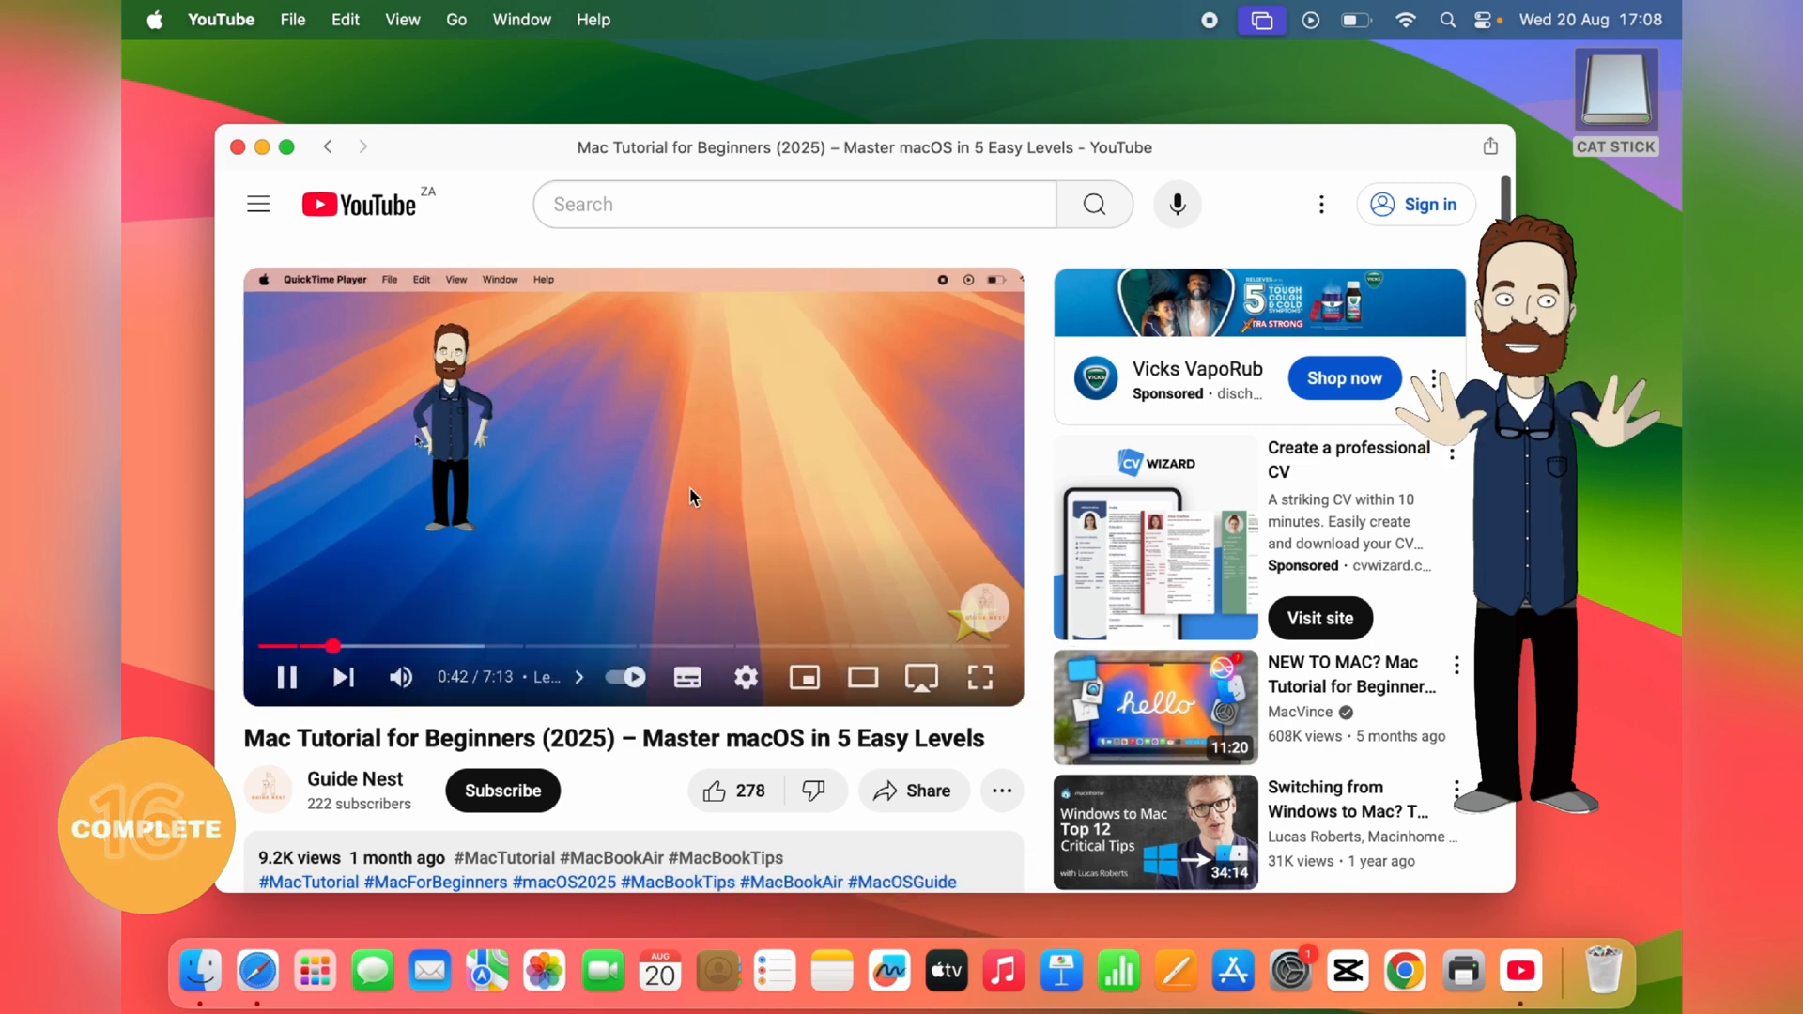
left_click(153, 18)
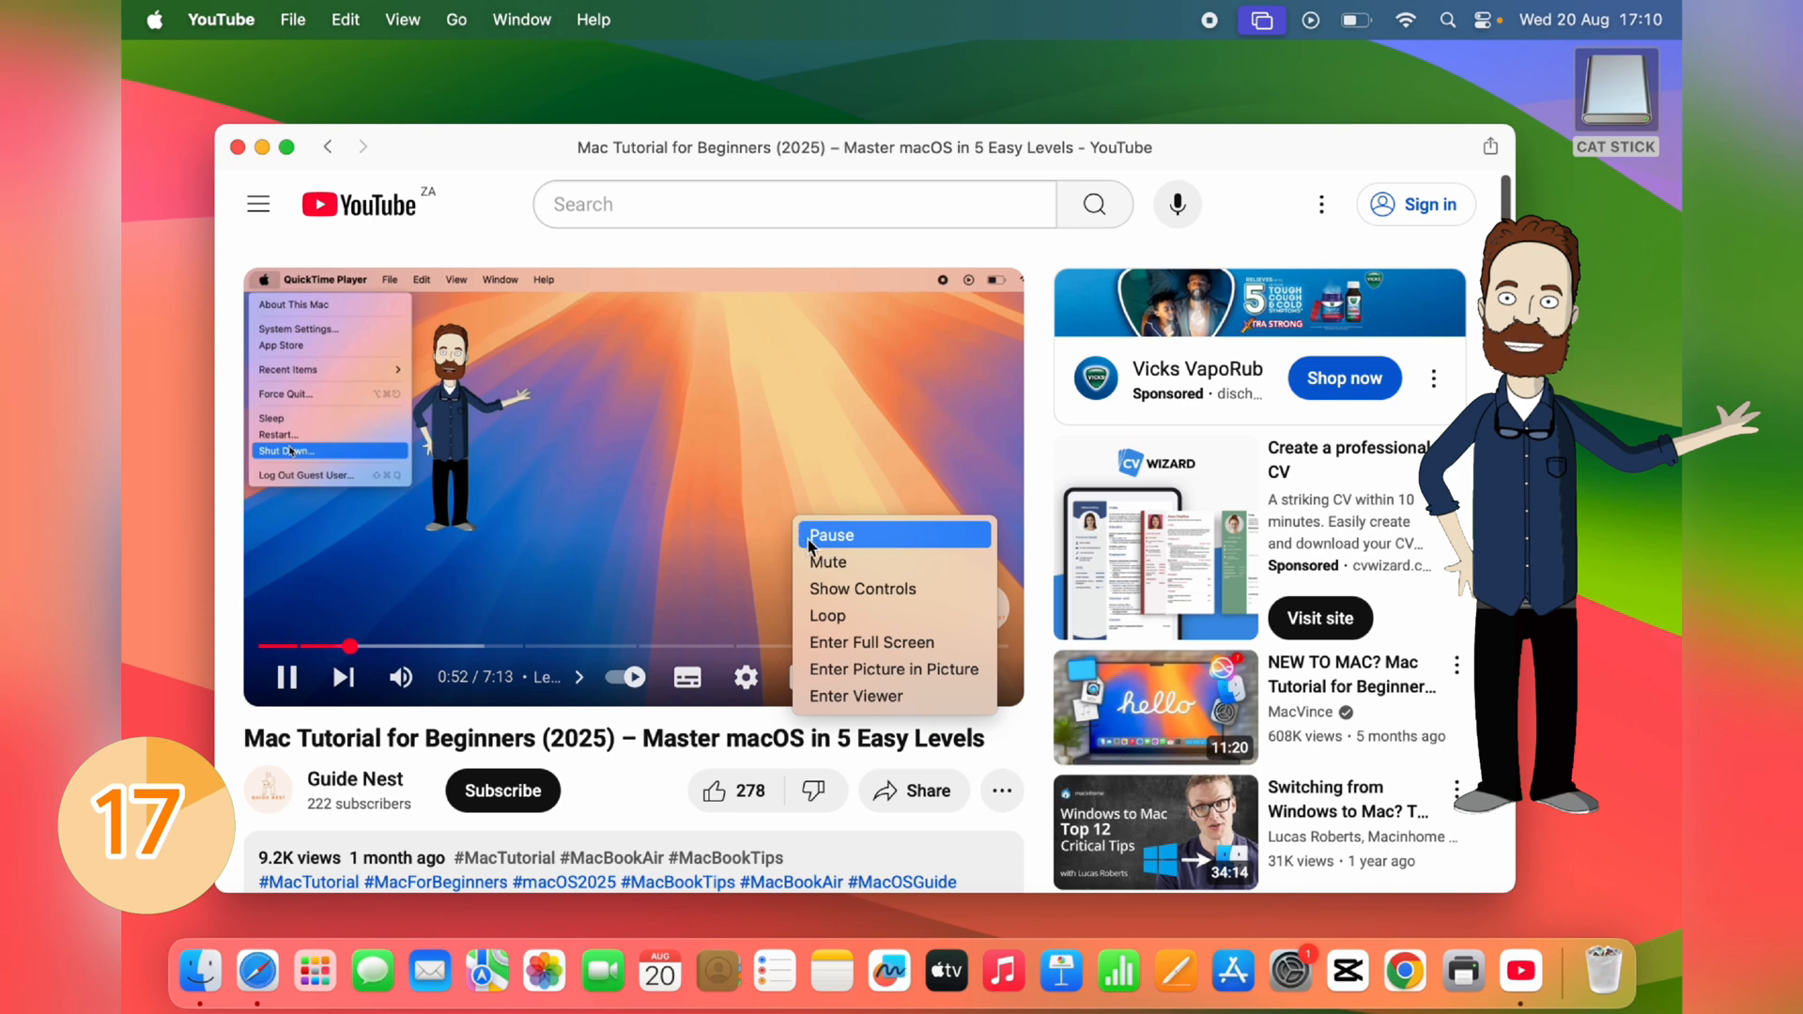
- Right-click the video to show the native menu with Pause, Loop and Picture in Picture
left_click(894, 668)
type("guide nest")
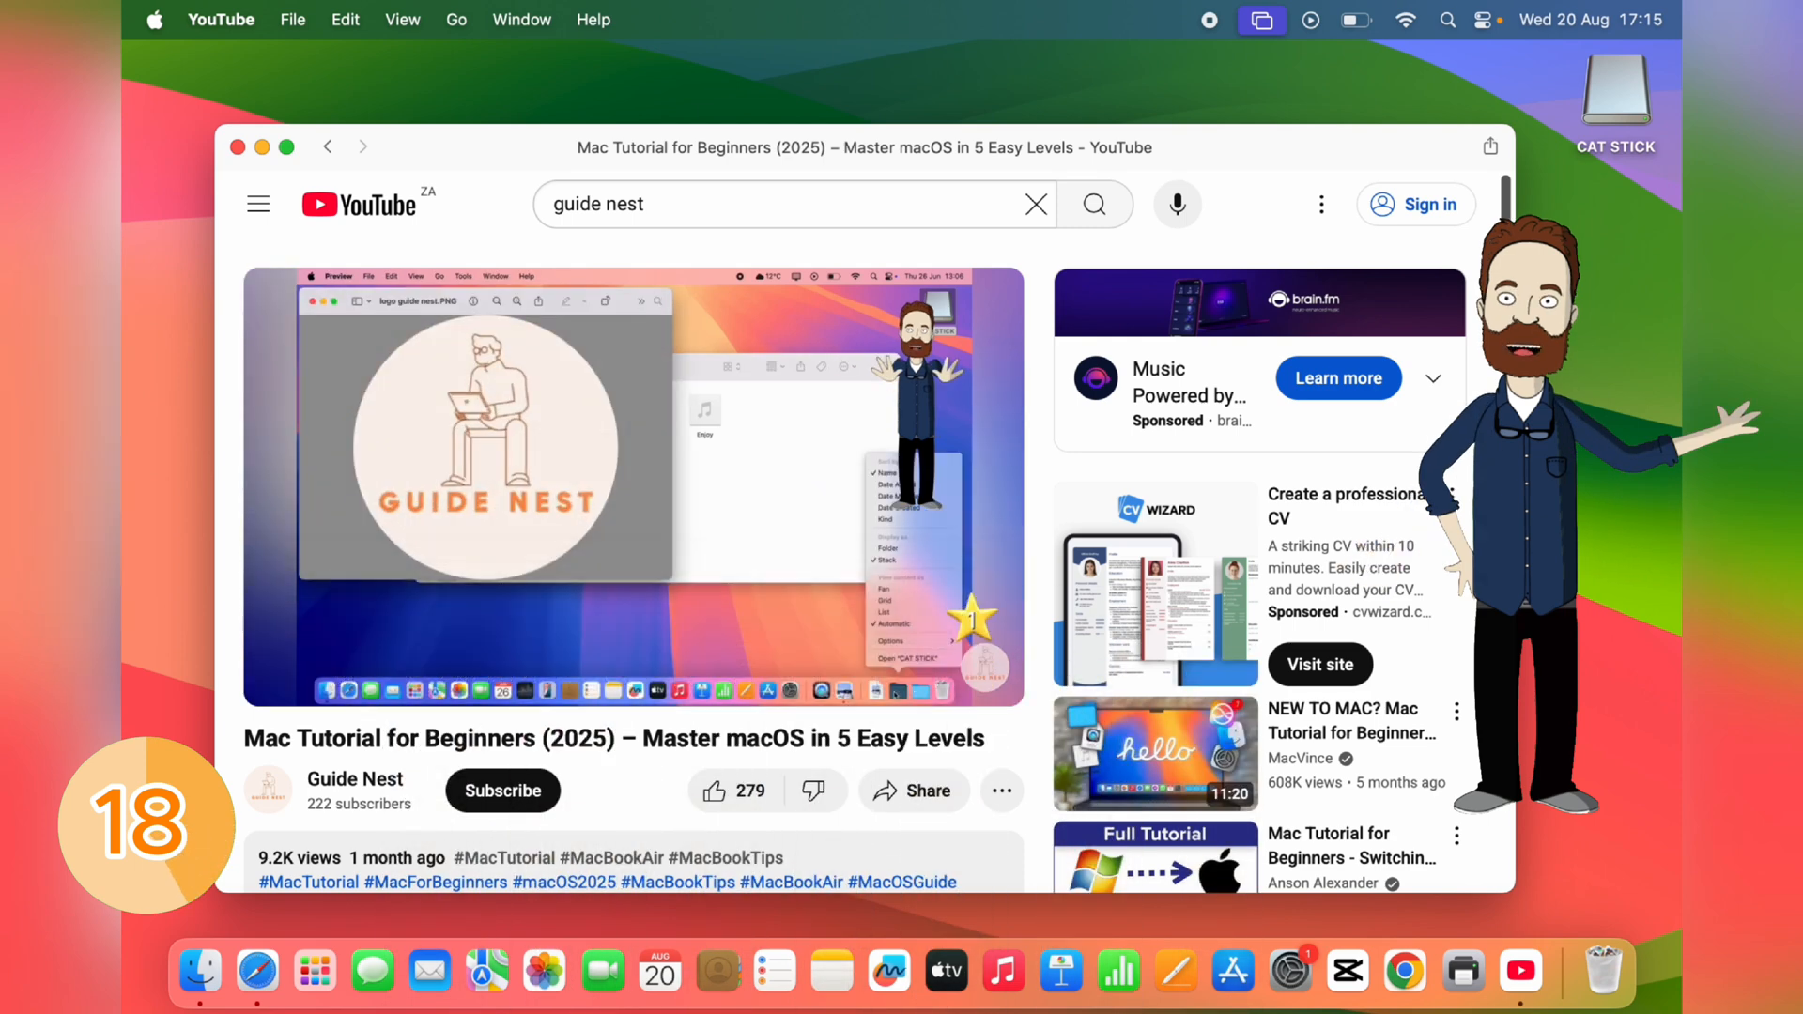
- Reveal the video's playback controls while 'guide nest' waits in the search field
left_click(633, 483)
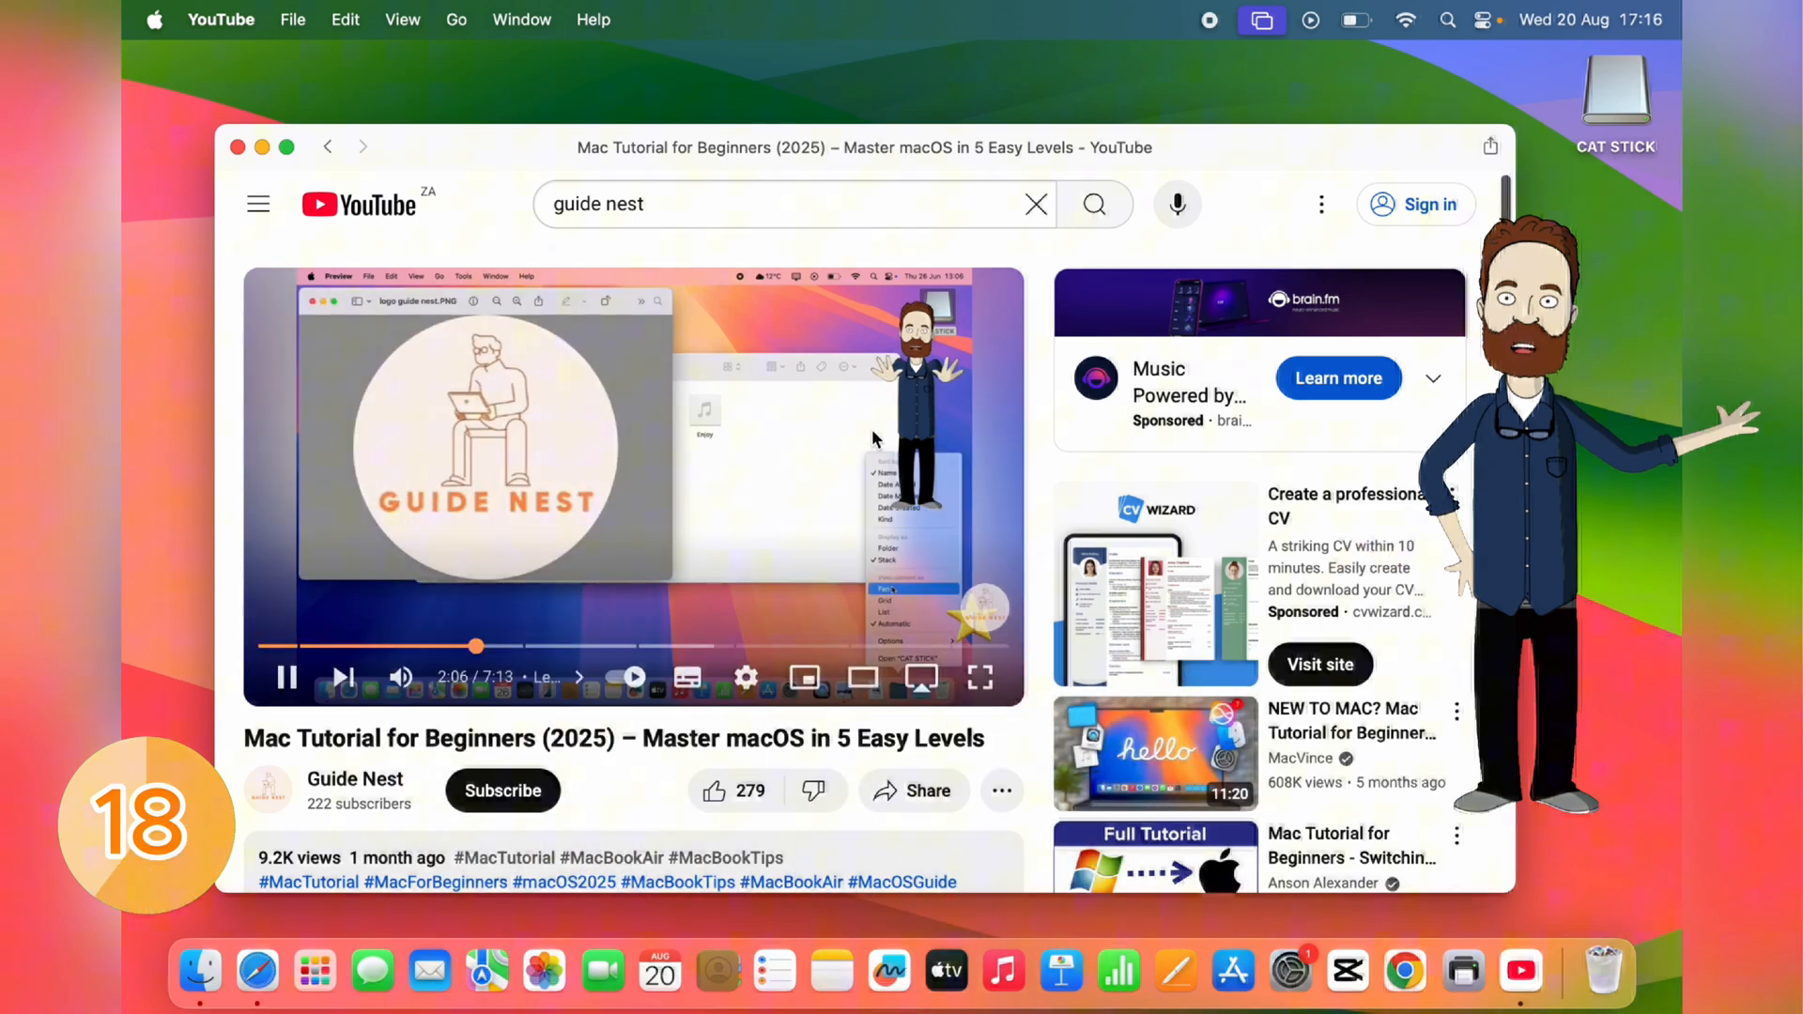